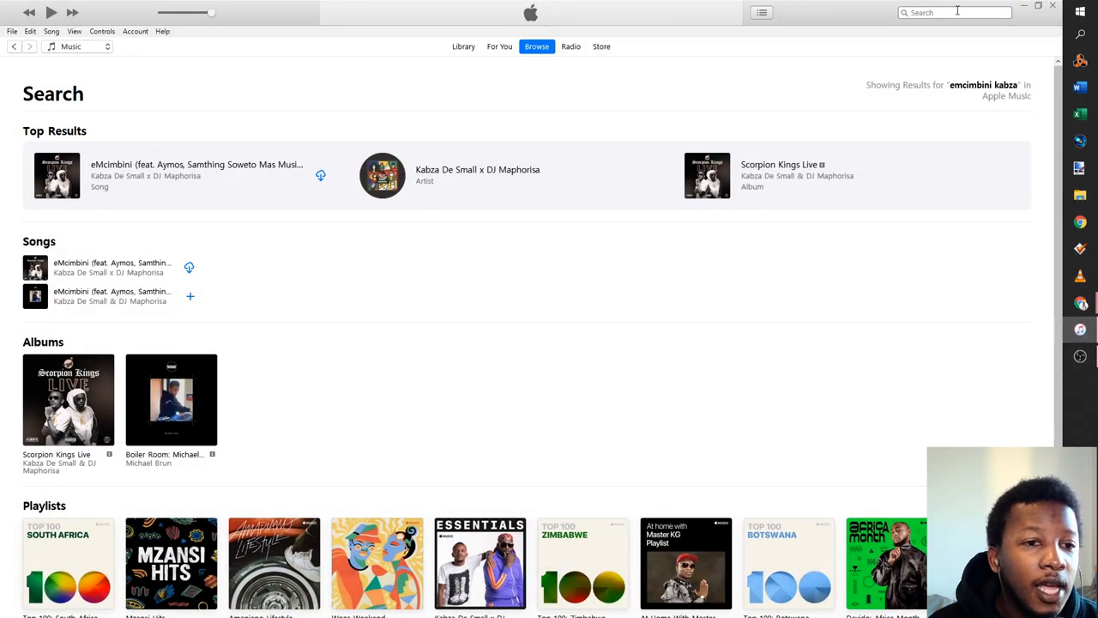
Search Apple Music for 'whitney' to bring up Whitney Houston's songs and albums
left_click(954, 12)
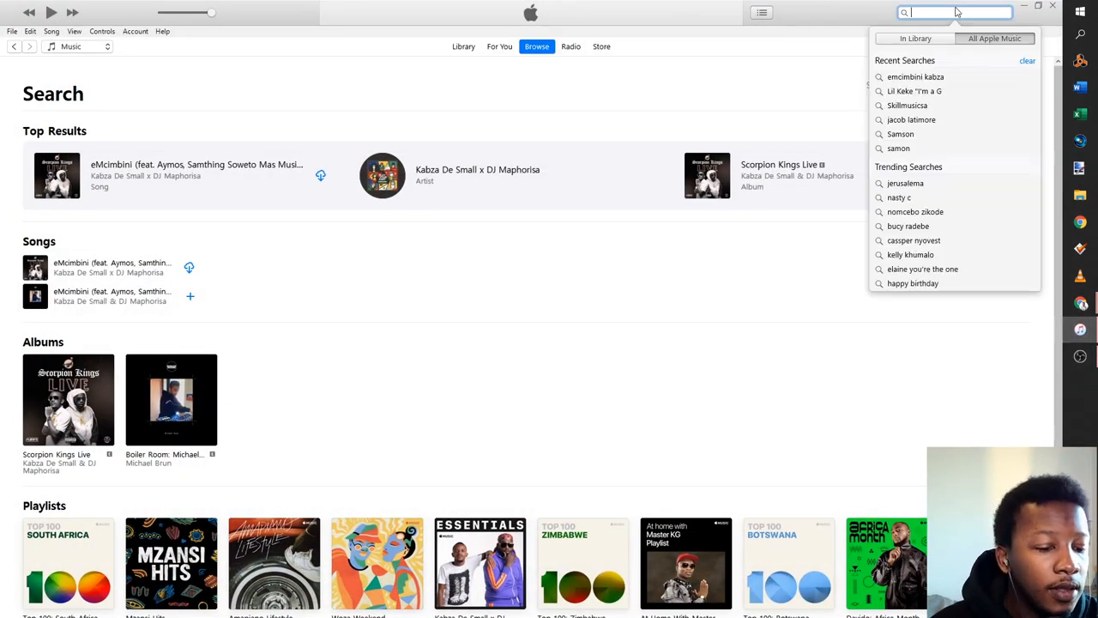
type("whitney")
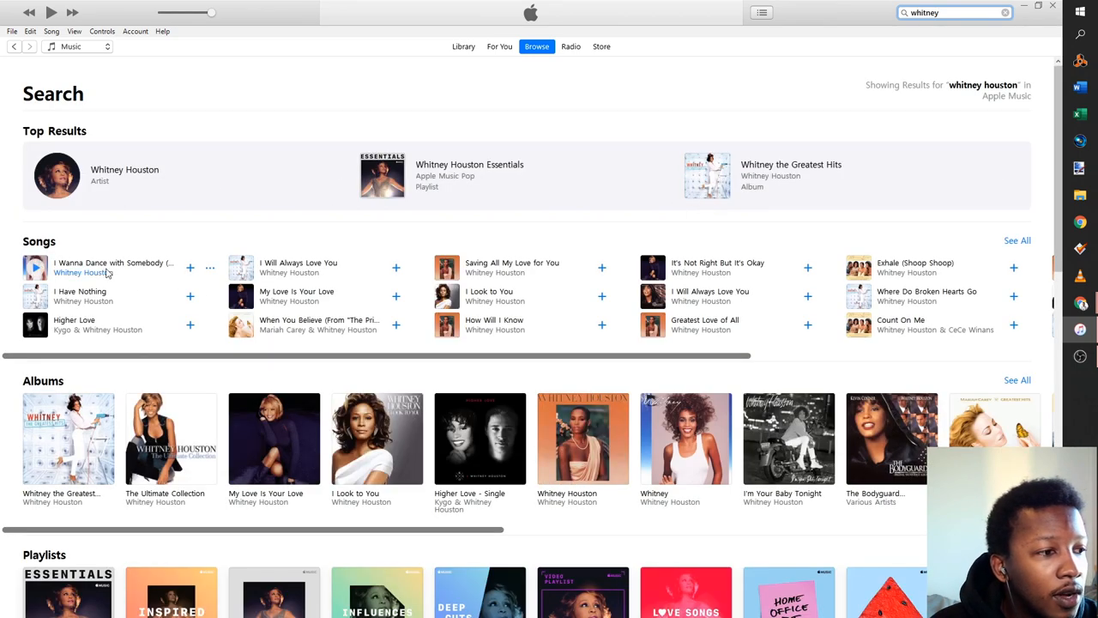
Open Song Info for 'I Wanna Dance with Somebody (Who Loves Me)' to read its composers
right_click(111, 268)
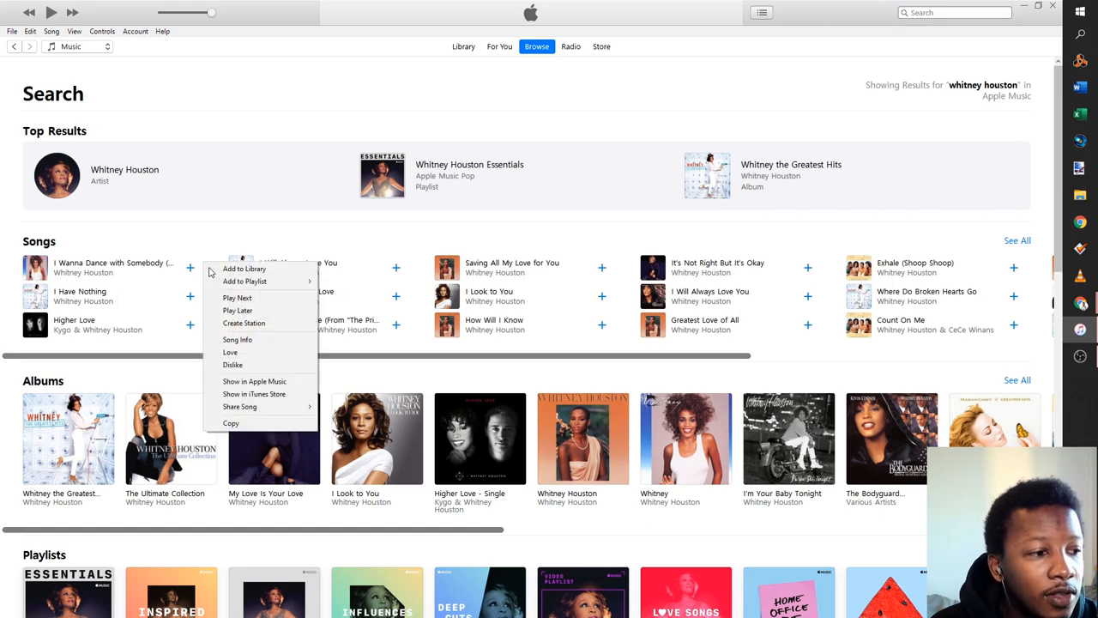
left_click(237, 340)
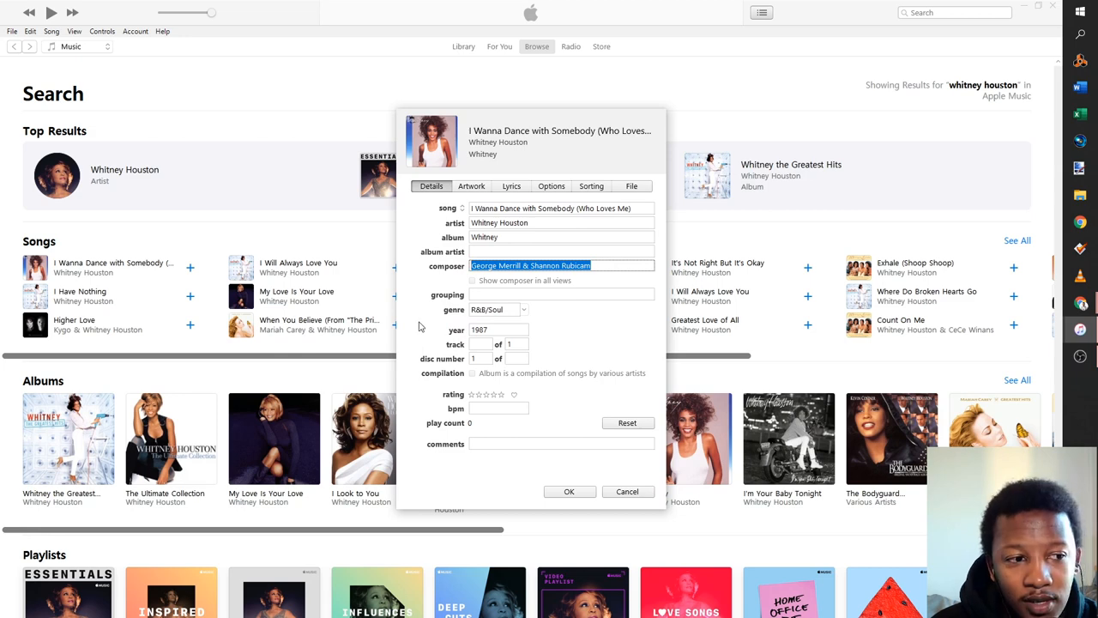
mouse_move(814, 333)
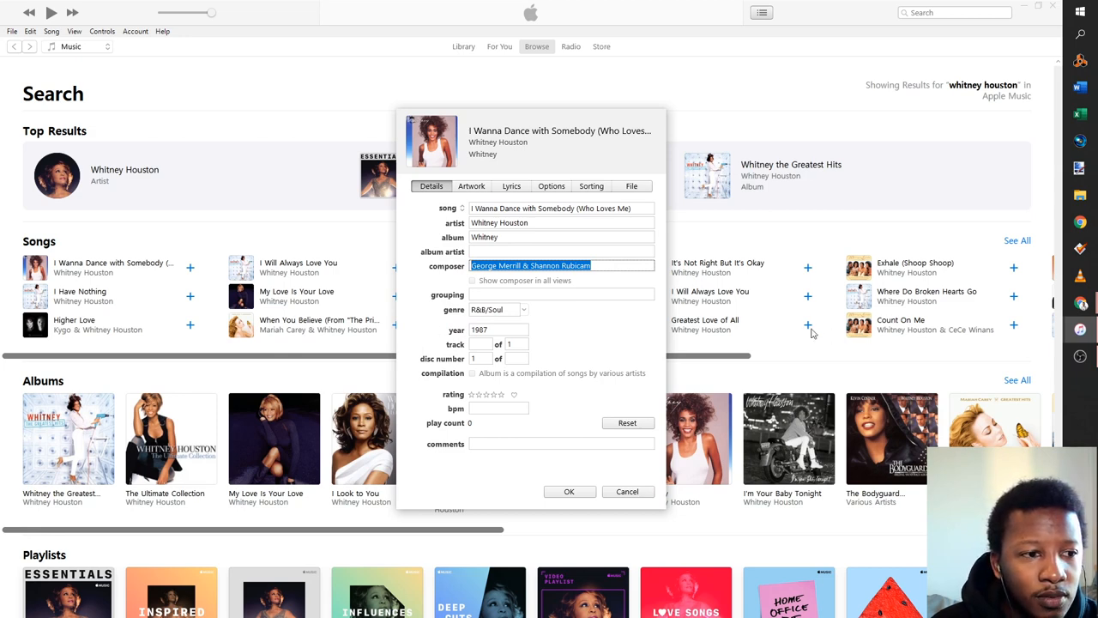
mouse_move(790, 333)
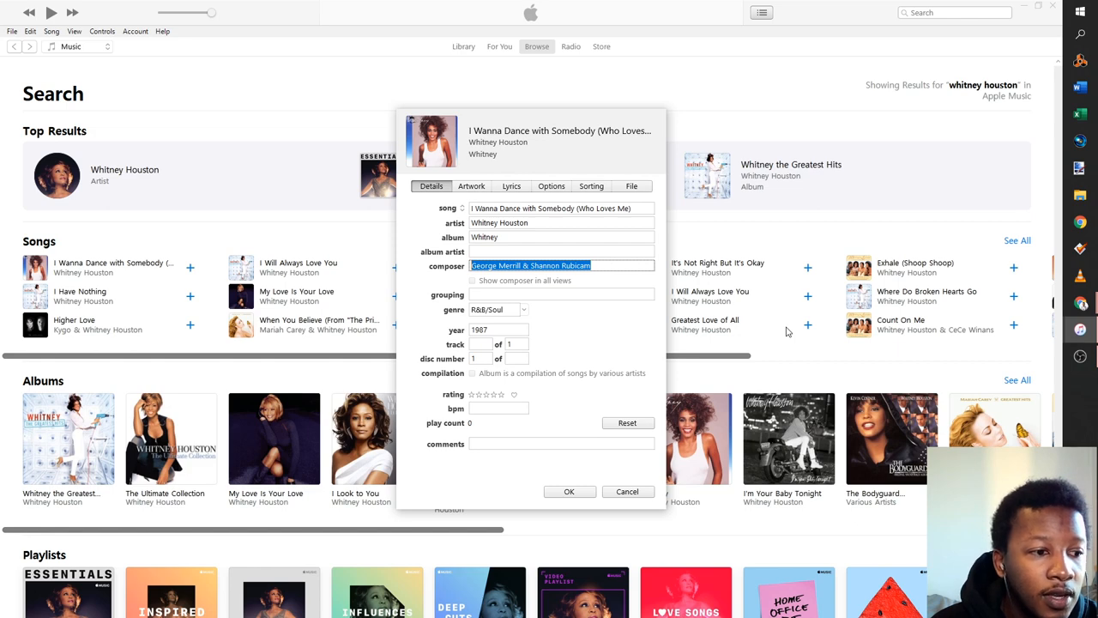
mouse_move(481, 196)
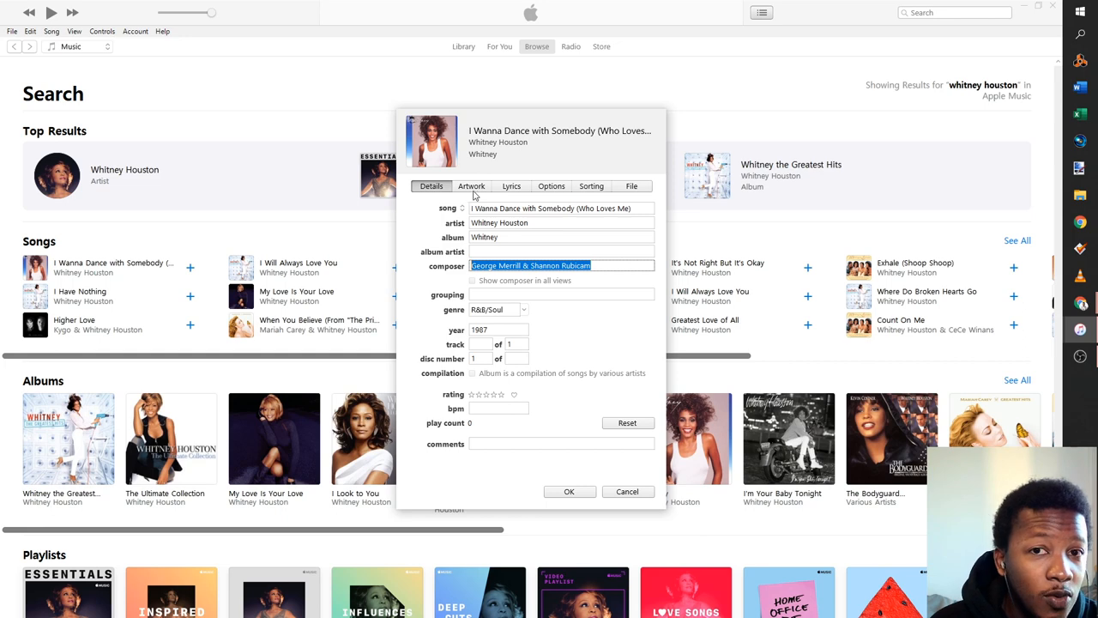
mouse_move(1053, 405)
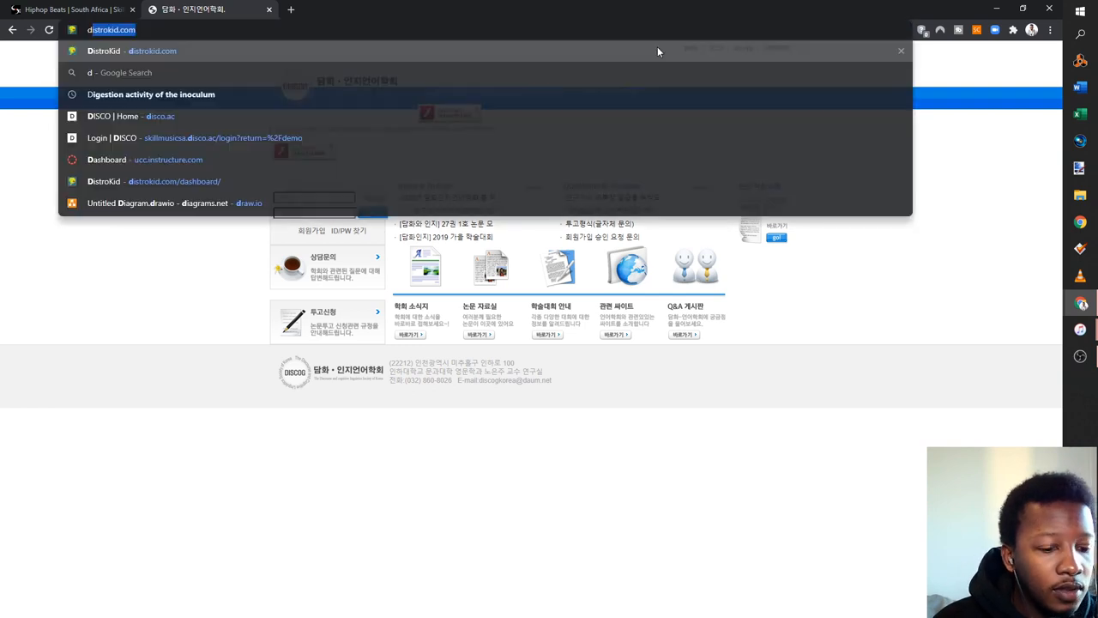
Reach discogs.com via Google and recheck the song title in the iTunes details
type("disco.ac")
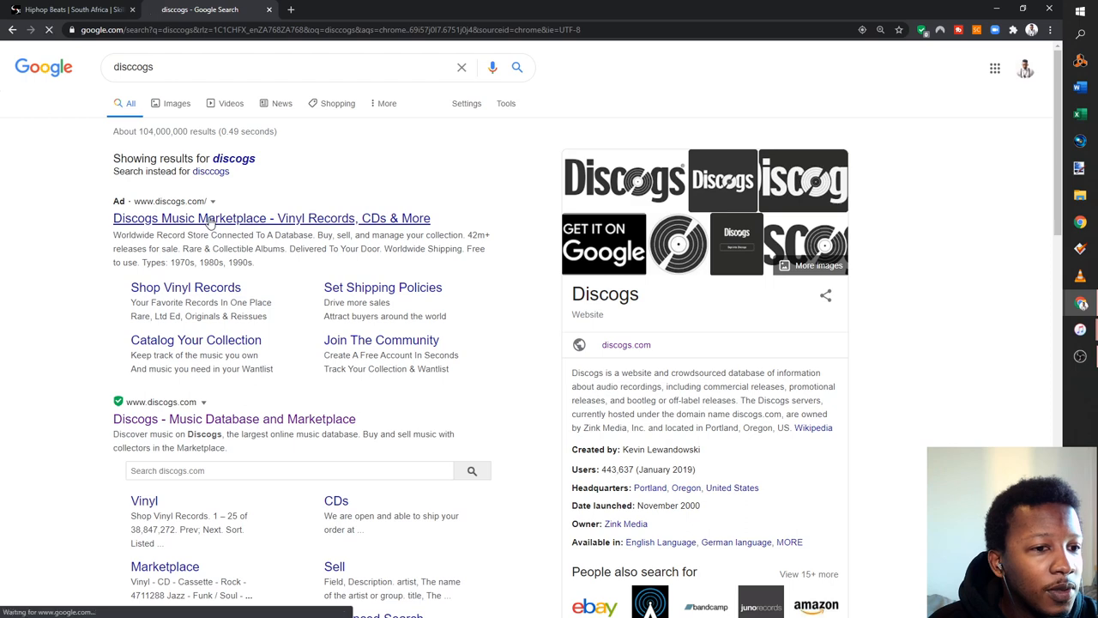
left_click(271, 218)
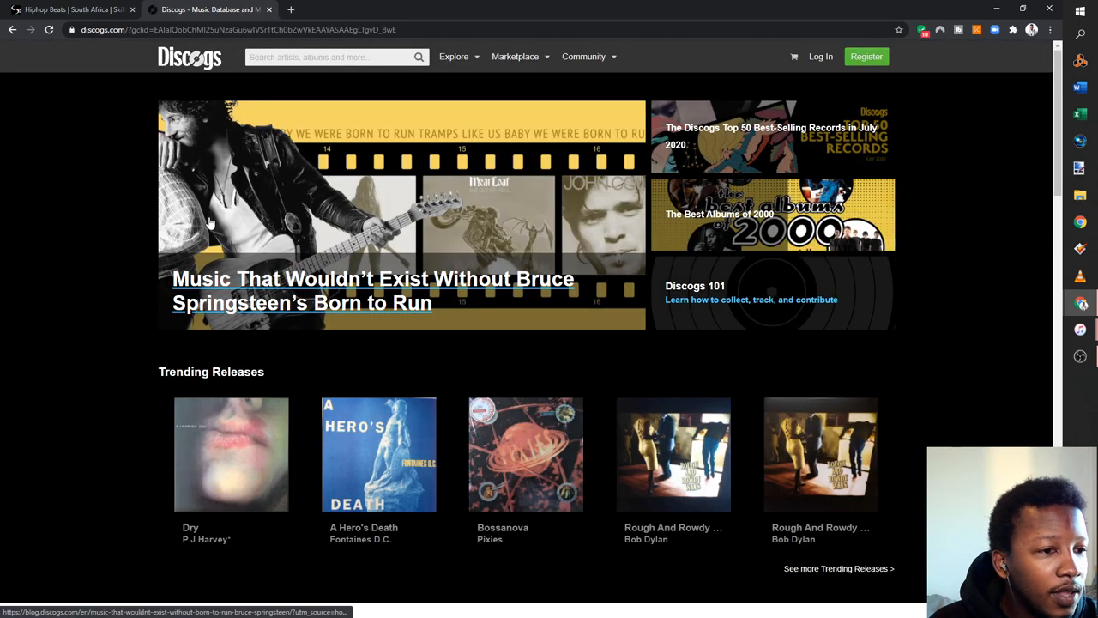
left_click(329, 57)
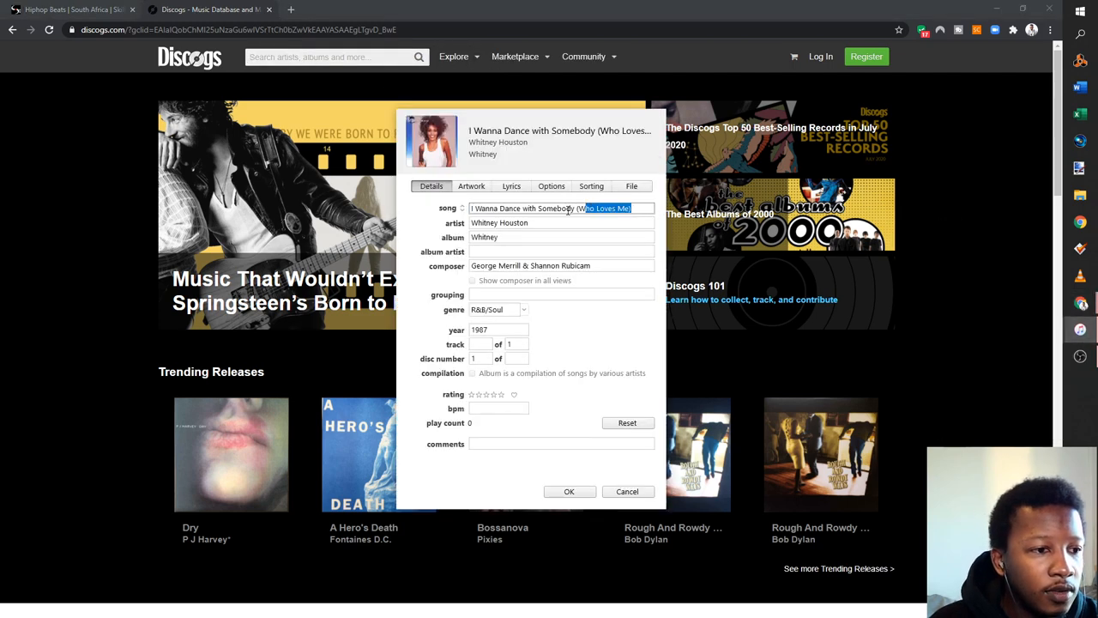
Search Discogs for 'I wanna dance with somebody' and reach its master release page
left_click(629, 491)
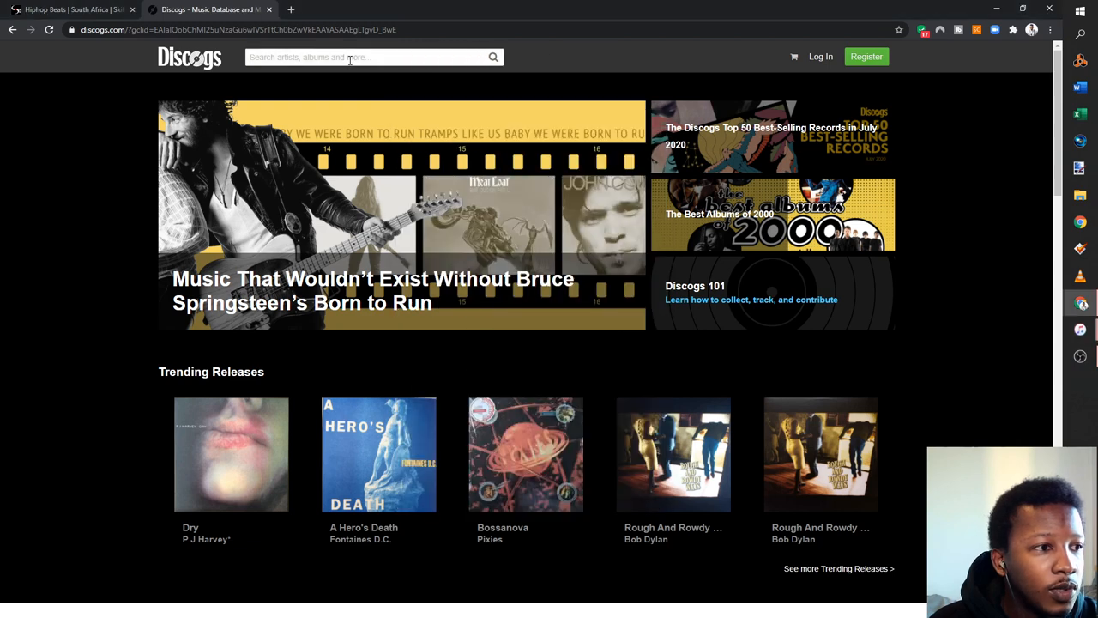
type("I waan")
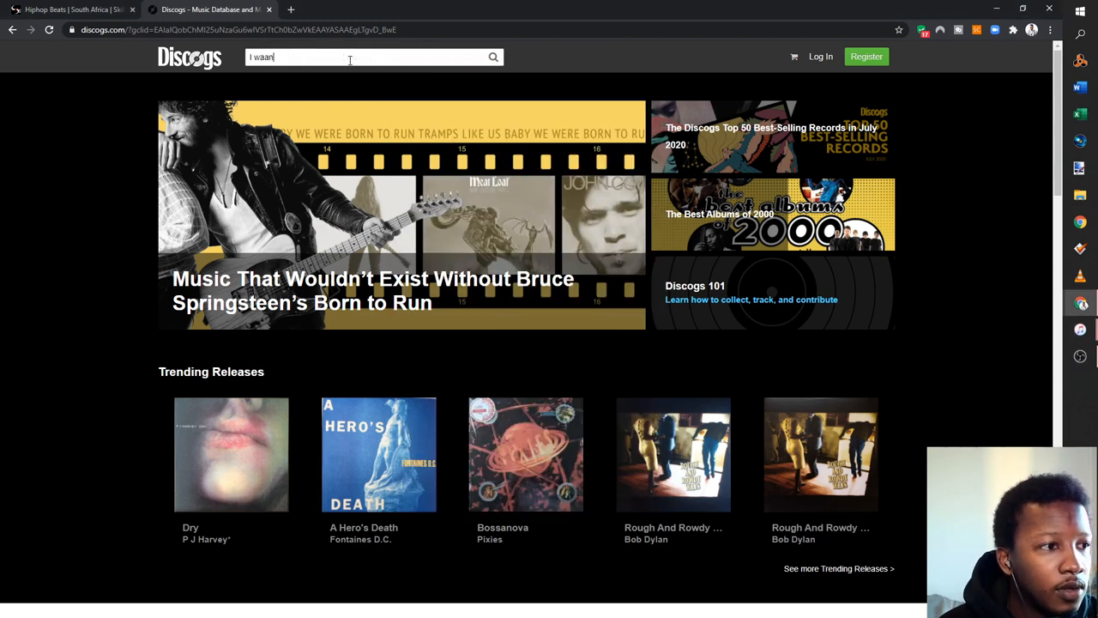
type("I wanna dance w")
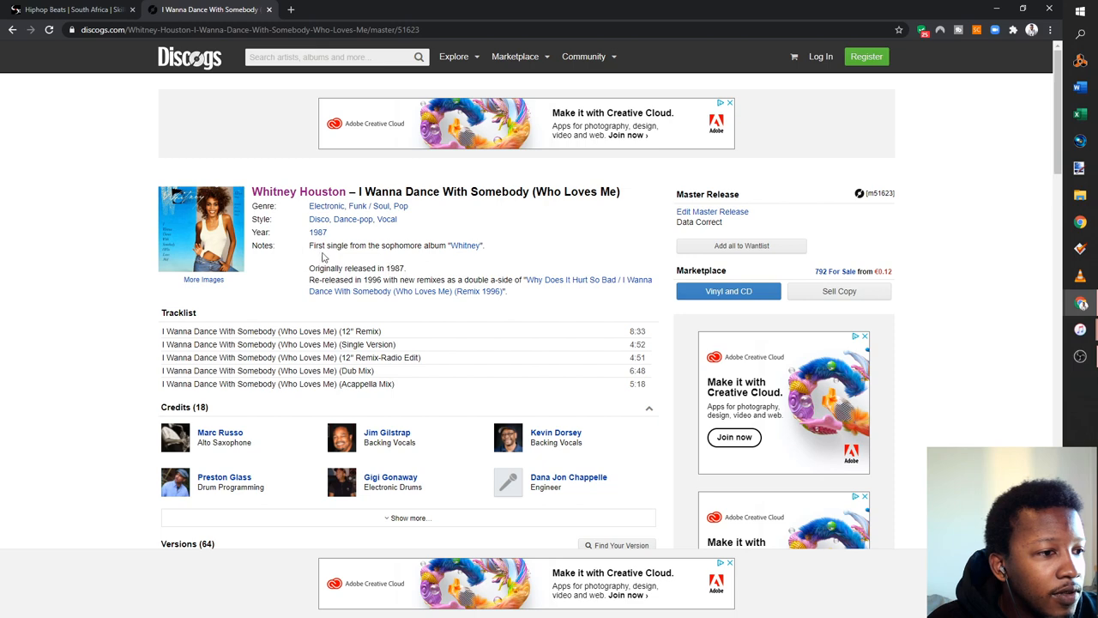
Compare the release year with iTunes and scroll through the 64 versions on the Discogs release page
double_click(317, 232)
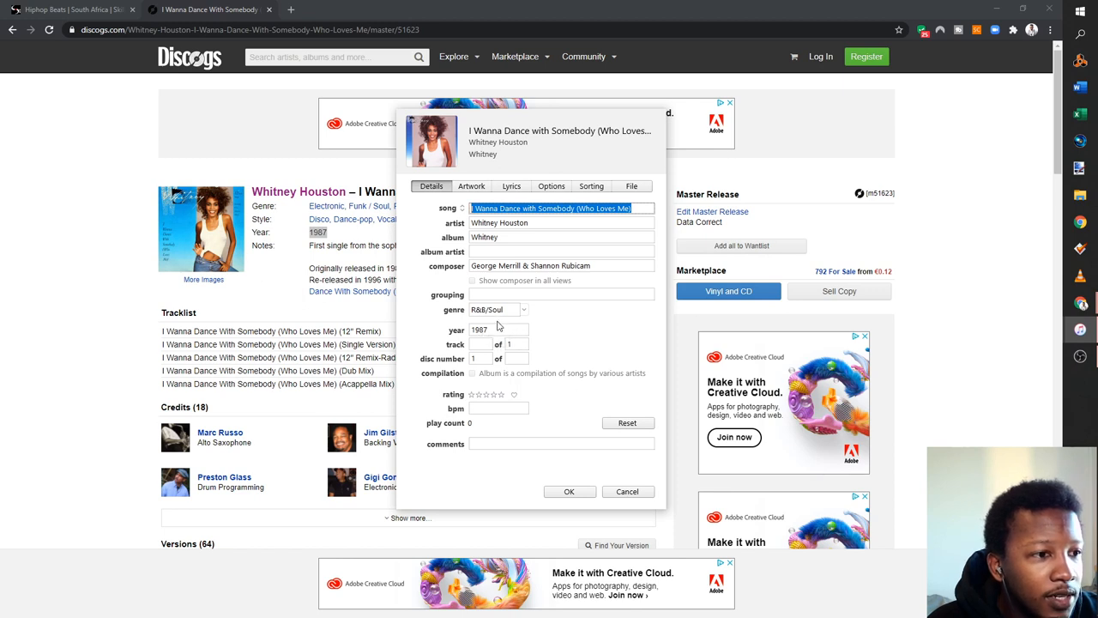
left_click(628, 491)
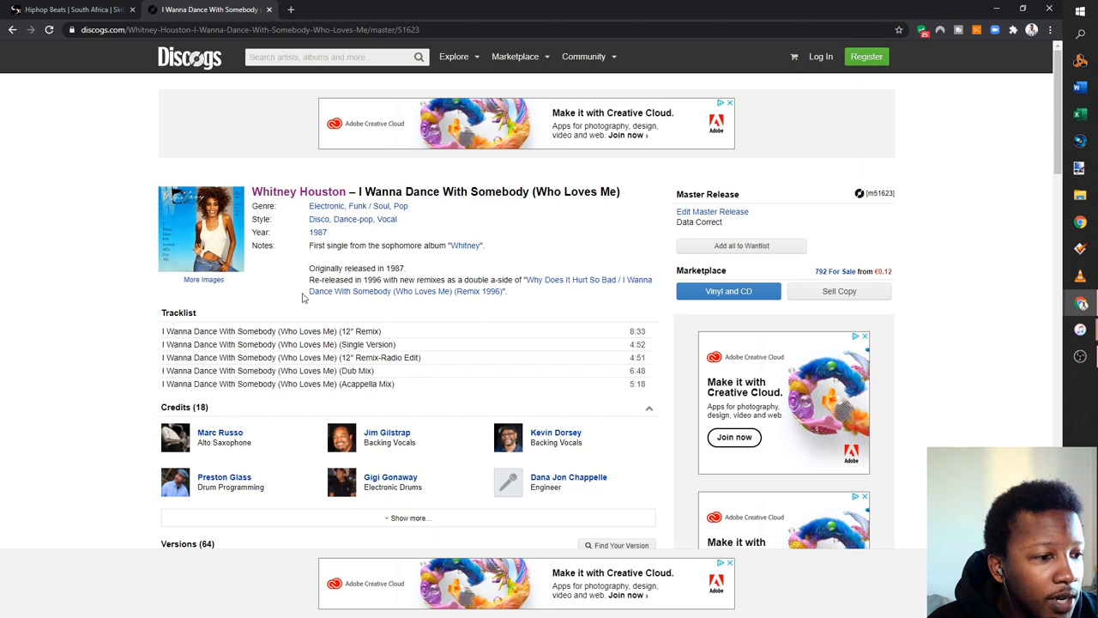
scroll("down", 3)
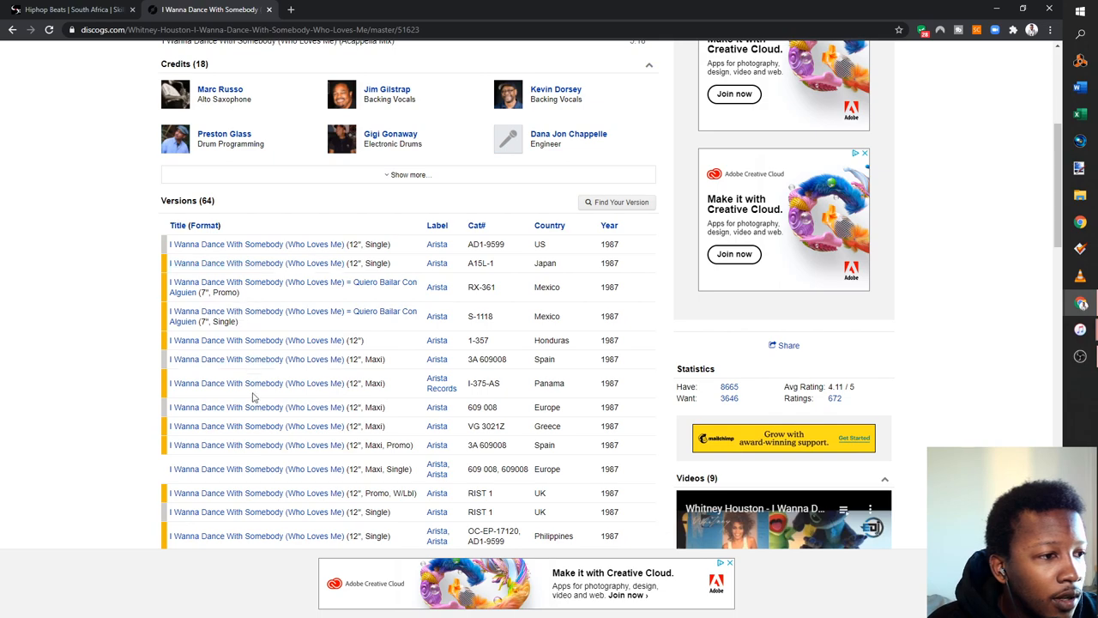
mouse_move(213, 223)
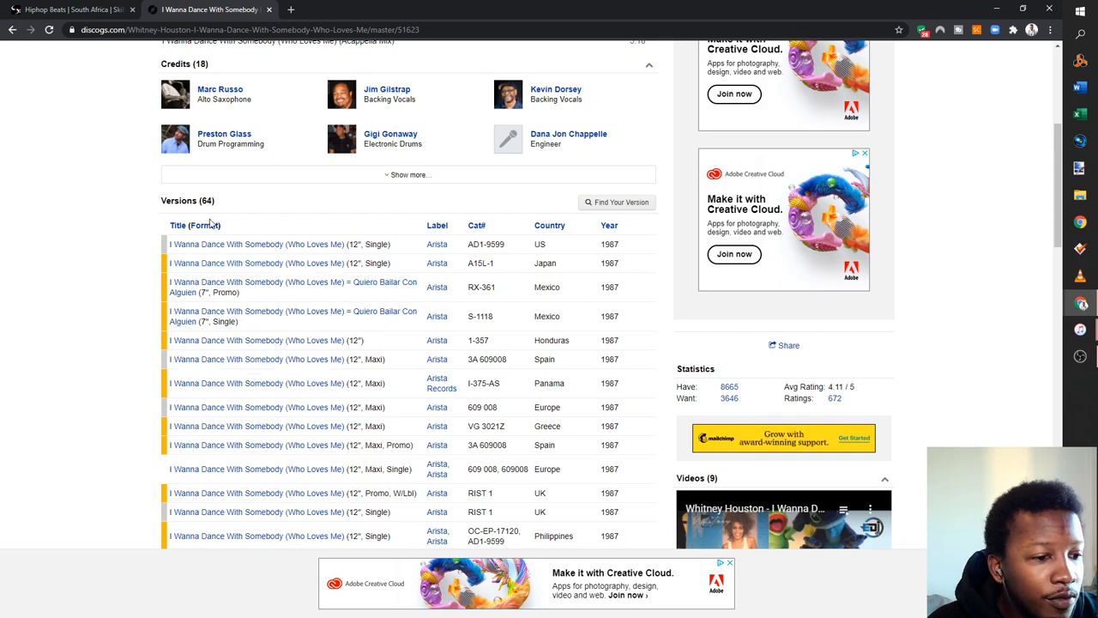
scroll("down", 3)
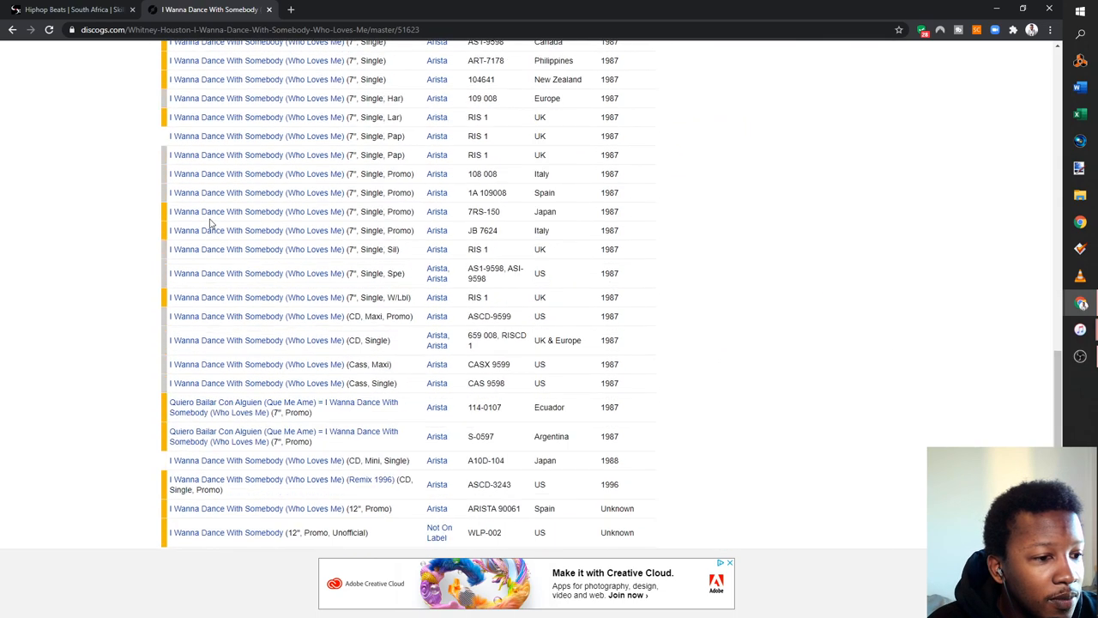
scroll("down", 3)
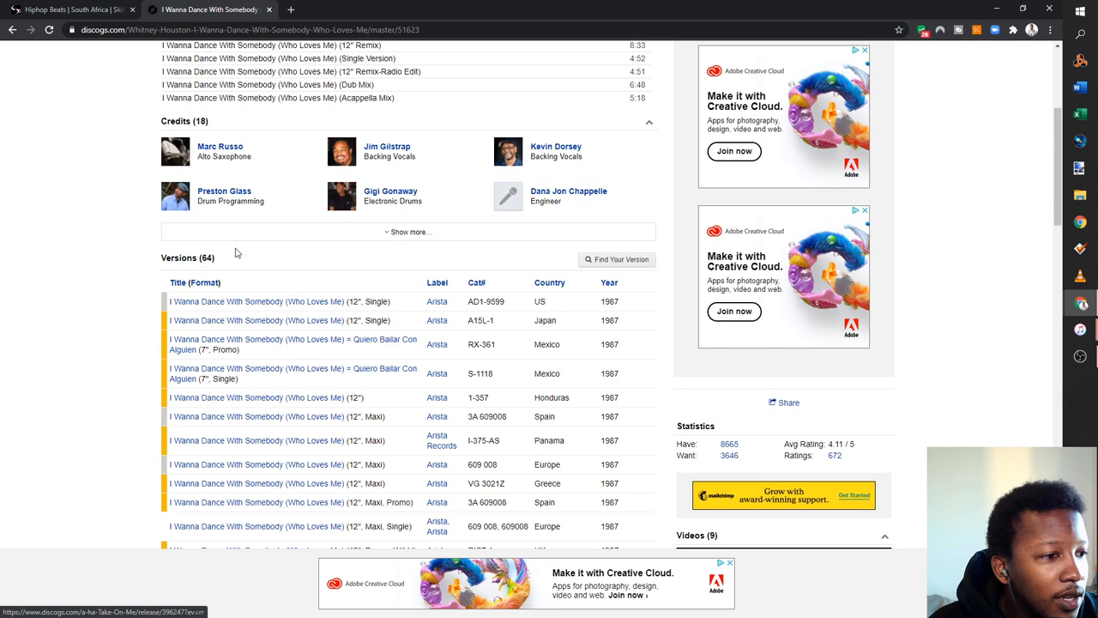
scroll("down", 3)
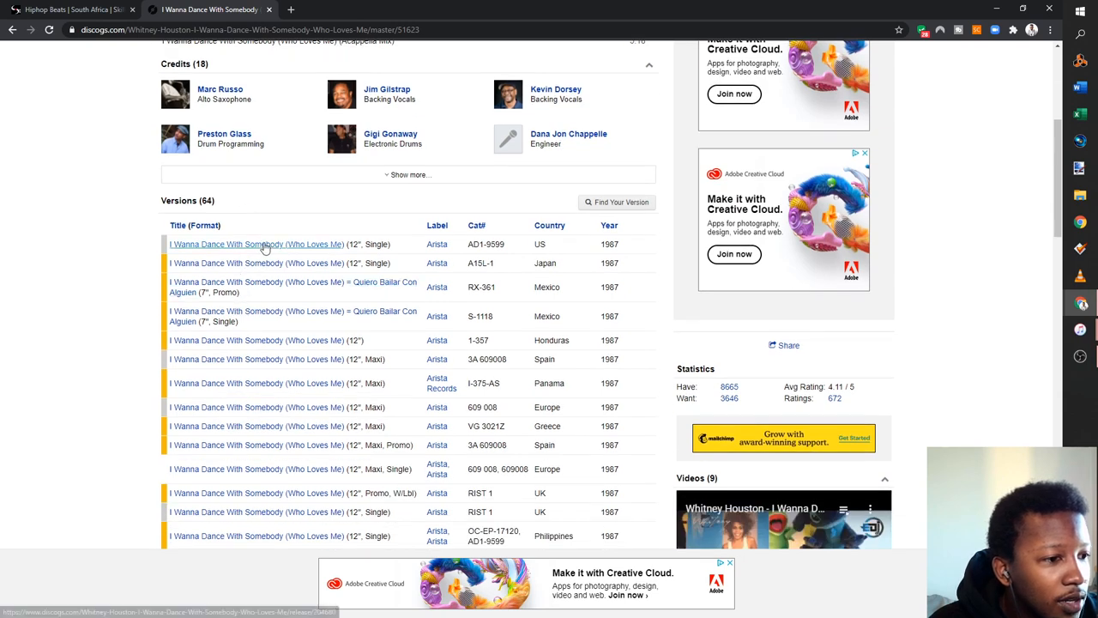
scroll("down", 3)
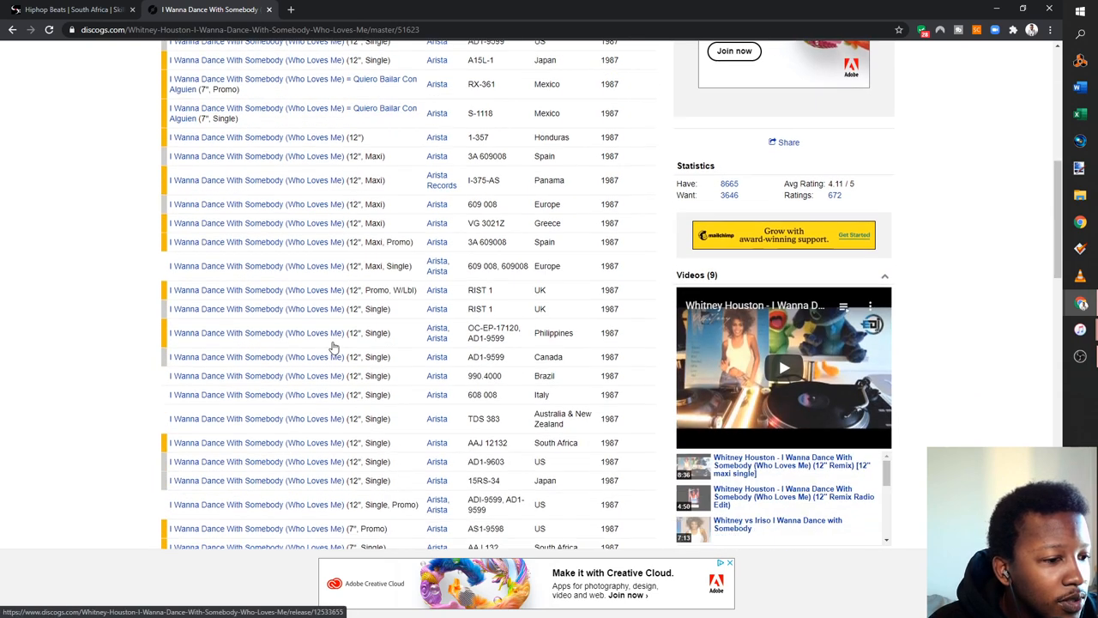
scroll("down", 3)
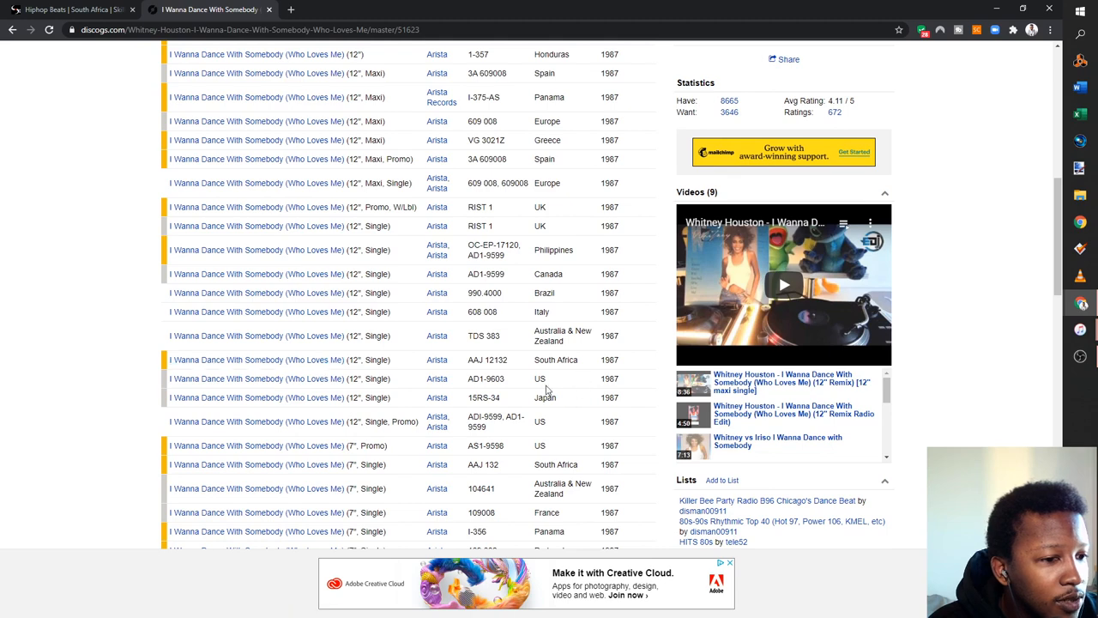
scroll("up", 3)
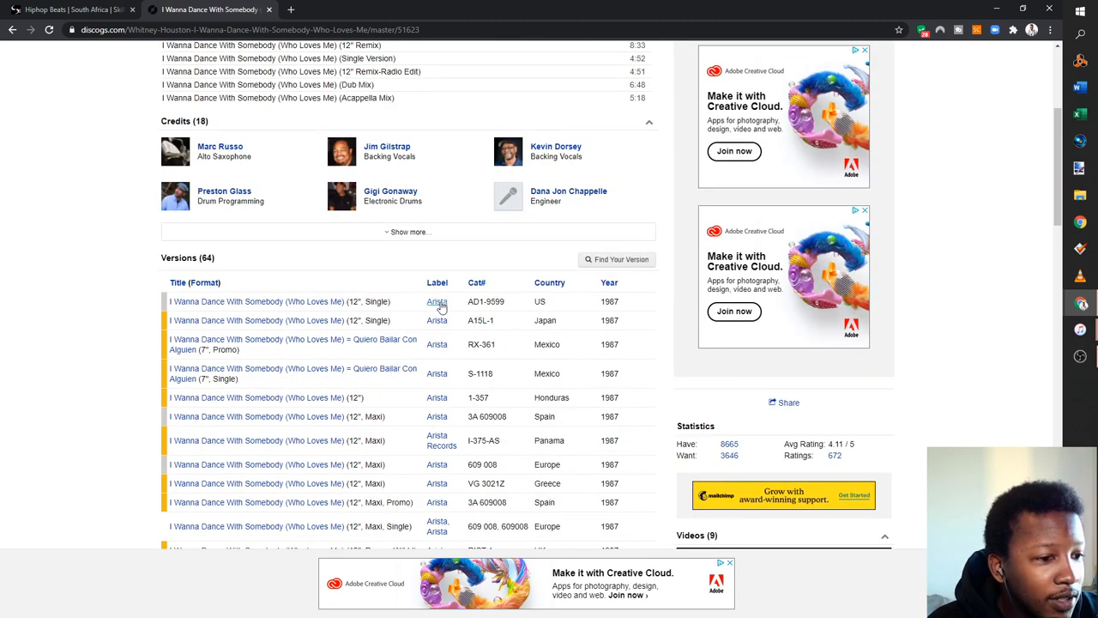
mouse_move(447, 364)
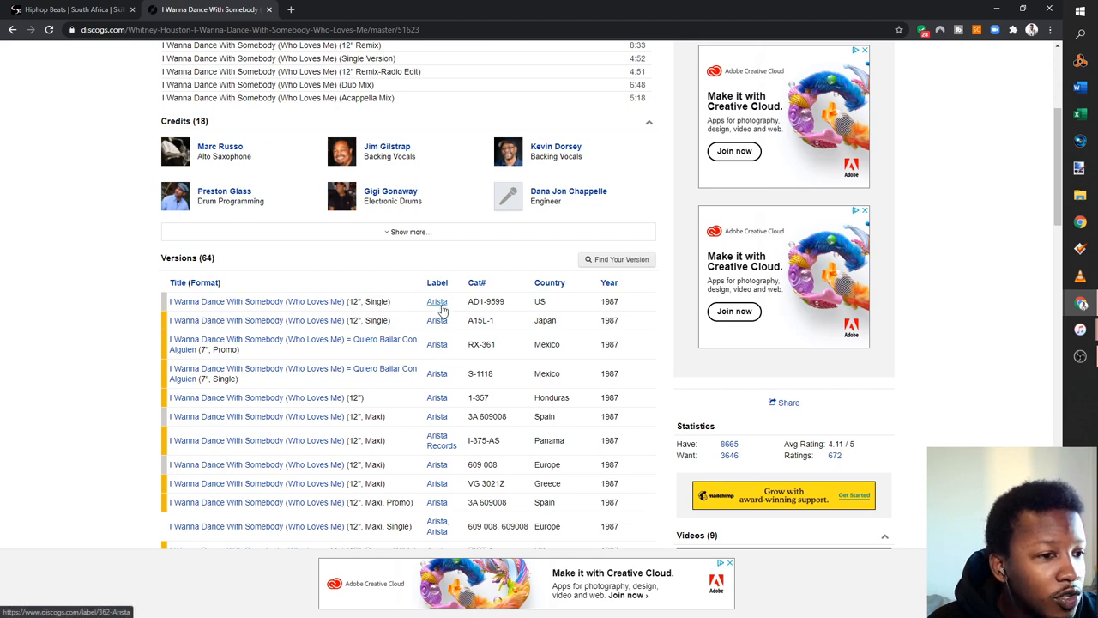
Open the Arista label link in a new tab beside the release page
left_click(436, 302)
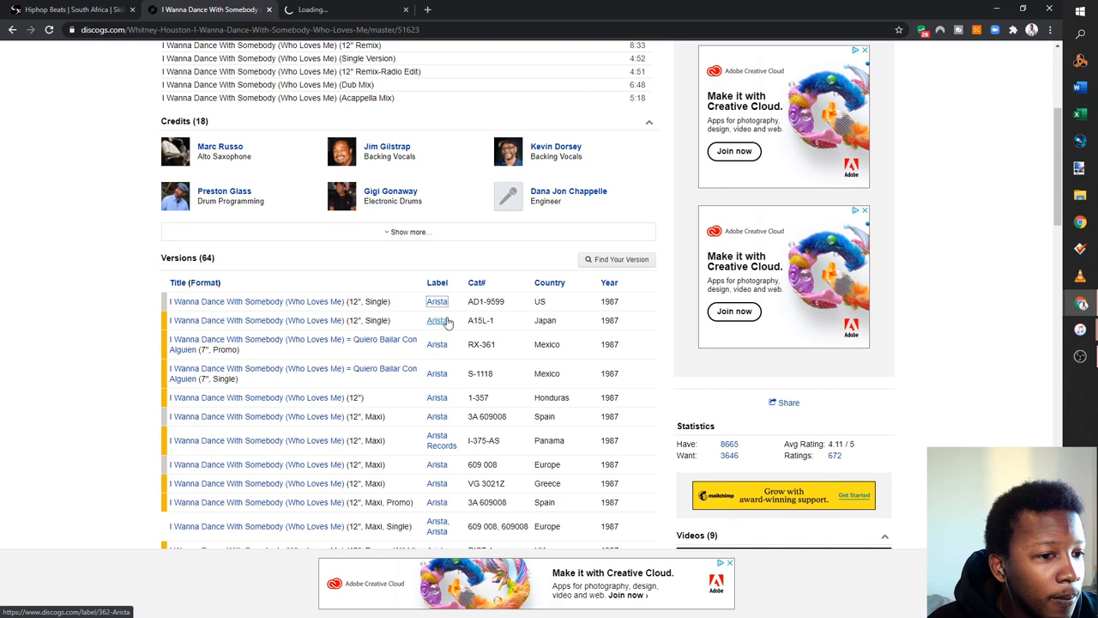
left_click(617, 259)
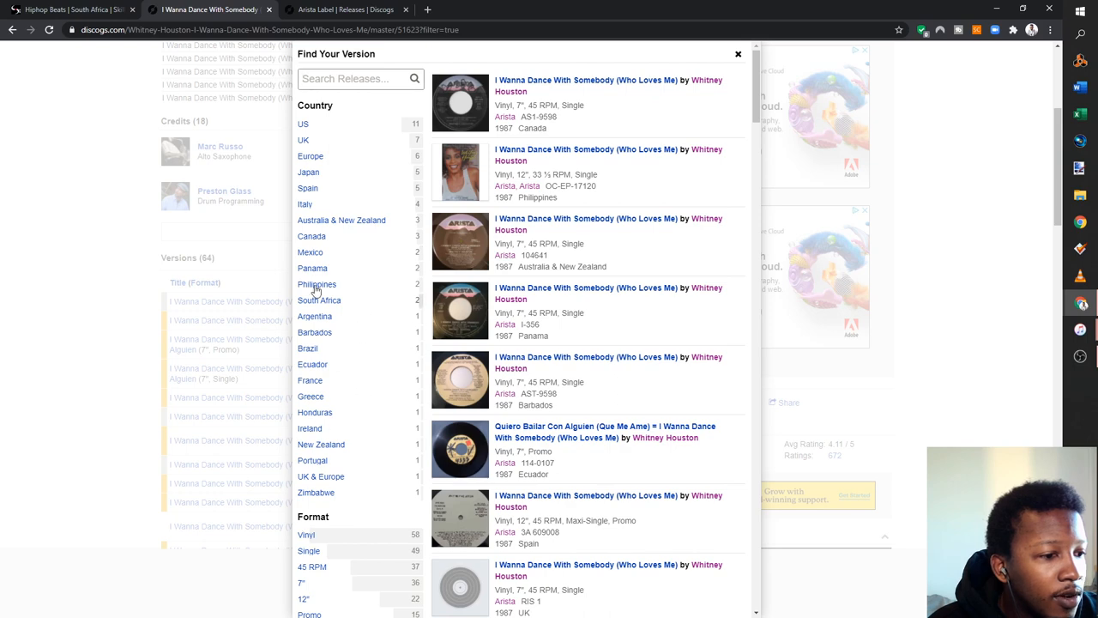
Filter the versions to South Africa and open the 12-inch release crediting Arista Records, Inc
left_click(319, 300)
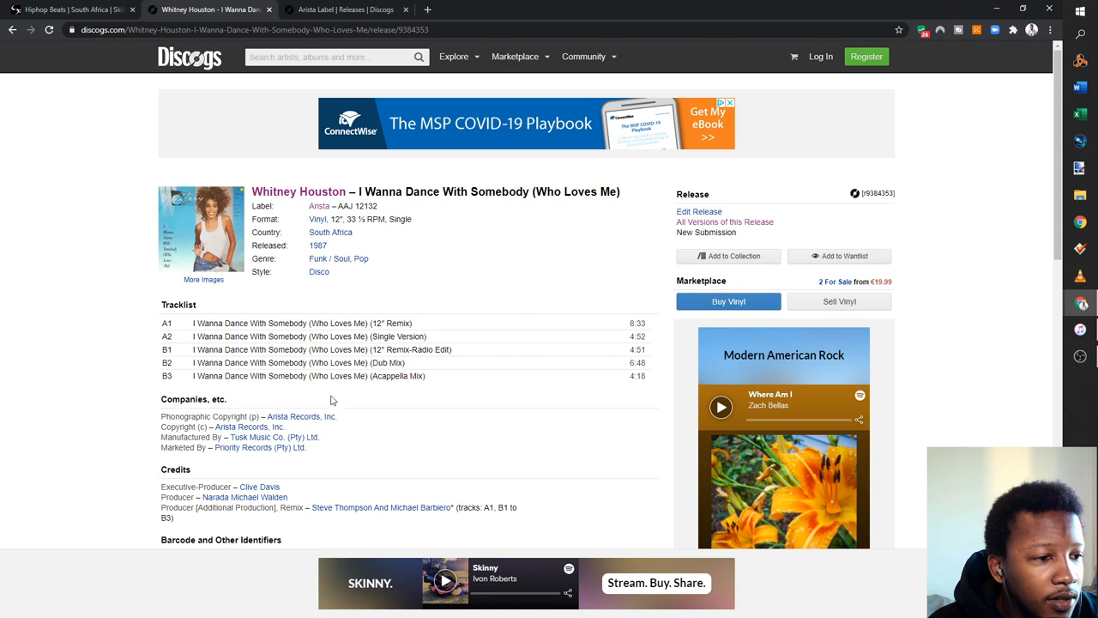
mouse_move(290, 347)
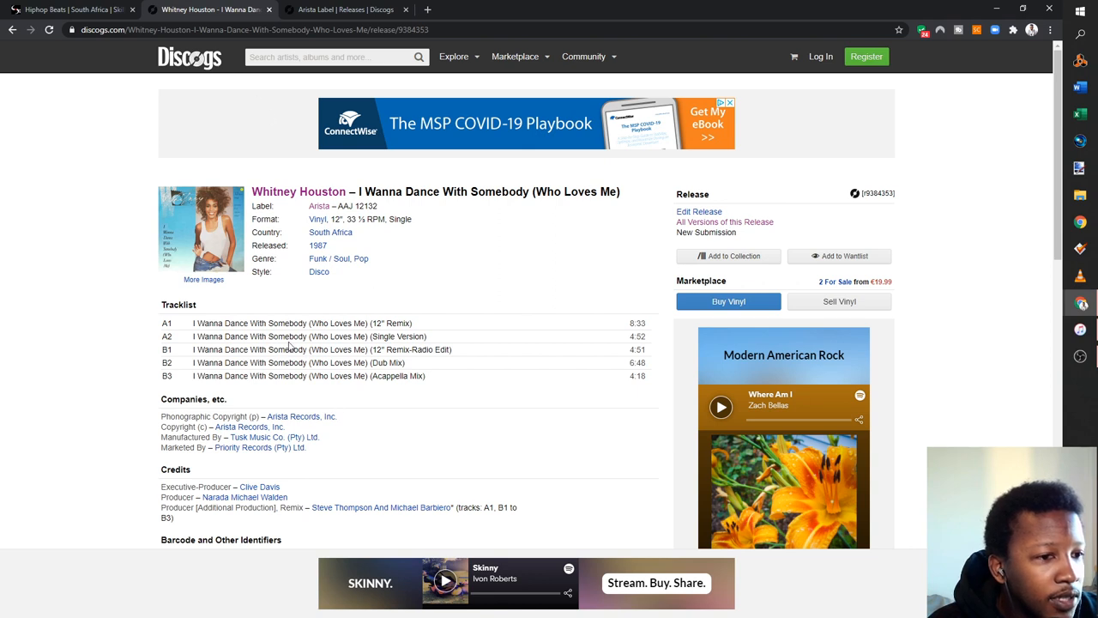
scroll("down", 3)
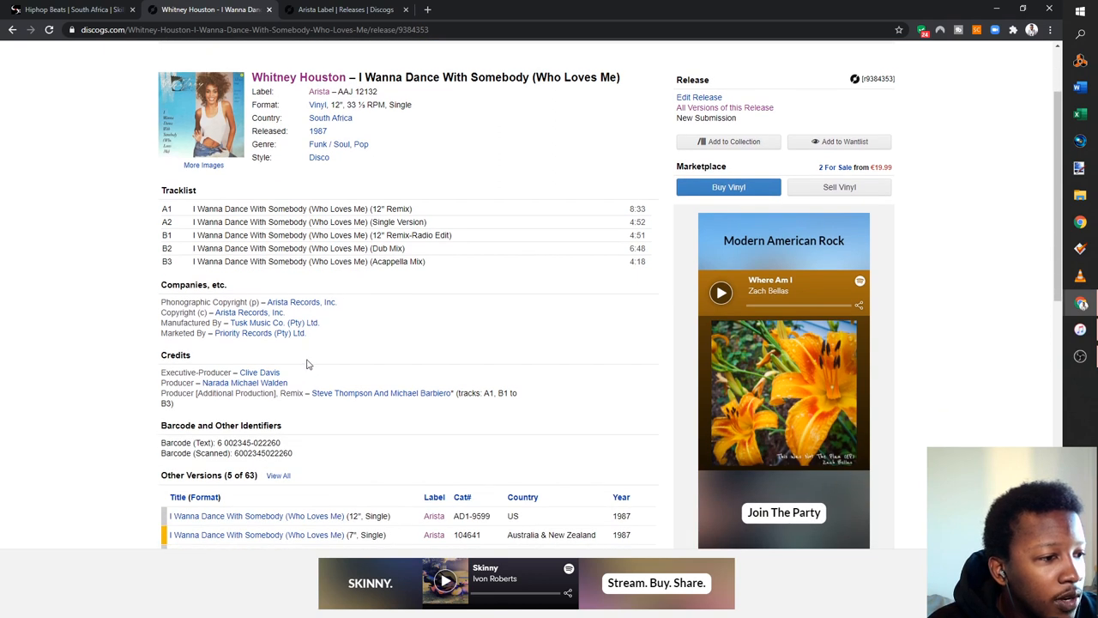
scroll("down", 3)
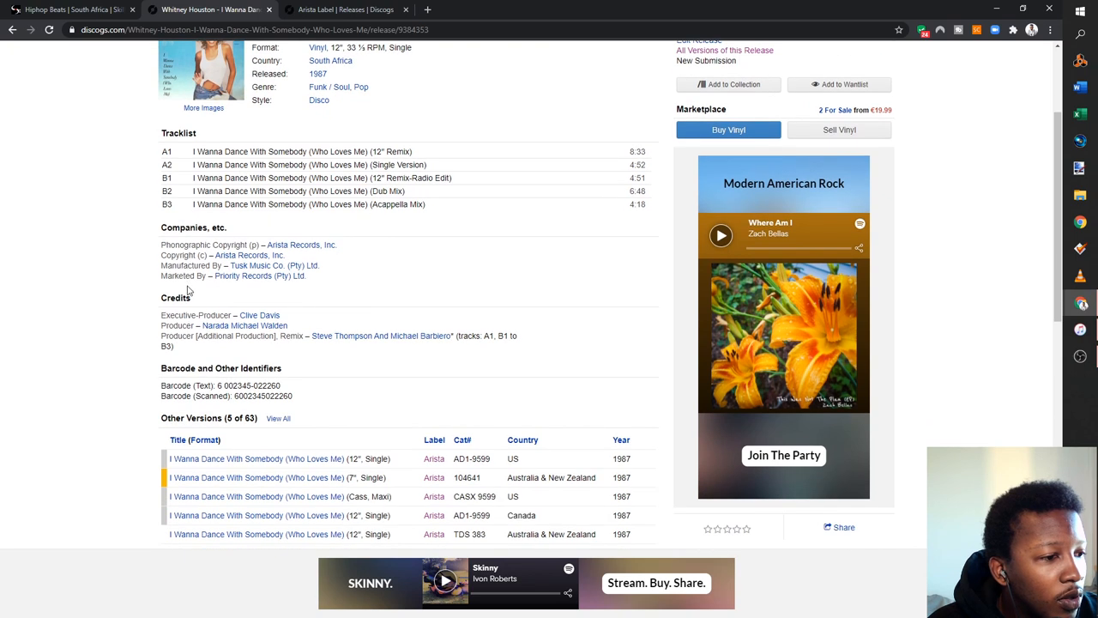
mouse_move(232, 358)
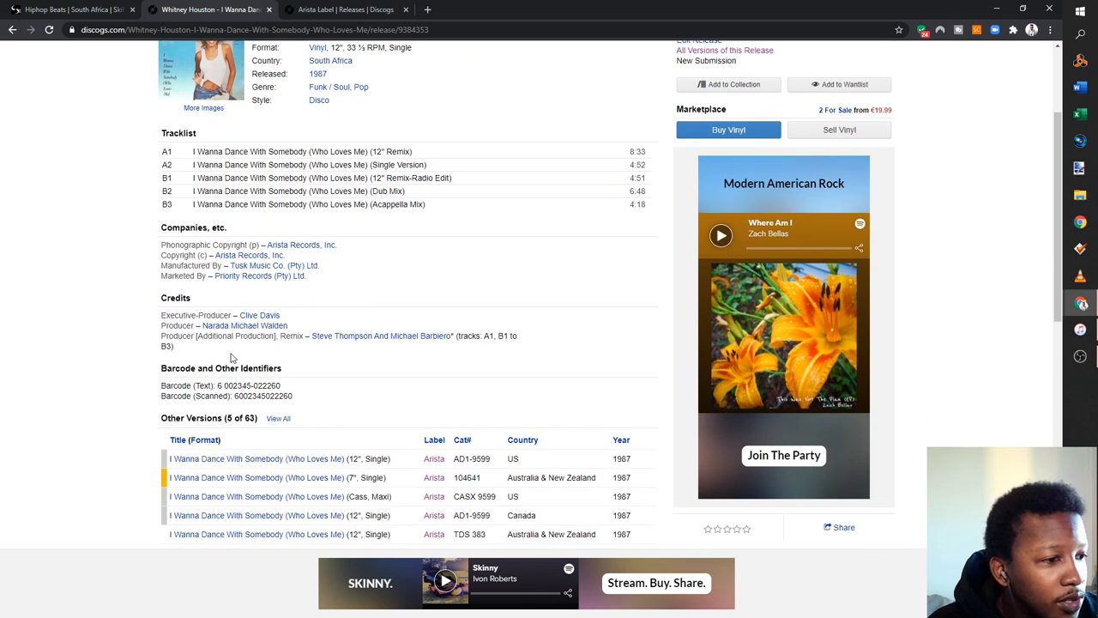
mouse_move(192, 227)
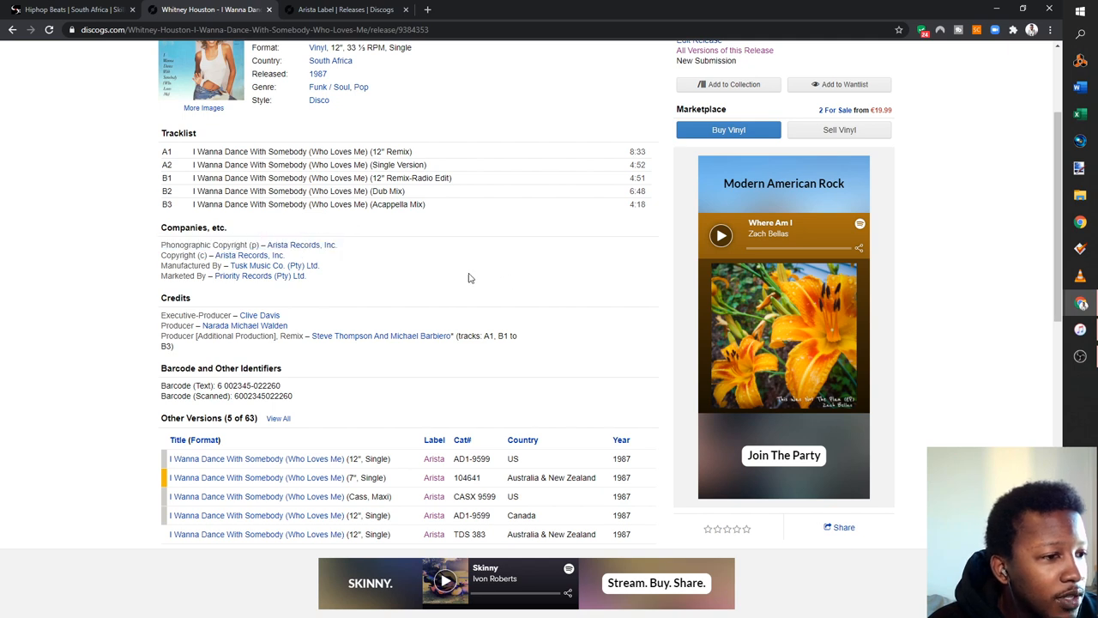
mouse_move(360, 235)
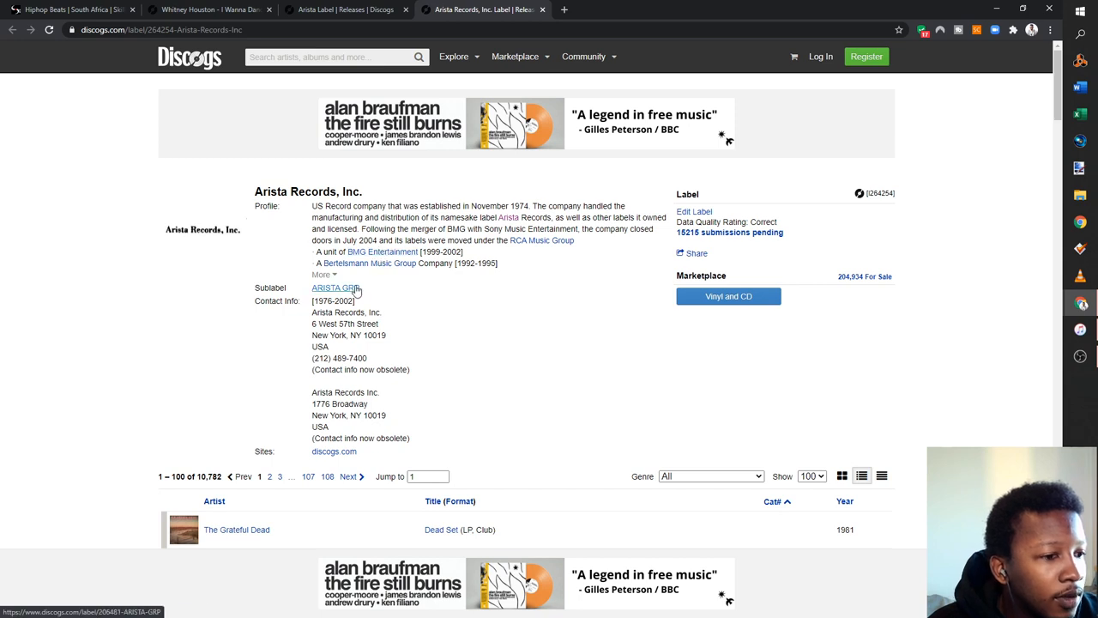
Scroll the Arista Records, Inc. label page to its profile and New York contact addresses
scroll("down", 3)
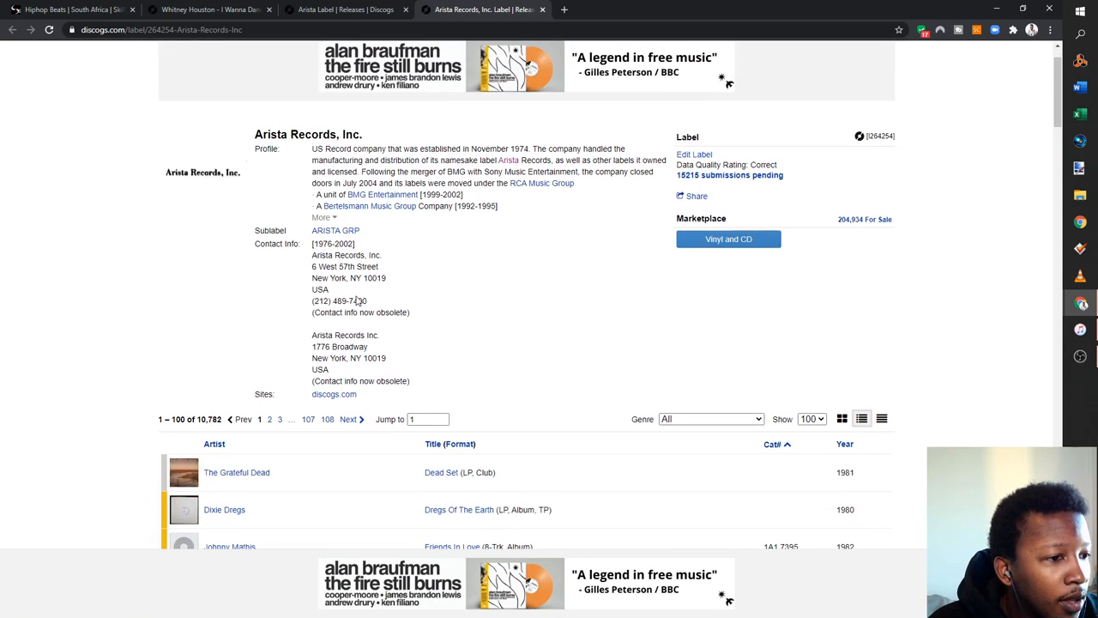
mouse_move(394, 266)
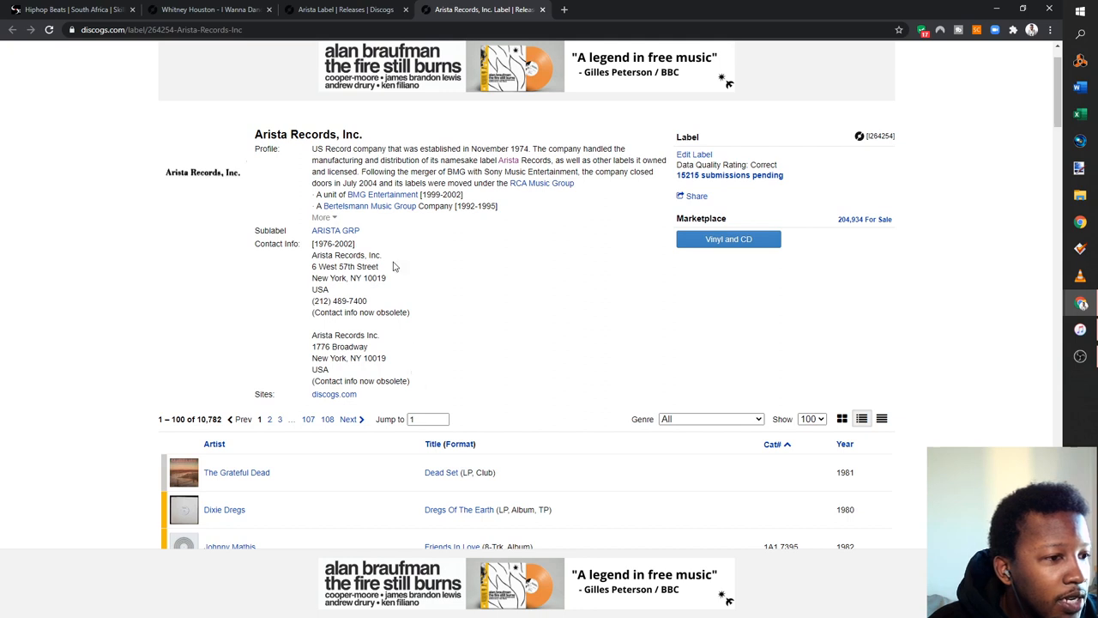
mouse_move(381, 195)
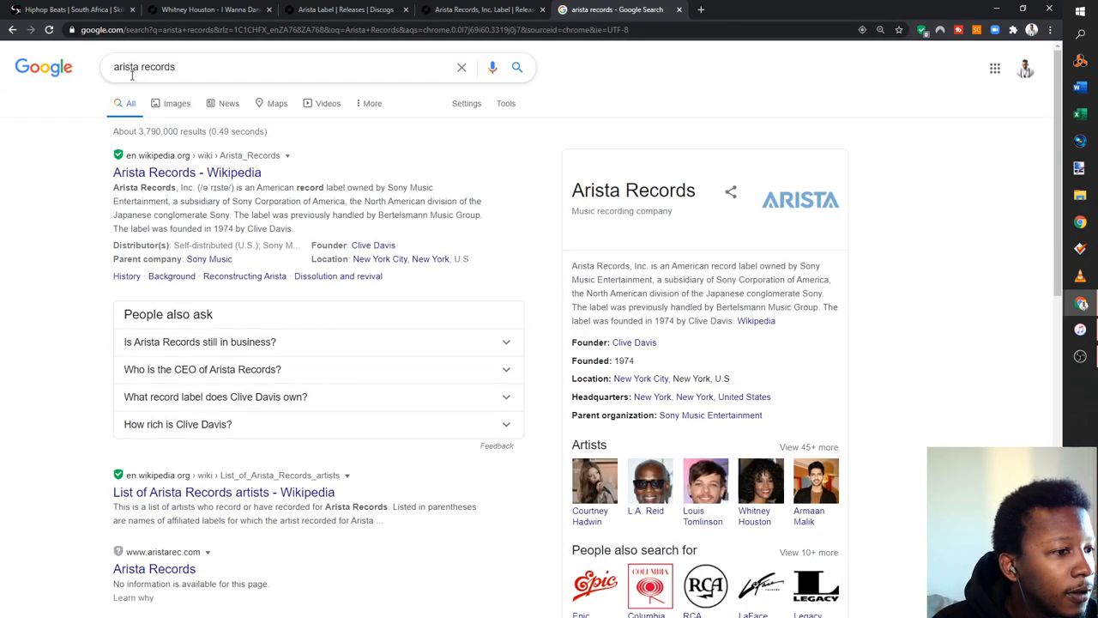
From the Google results for 'arista records', open aristarec.com in a new tab
scroll("down", 3)
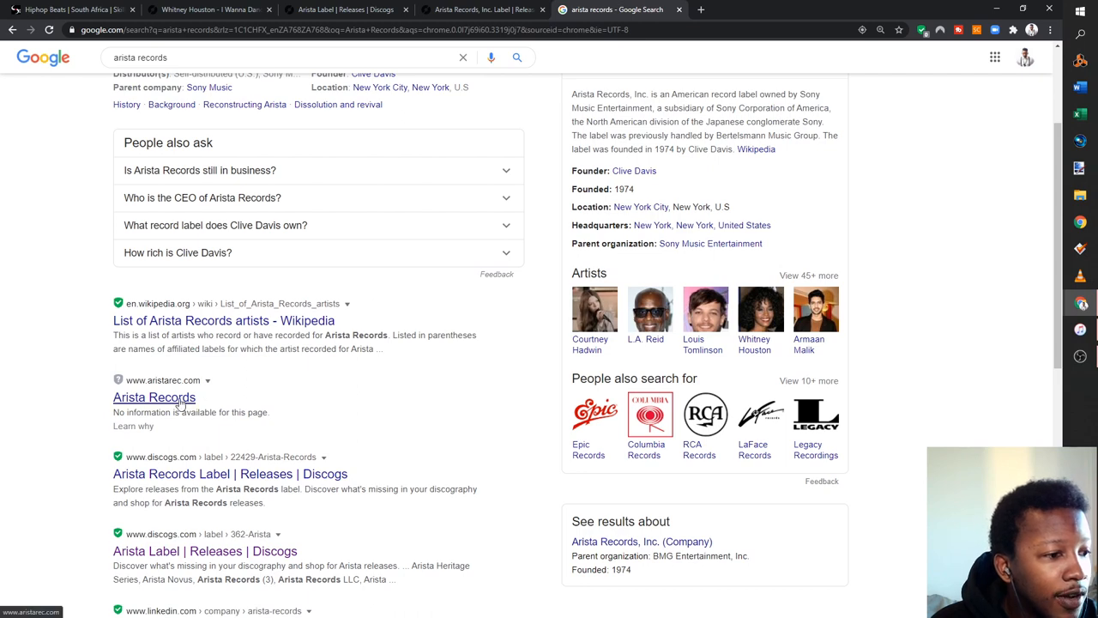
left_click(155, 396)
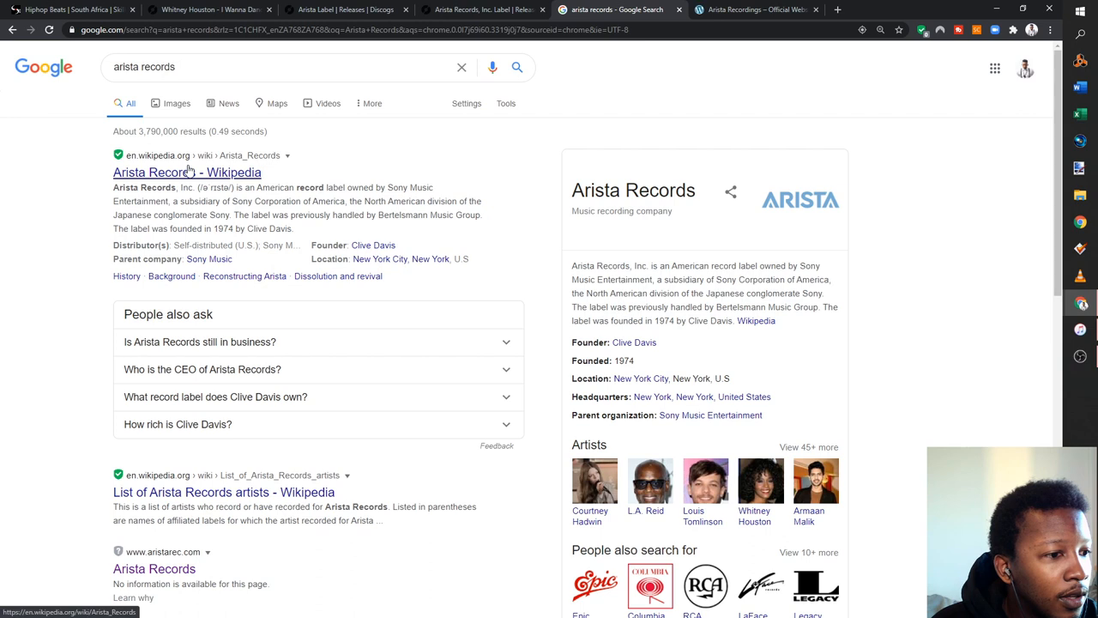
mouse_move(190, 175)
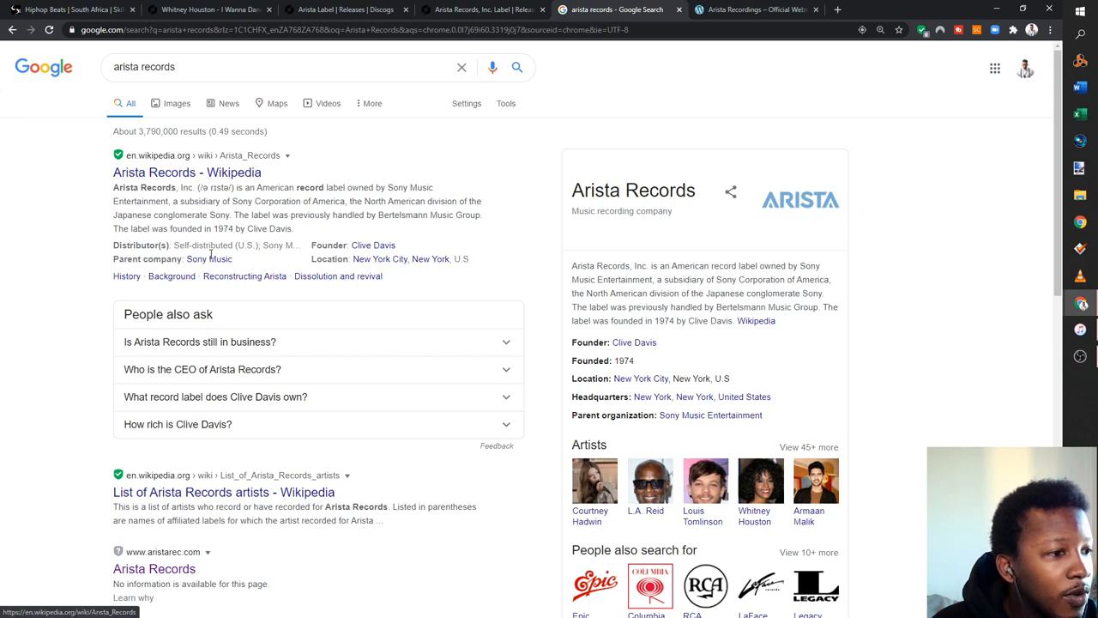
mouse_move(195, 185)
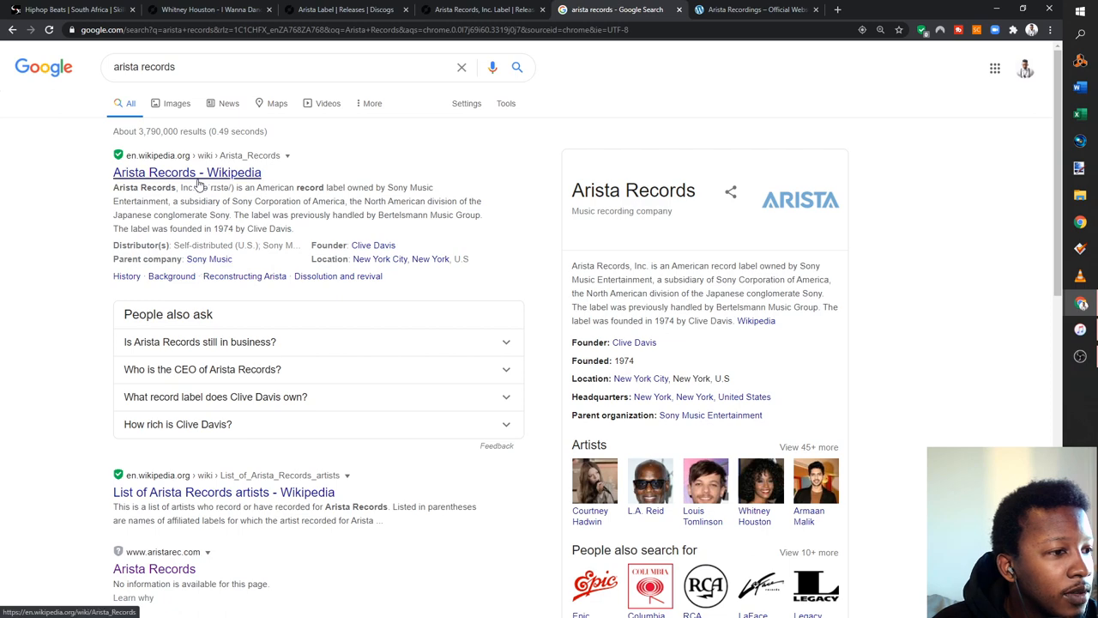
Read through the Arista Records Wikipedia article
left_click(185, 171)
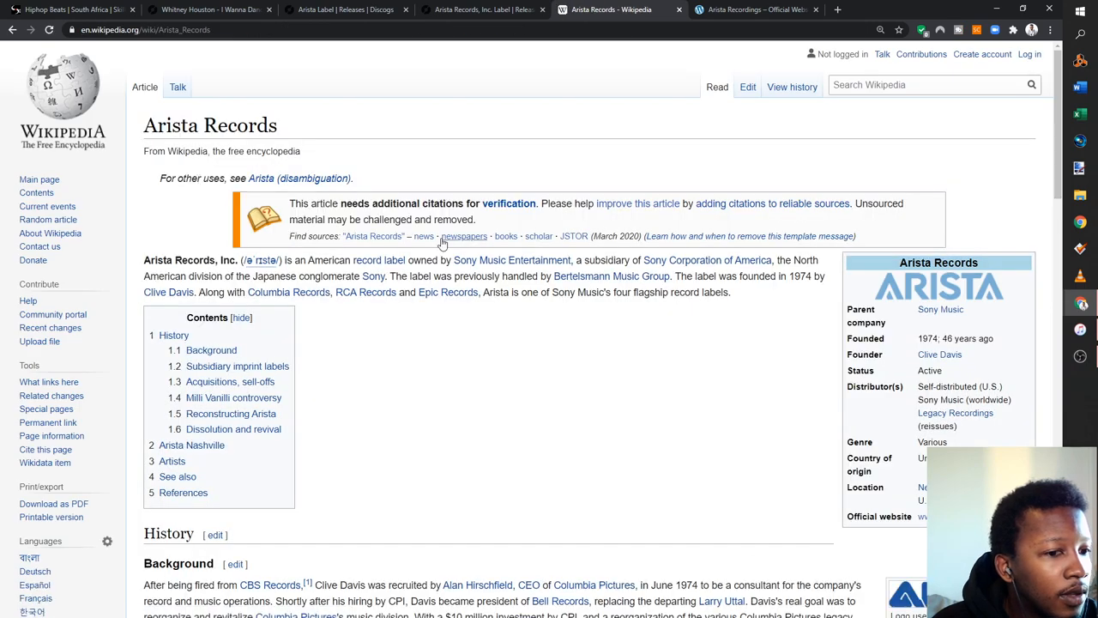
scroll("down", 3)
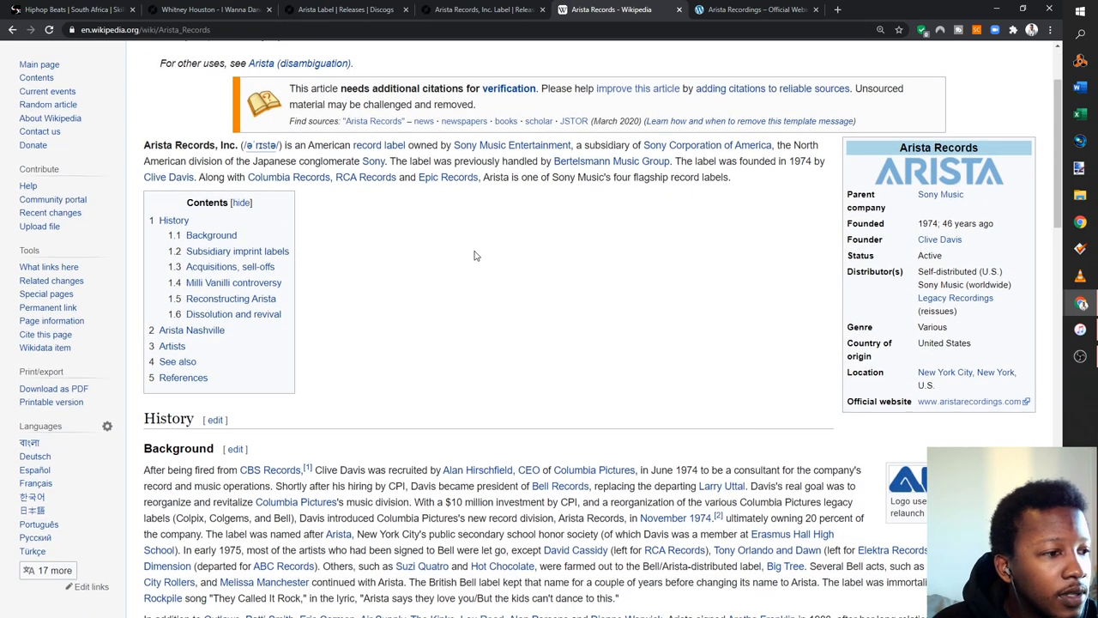
scroll("down", 3)
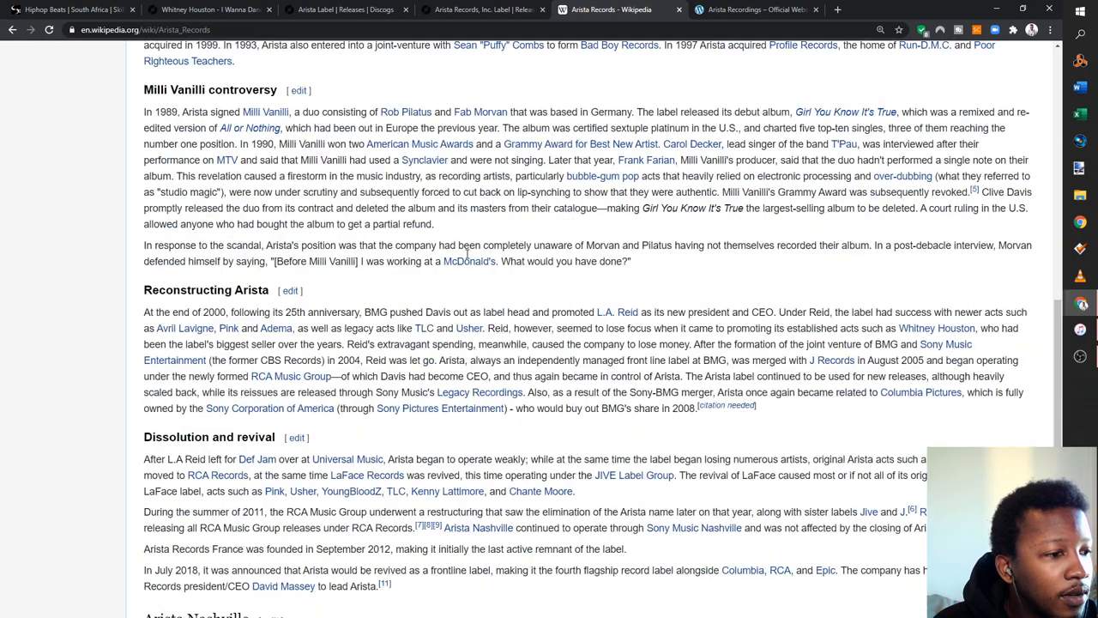
scroll("down", 3)
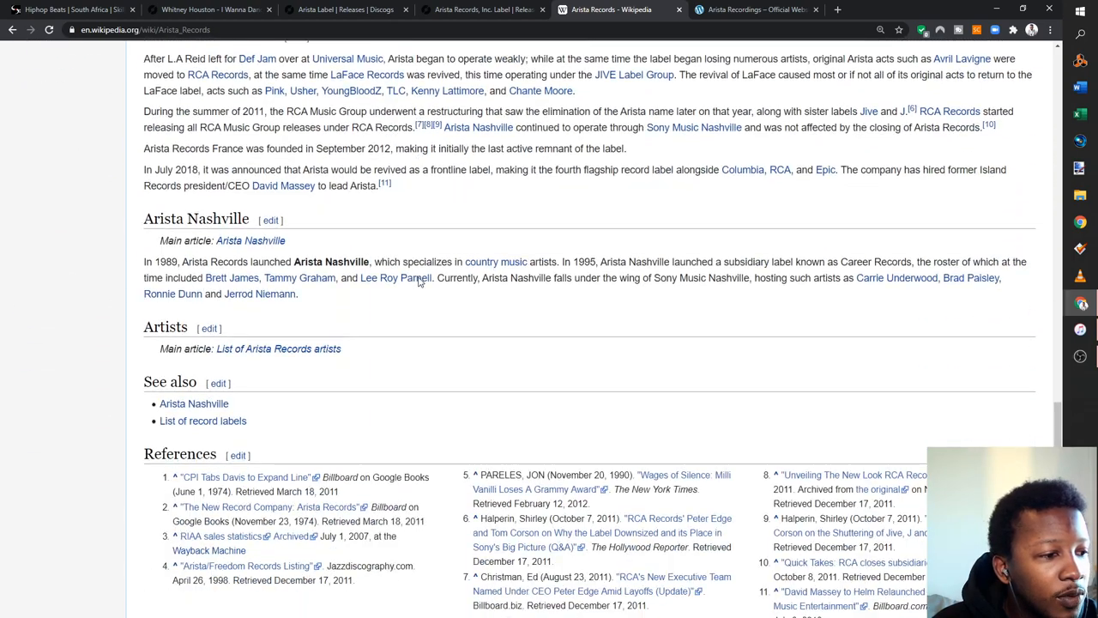
scroll("down", 3)
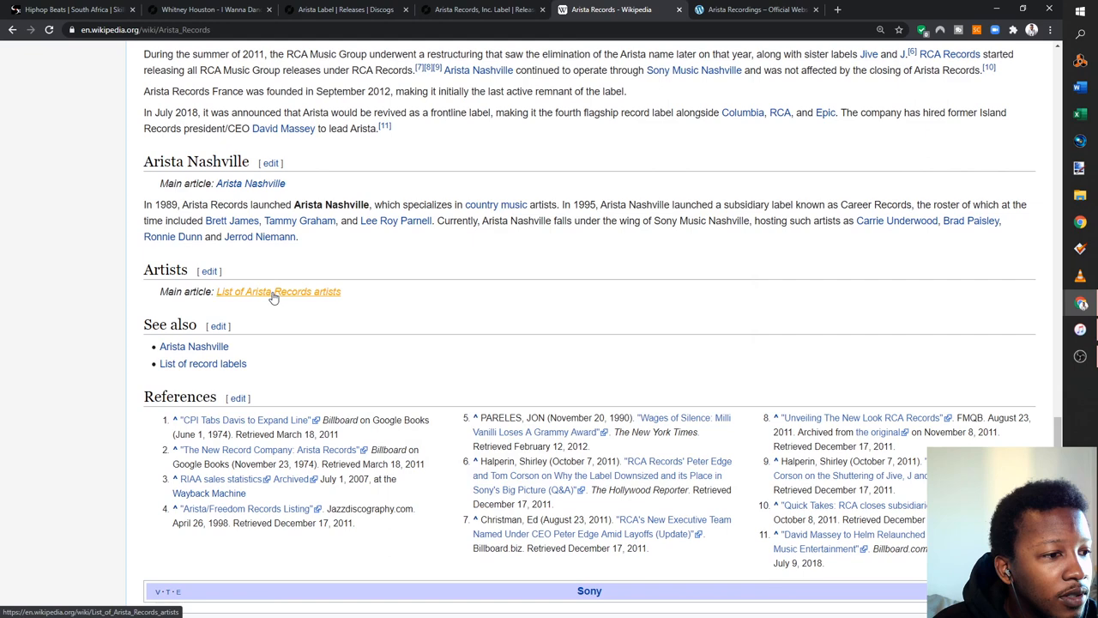
Open the List of Arista Records artists and jump to the W section
left_click(278, 292)
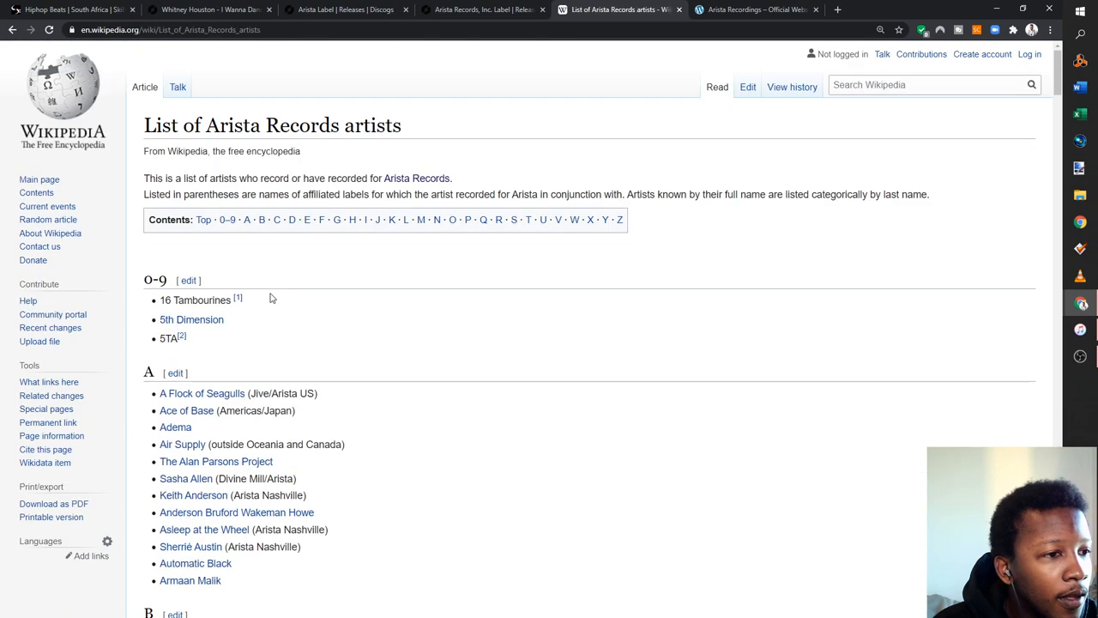
left_click(573, 220)
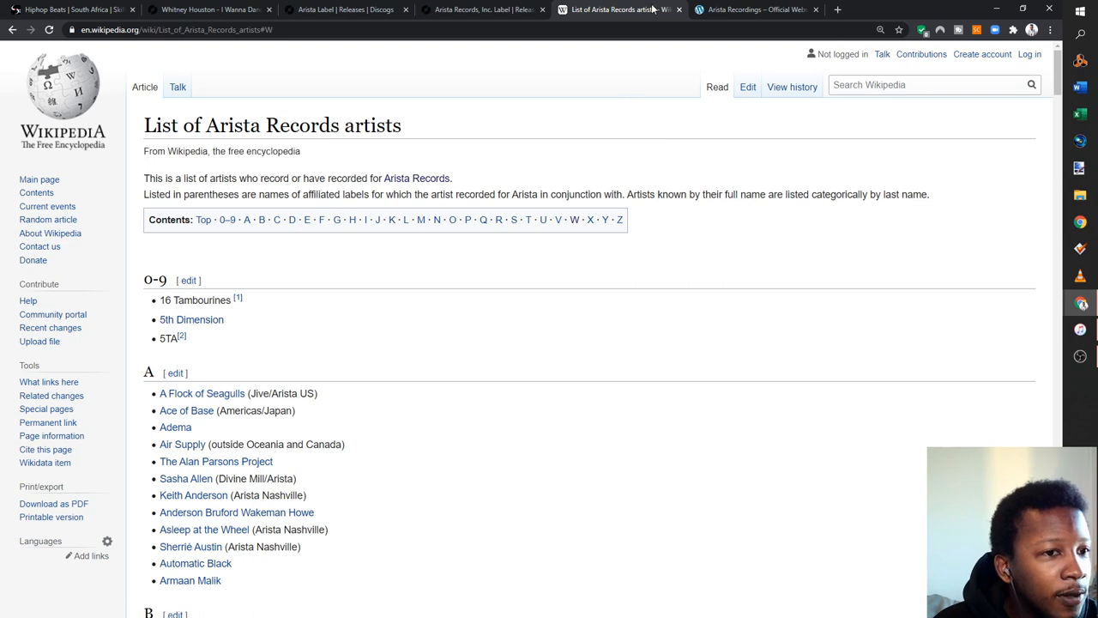
View the official Arista site crediting Sony Music Entertainment, then start a new browser tab
left_click(755, 11)
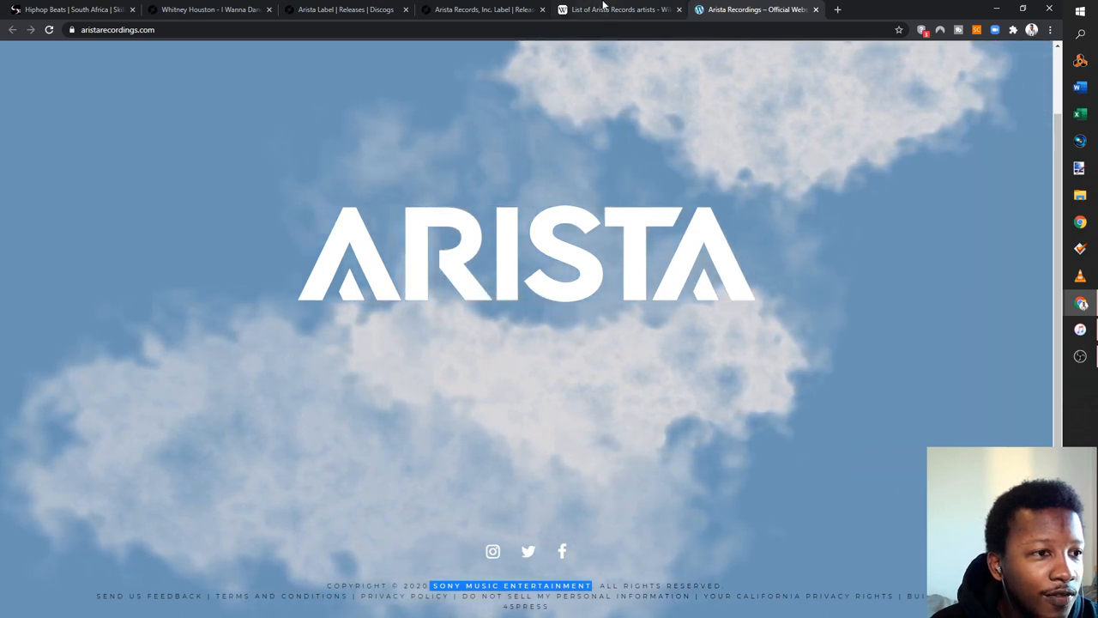
mouse_move(618, 10)
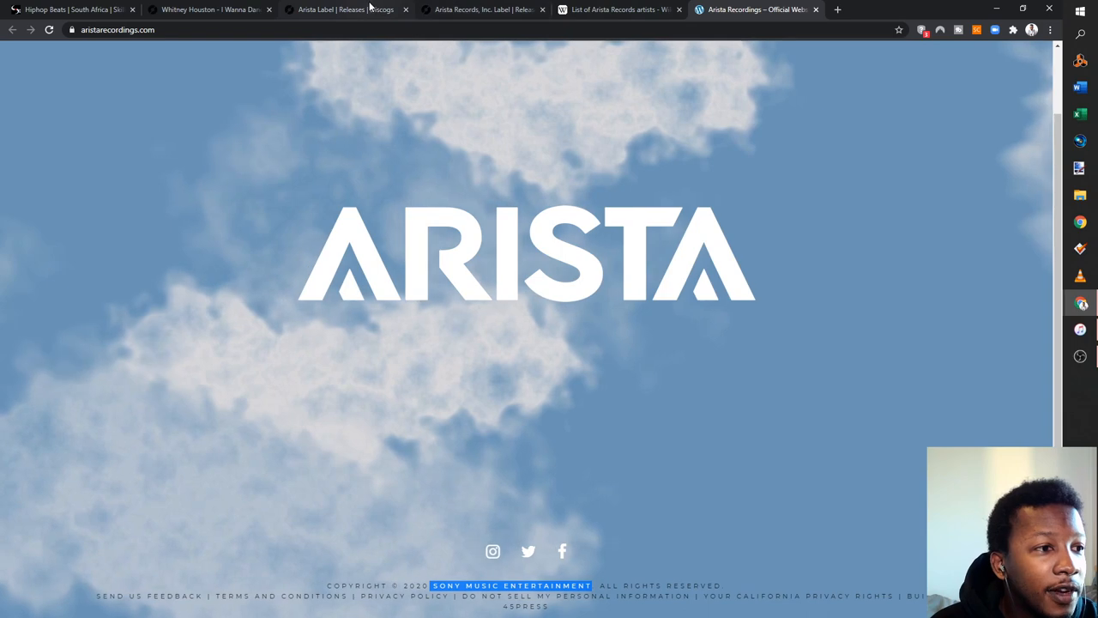
left_click(344, 10)
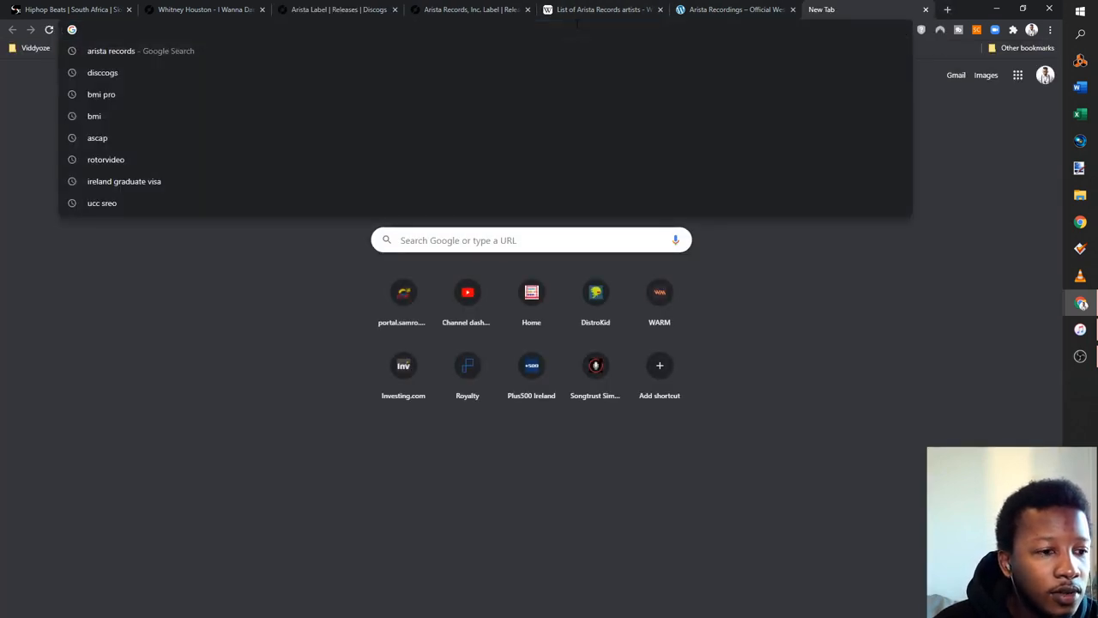
Search Apple Music for "that's my home" to find Marvin Gaye's 'Wherever I Lay My Hat'
type("whitn")
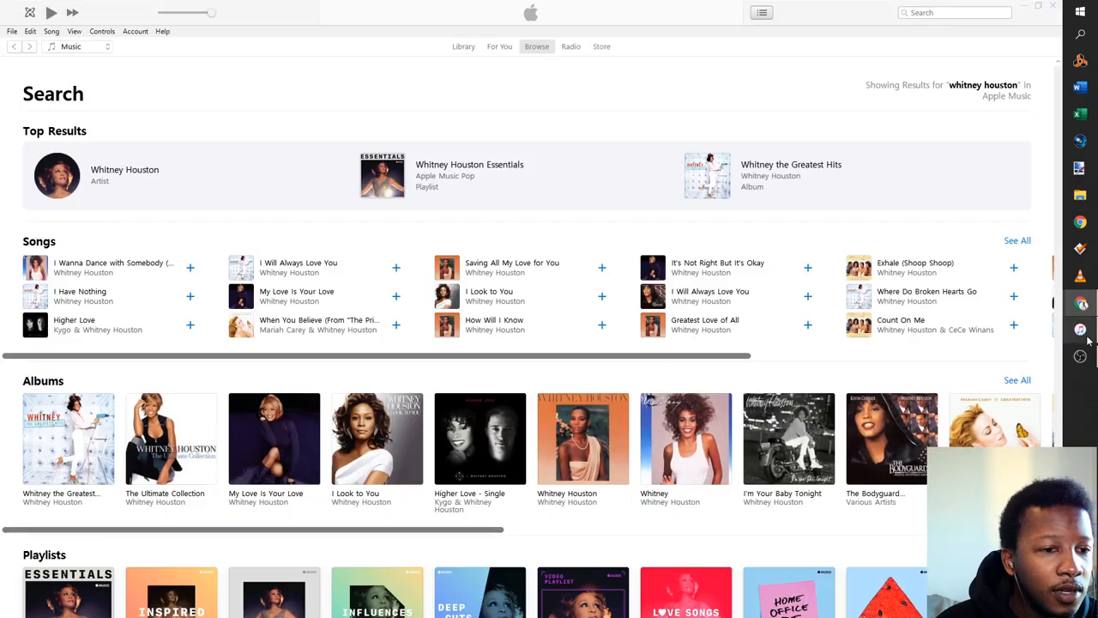
left_click(953, 12)
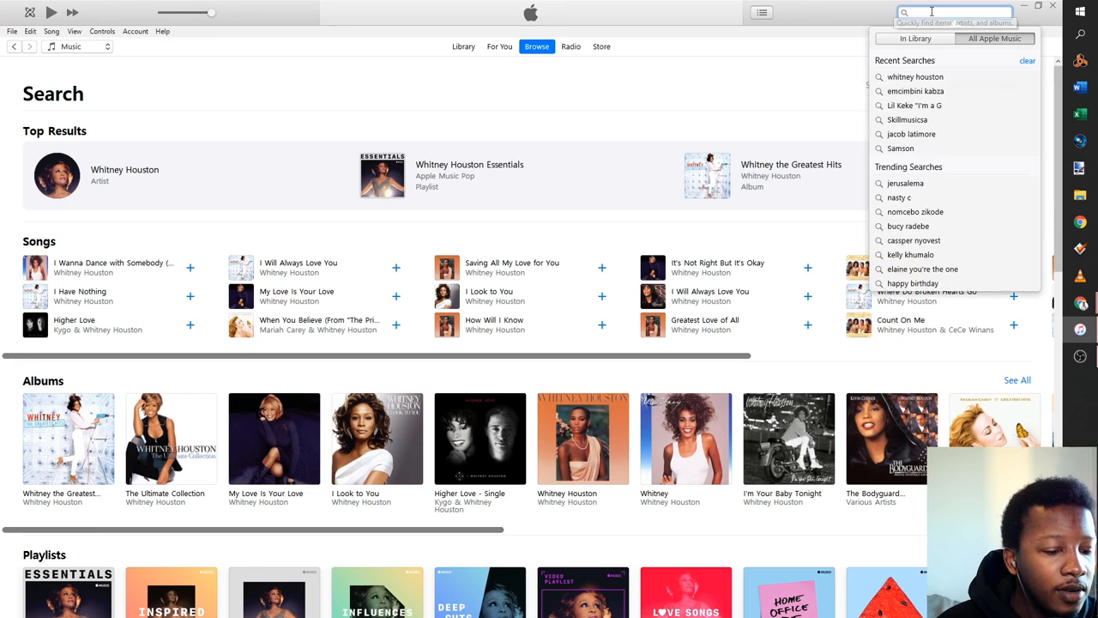
type("that's my home")
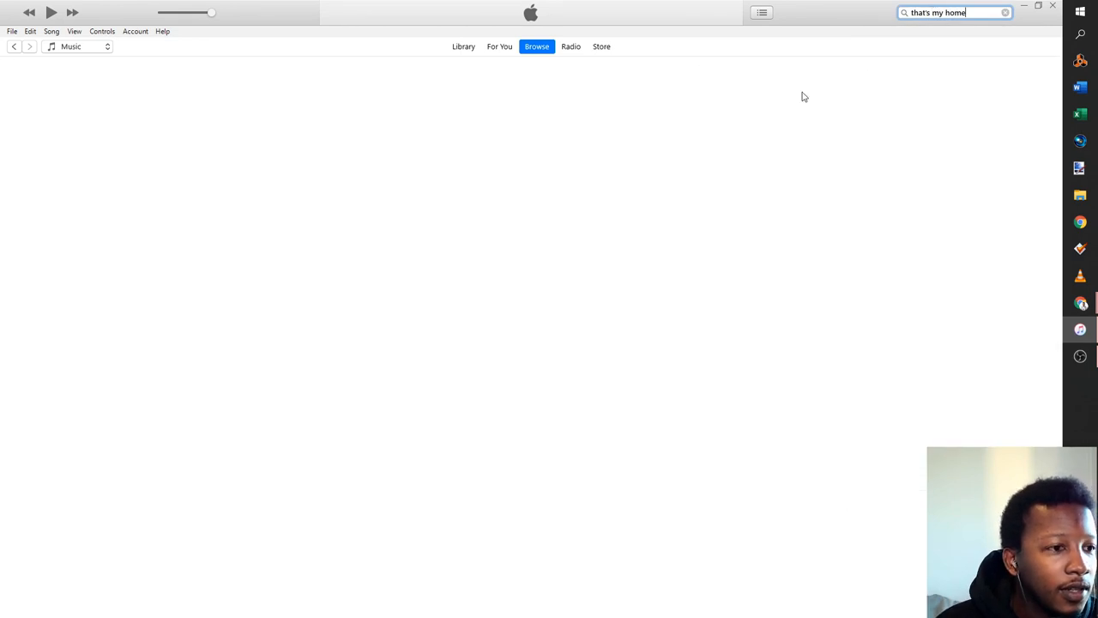
key("enter")
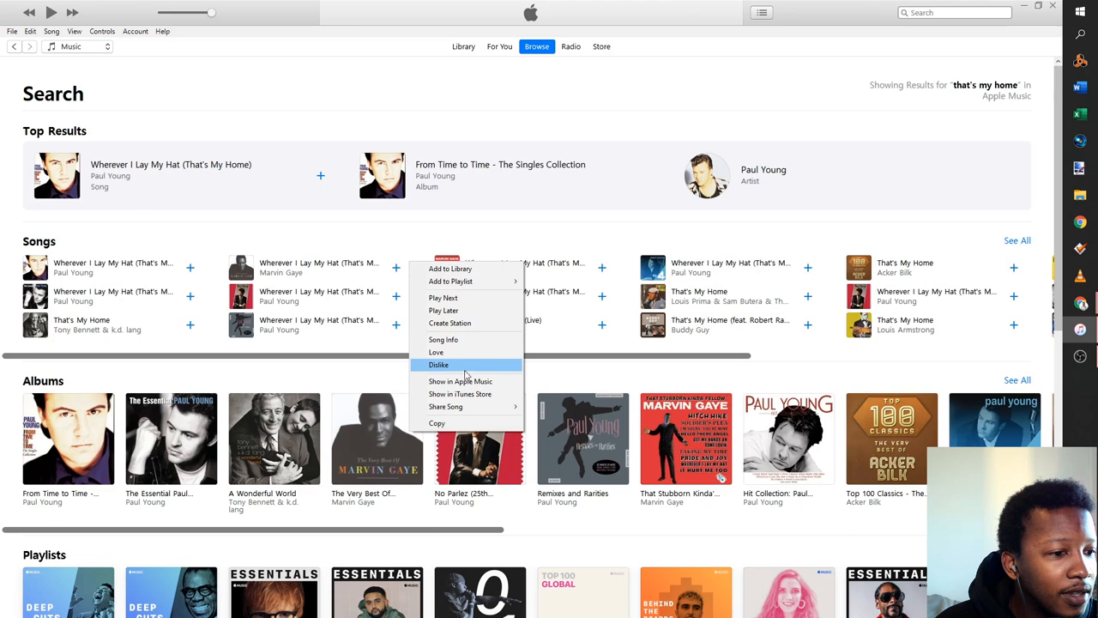
Read the song's composers Marvin Gaye, Norman Whitfield & Barrett Strong in Get Info, then return to Chrome
left_click(443, 340)
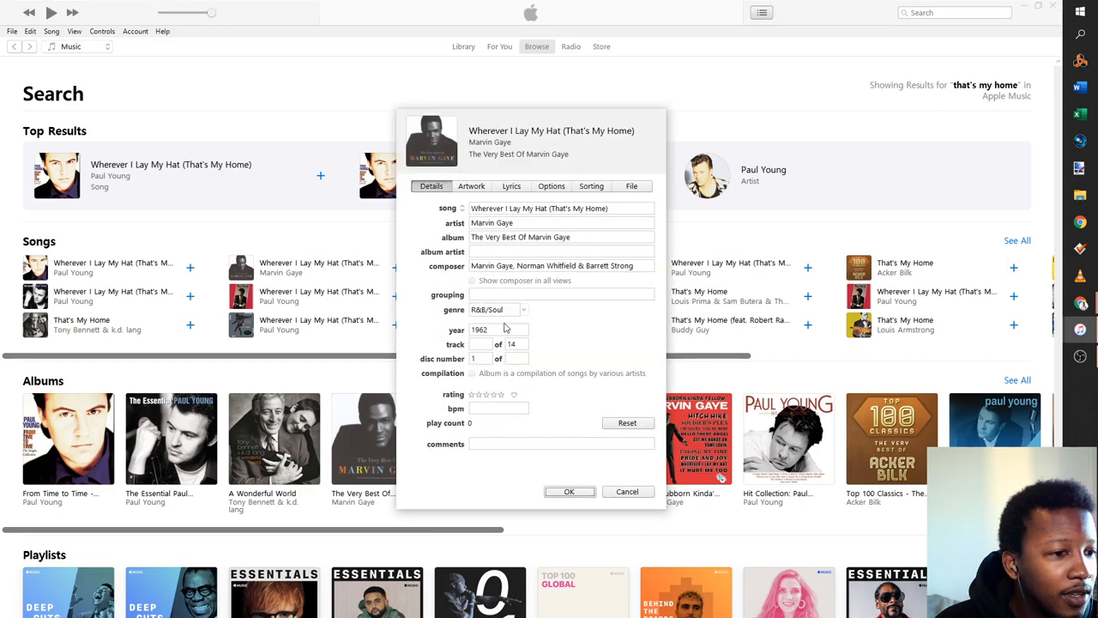
triple_click(561, 264)
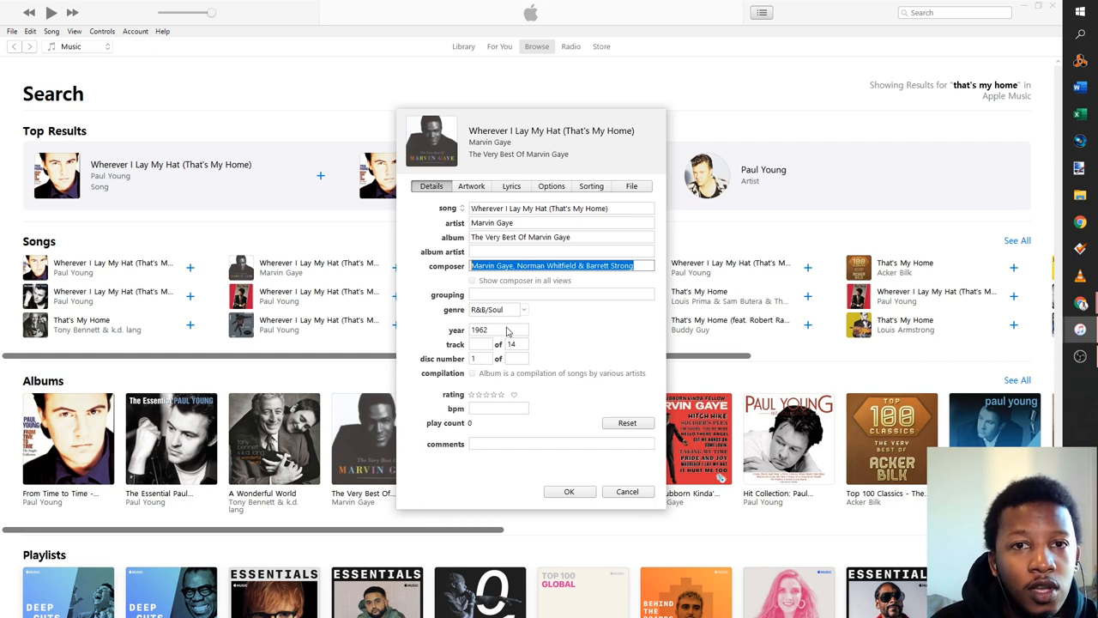
mouse_move(580, 258)
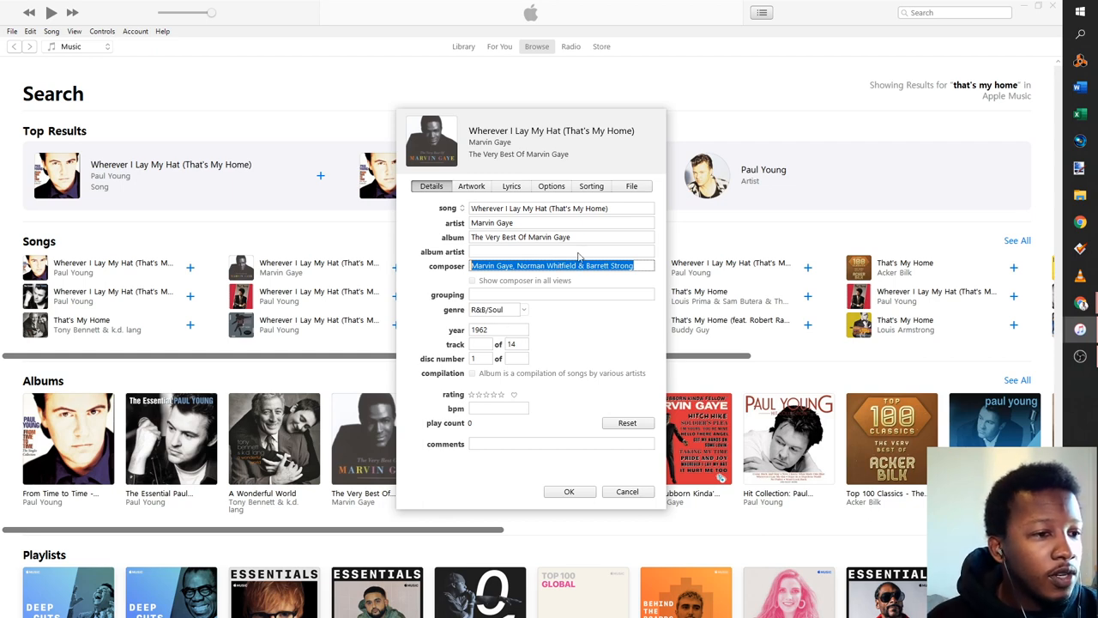
mouse_move(535, 197)
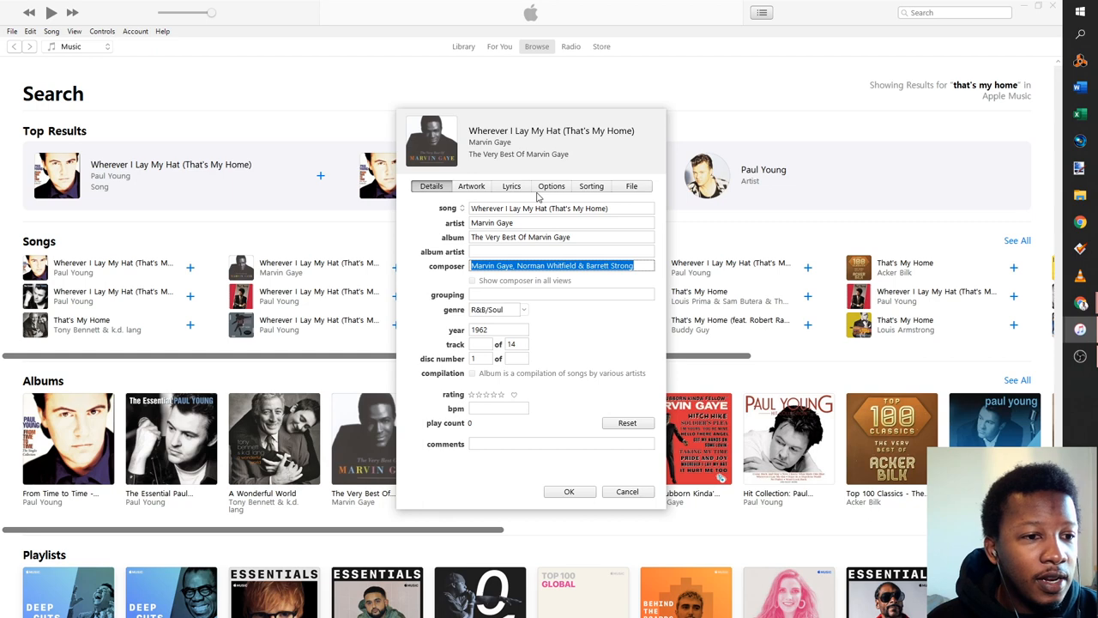
mouse_move(536, 199)
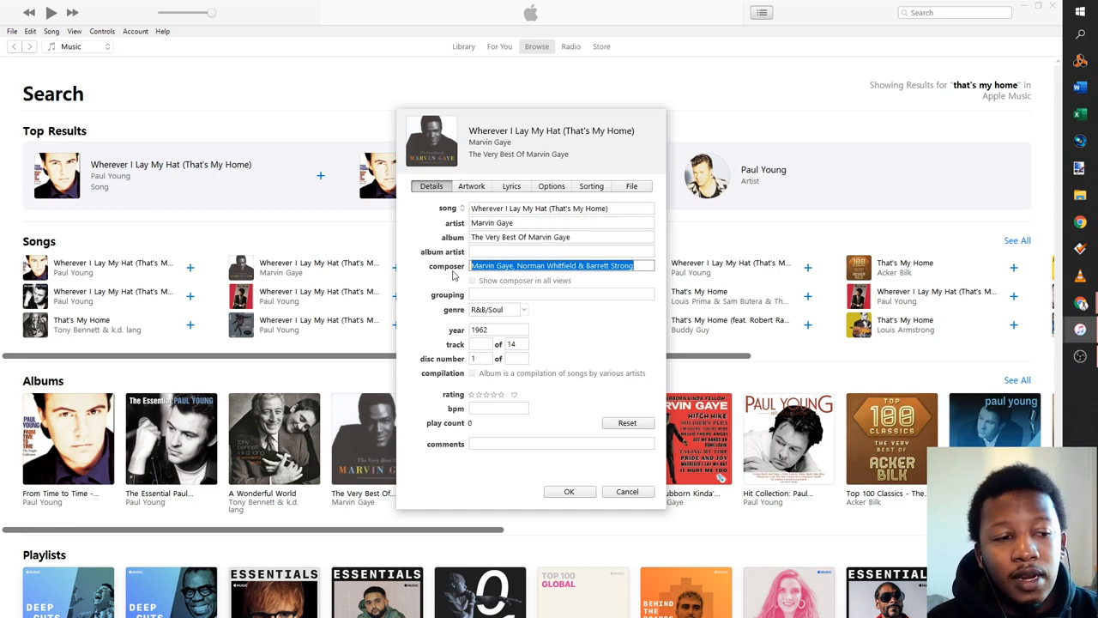
mouse_move(639, 284)
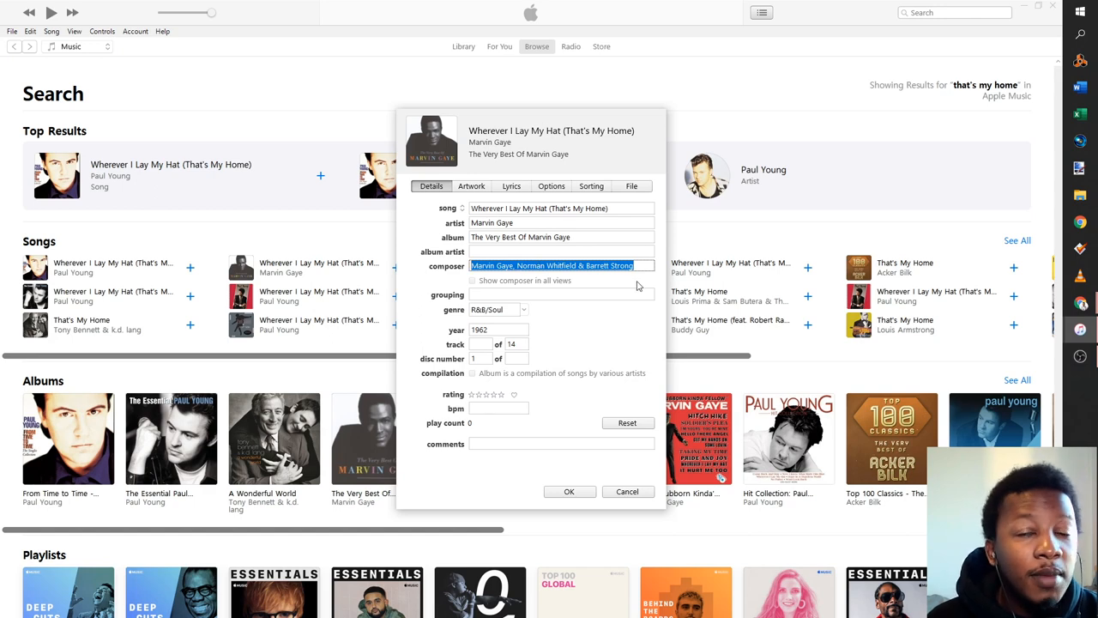
mouse_move(626, 288)
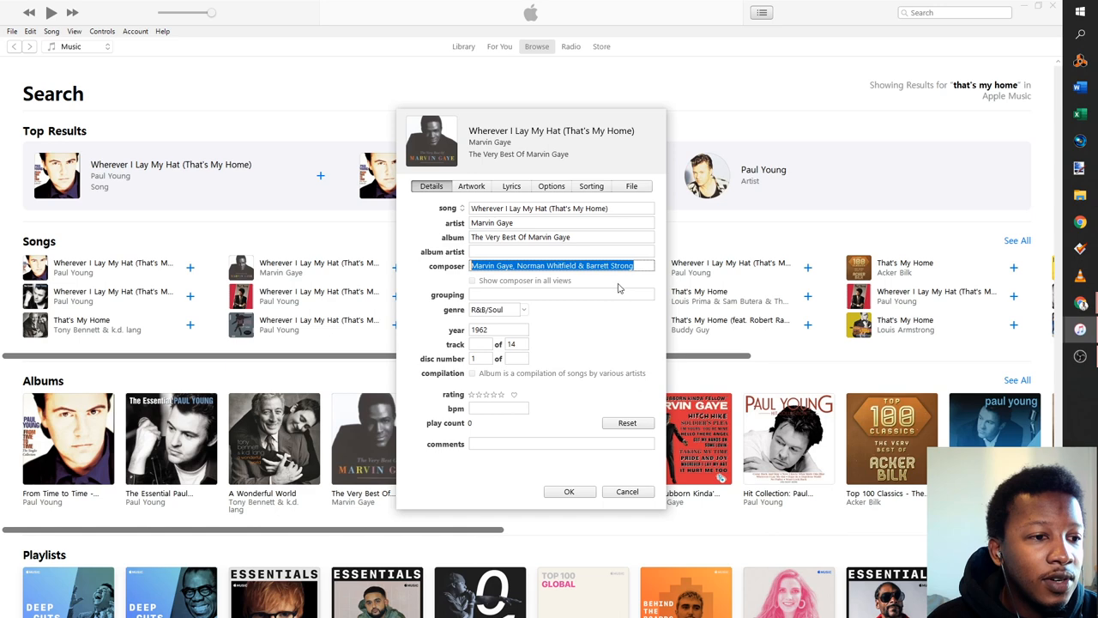
left_click(562, 264)
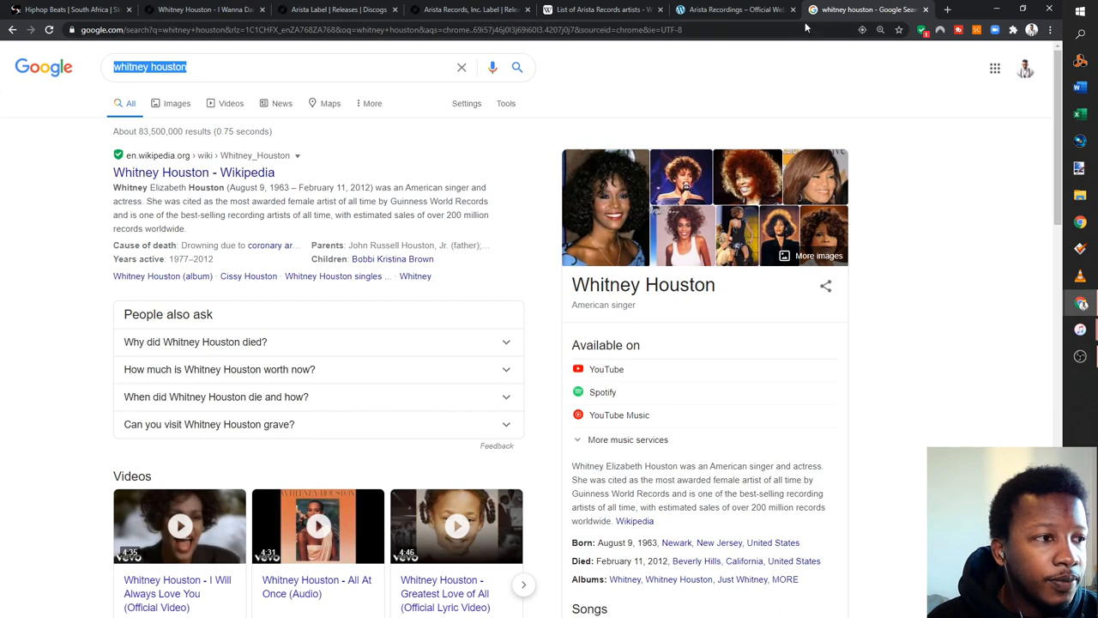
Google 'ascap' and reach the ASCAP ACE Repertory search page
left_click(343, 30)
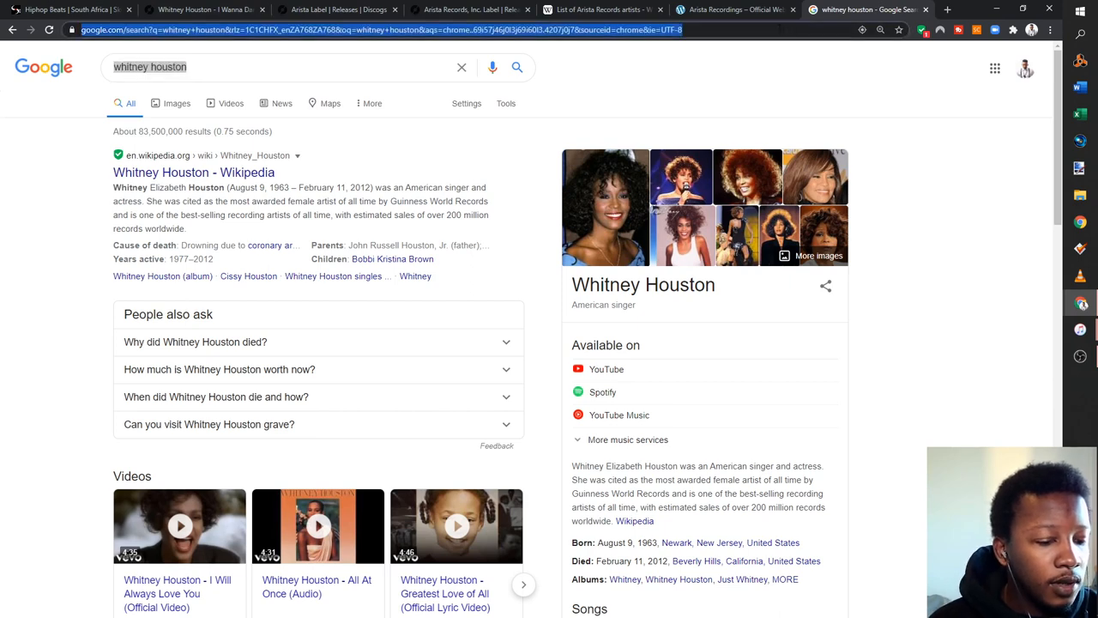
type("ascap")
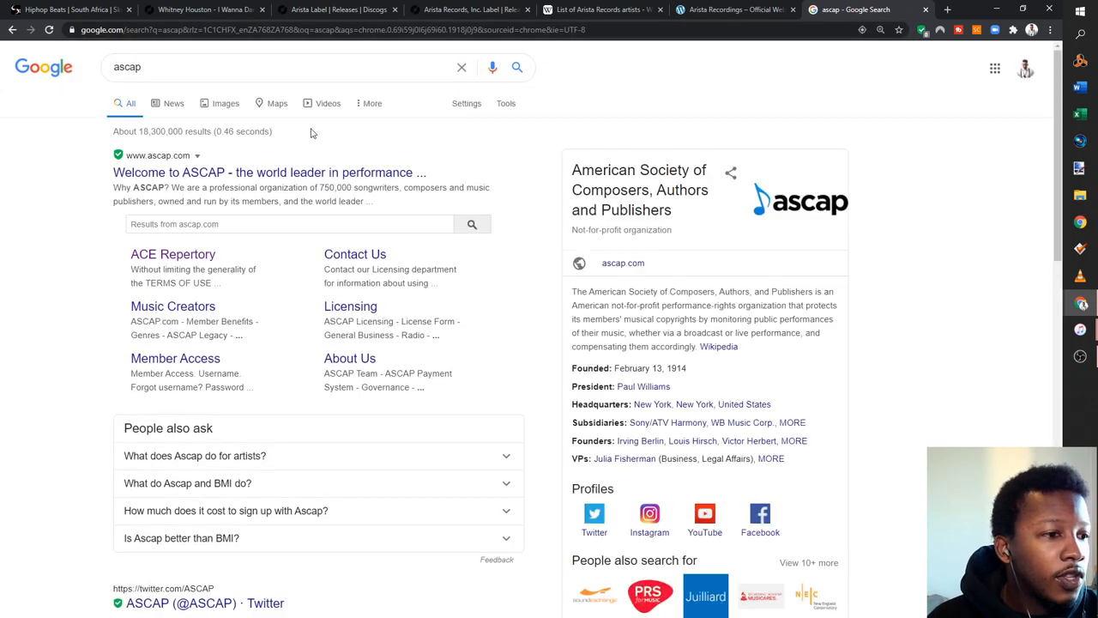
mouse_move(247, 185)
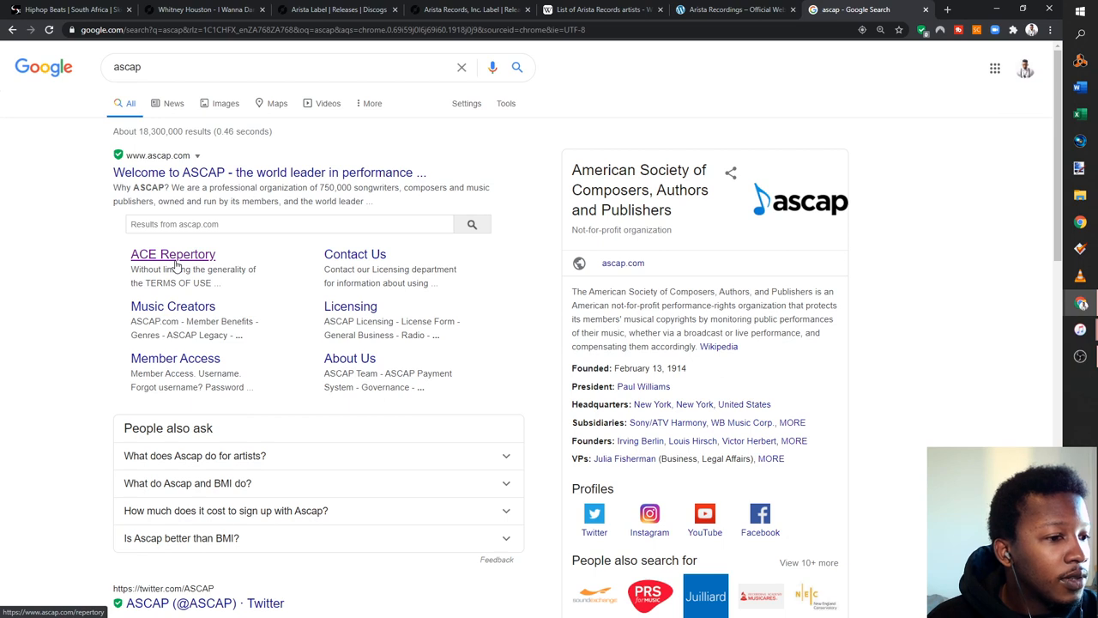
left_click(171, 254)
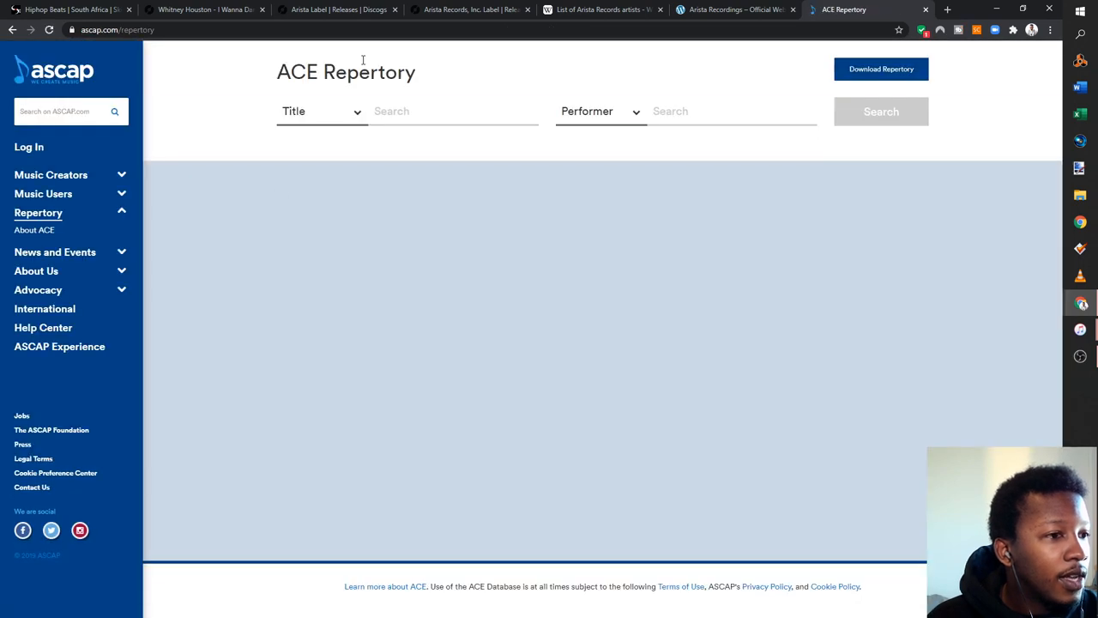
Search ACE Repertory for title Samson with performer Regina Spektor, finding no matches
left_click(429, 110)
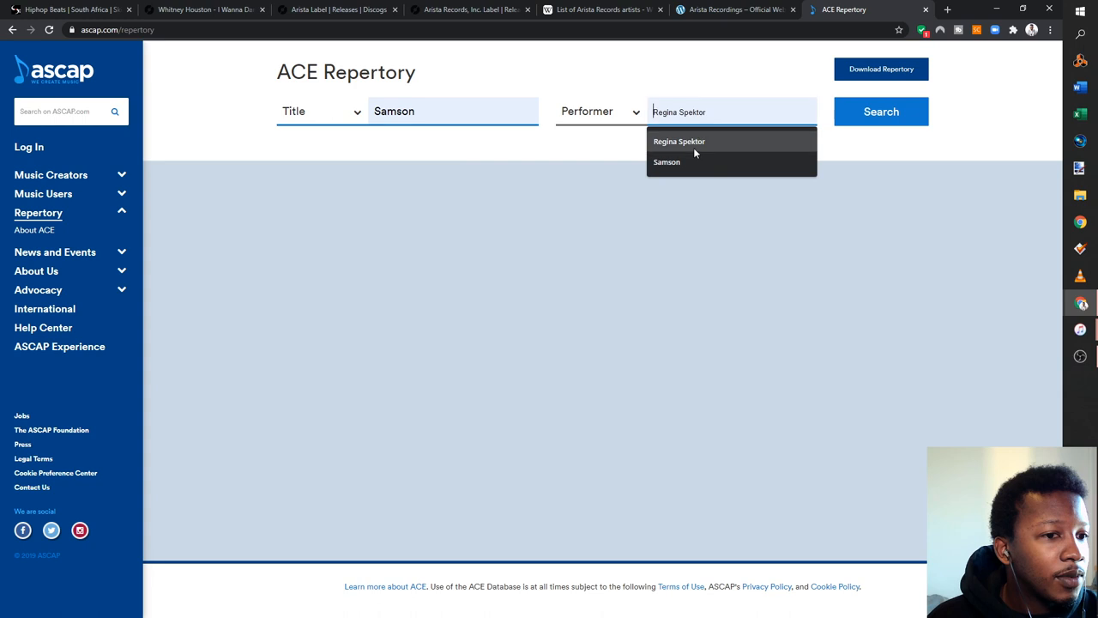
left_click(881, 112)
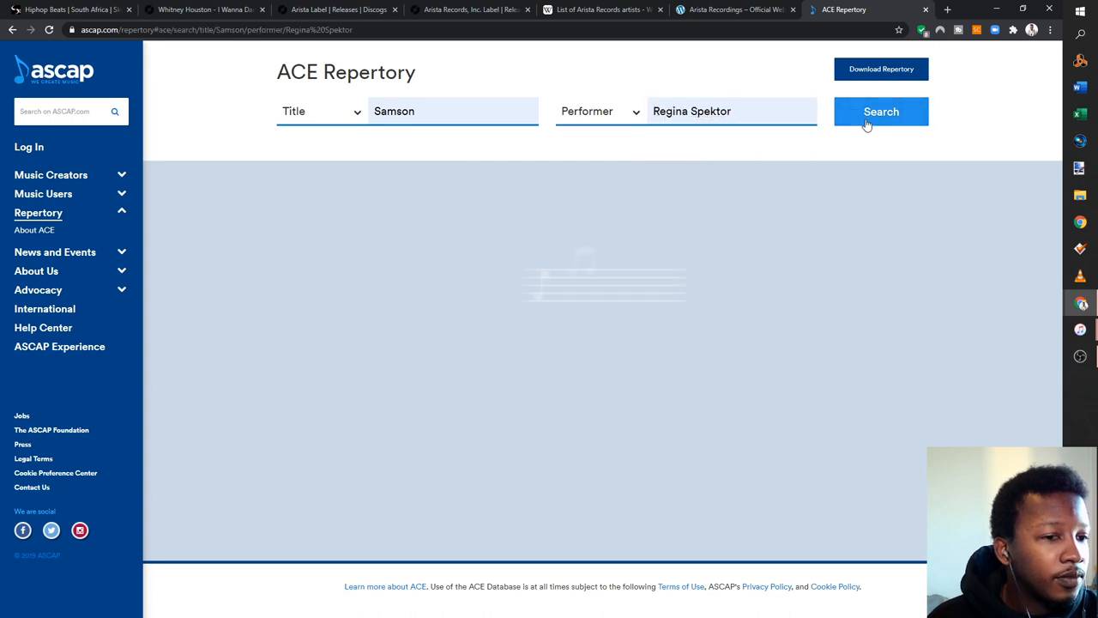
left_click(882, 111)
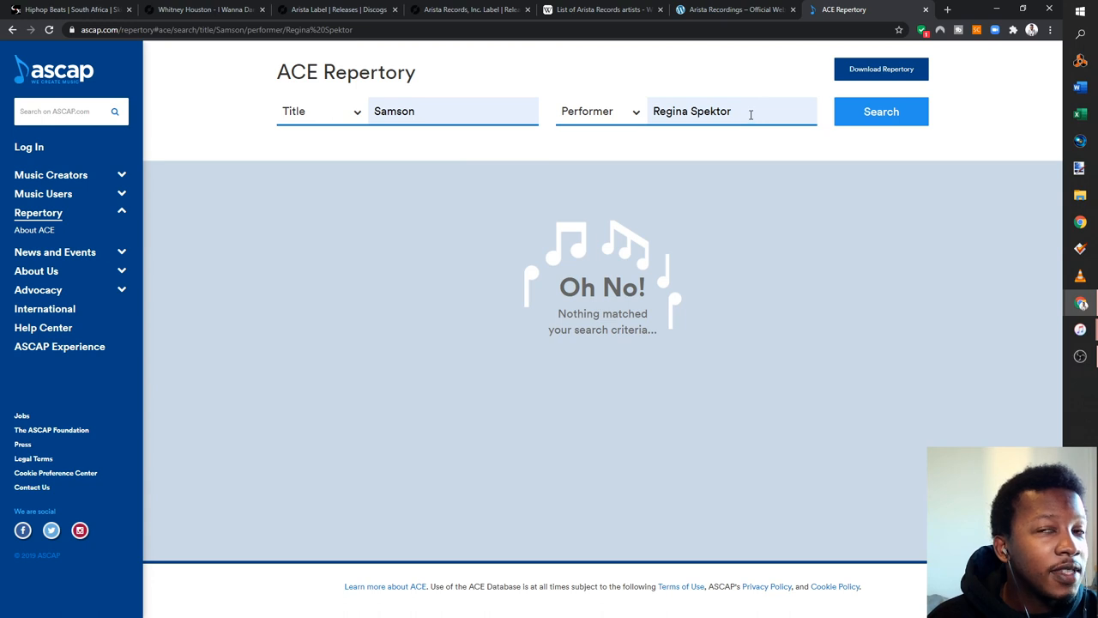
mouse_move(788, 44)
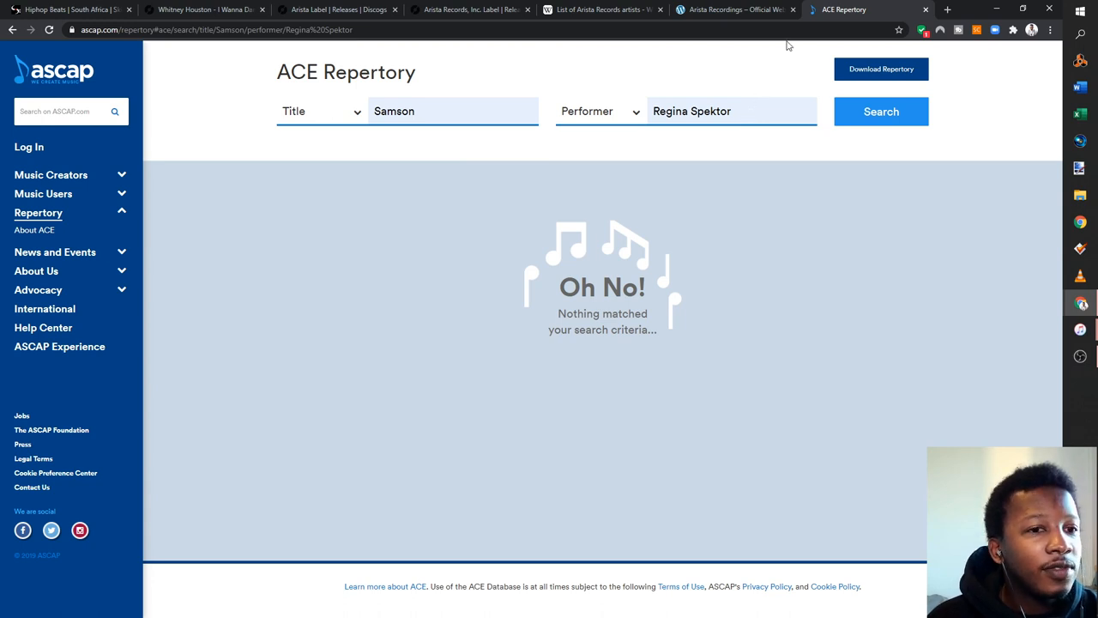
Find Regina Spektor's Begin To Hope on Discogs and read its publisher Soviet Kitsch Music and copyright Sire Records credits
left_click(334, 10)
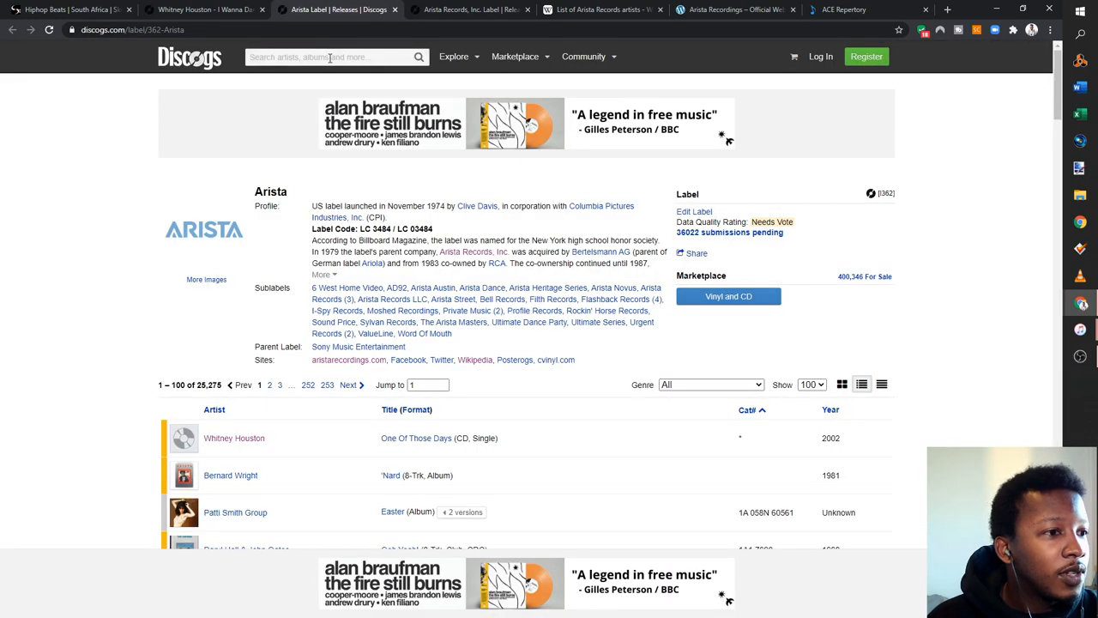
type("Samson Regina spektor")
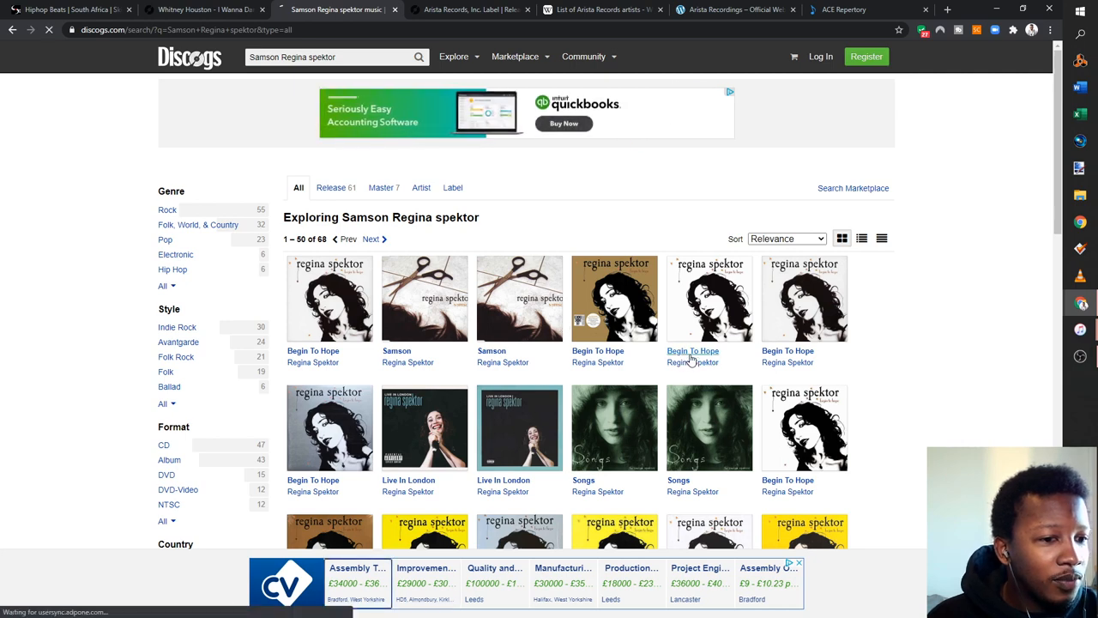
left_click(694, 350)
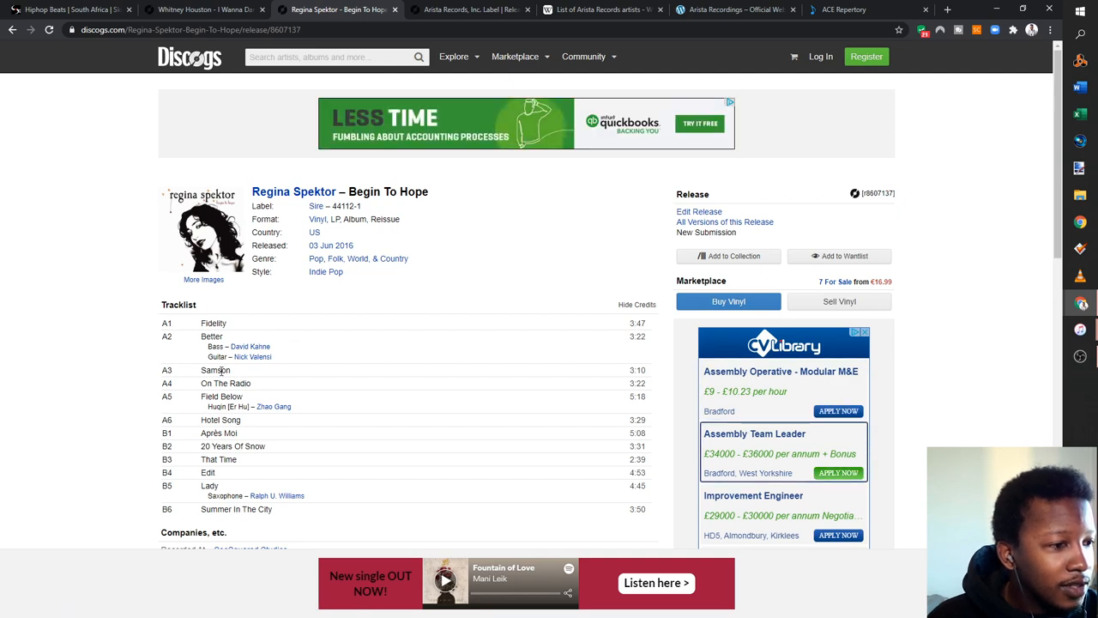
scroll("down", 3)
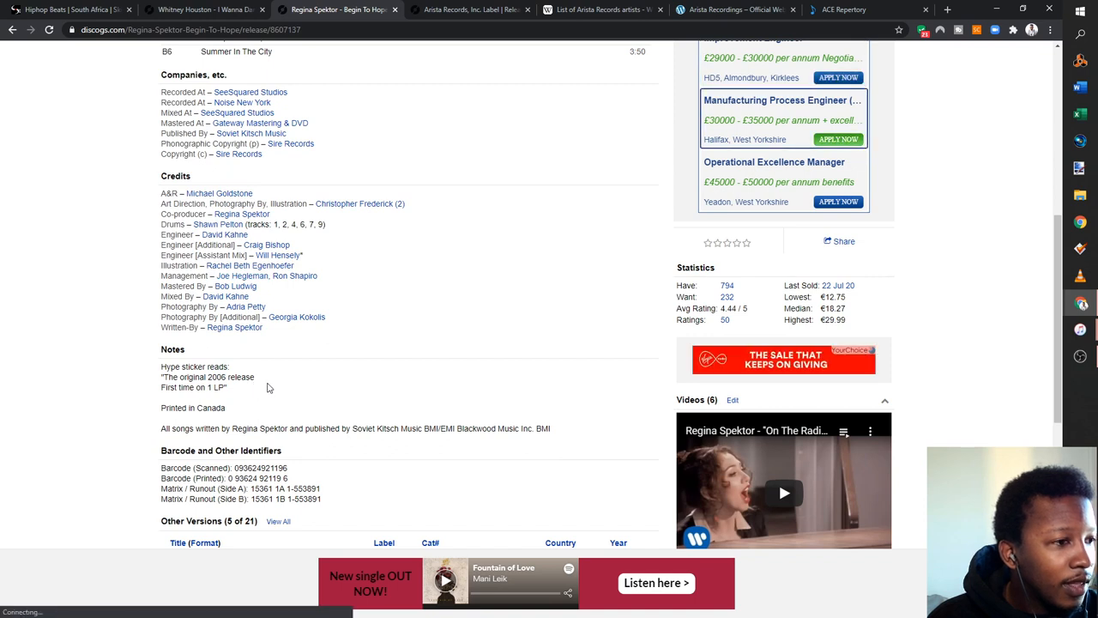
scroll("down", 3)
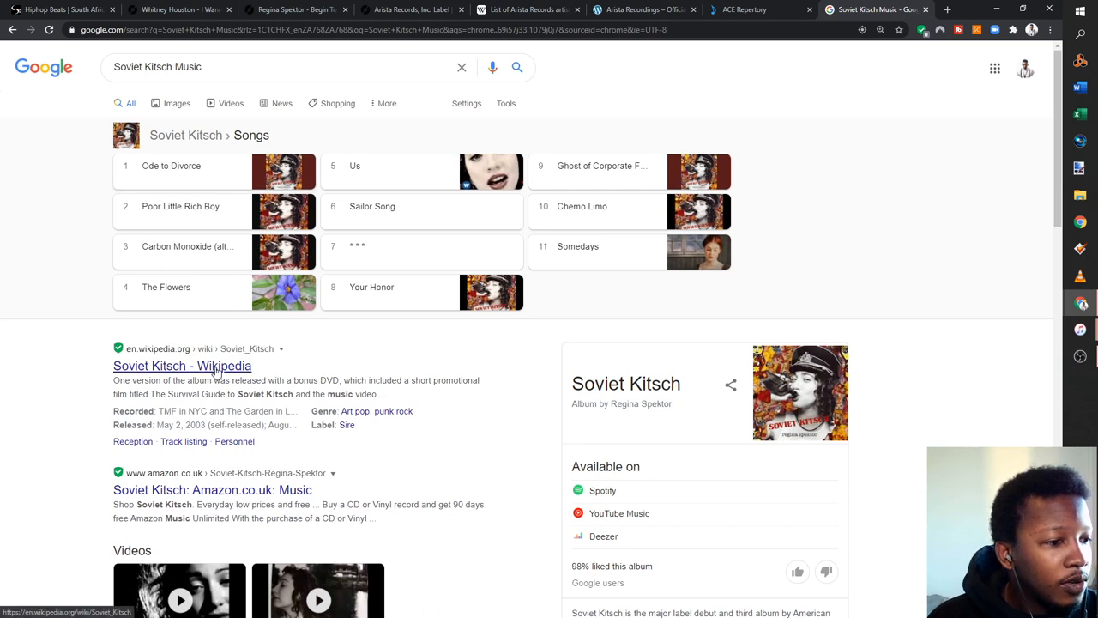
Read the Soviet Kitsch Wikipedia article's infobox and track listing, noting Sire as the label
left_click(182, 366)
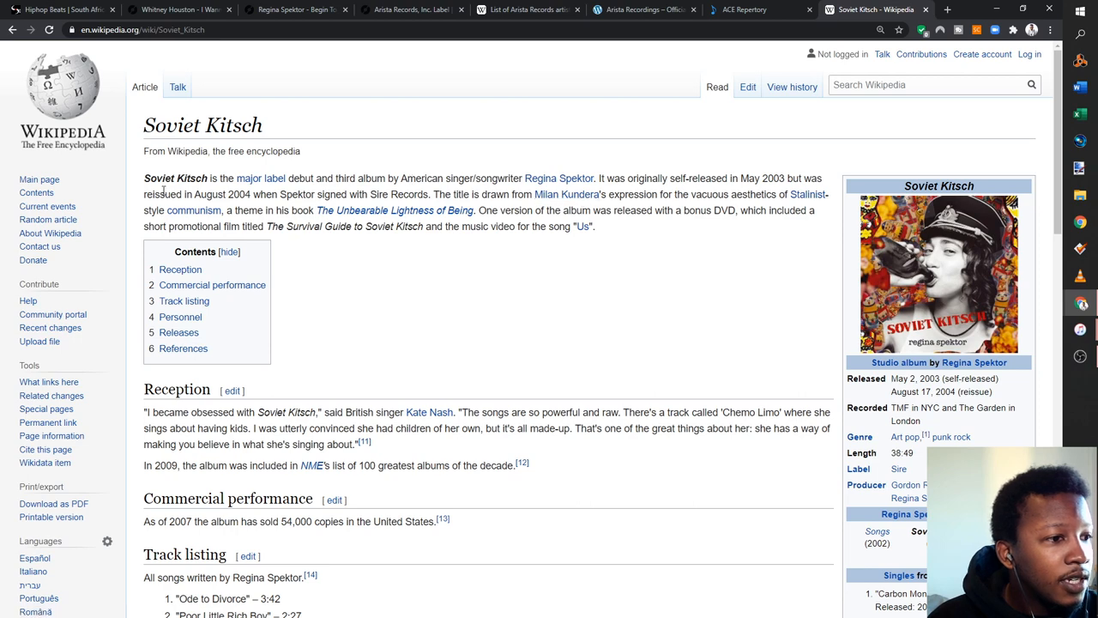
mouse_move(656, 206)
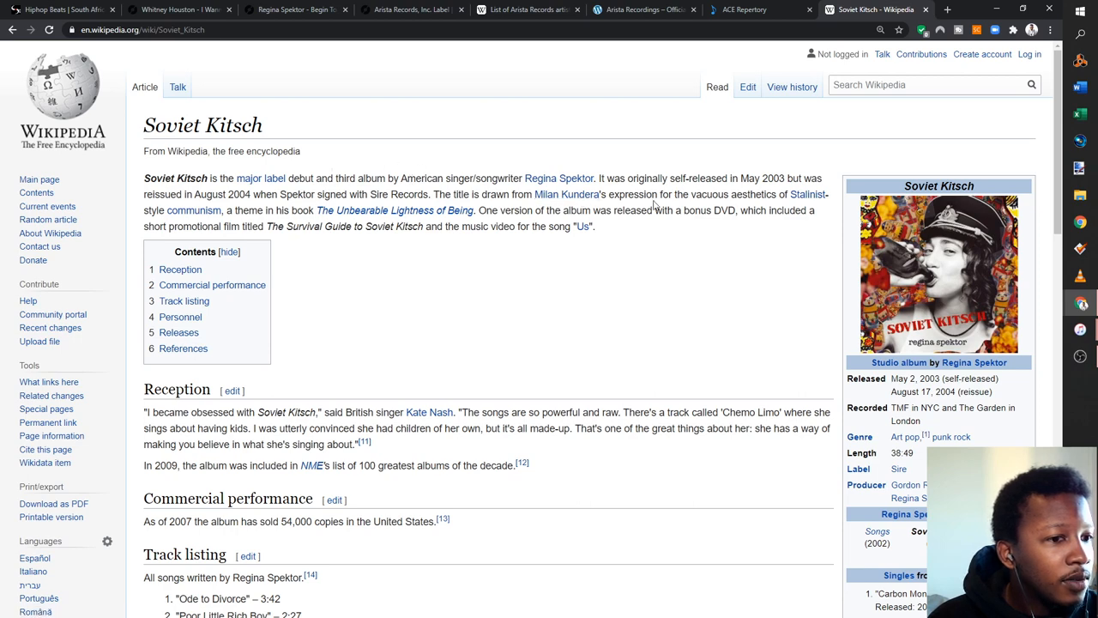
scroll("down", 3)
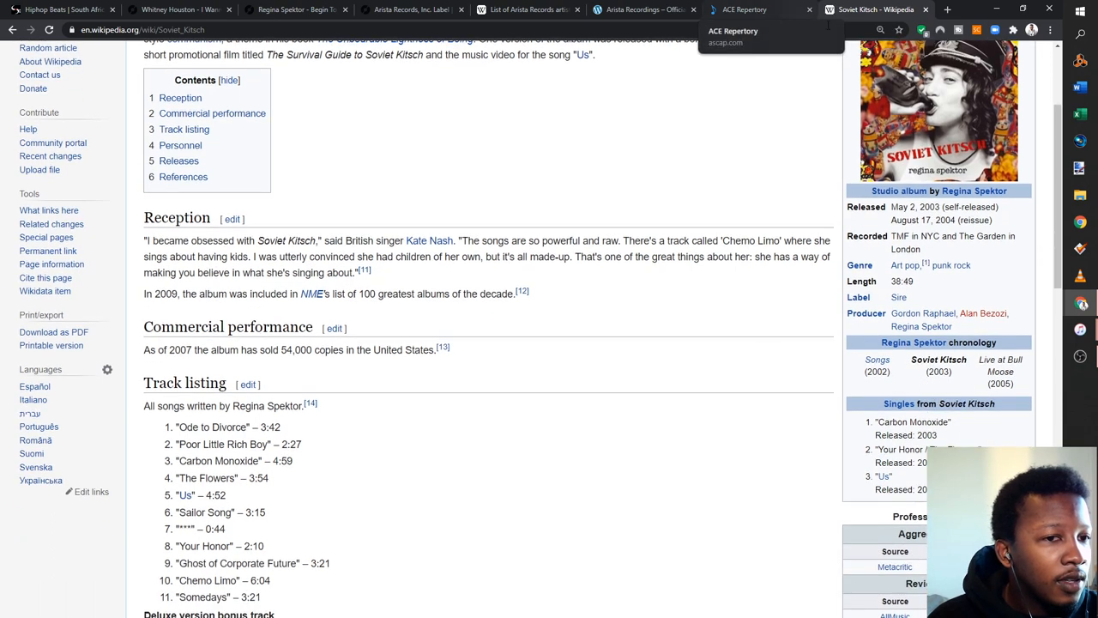
scroll("down", 3)
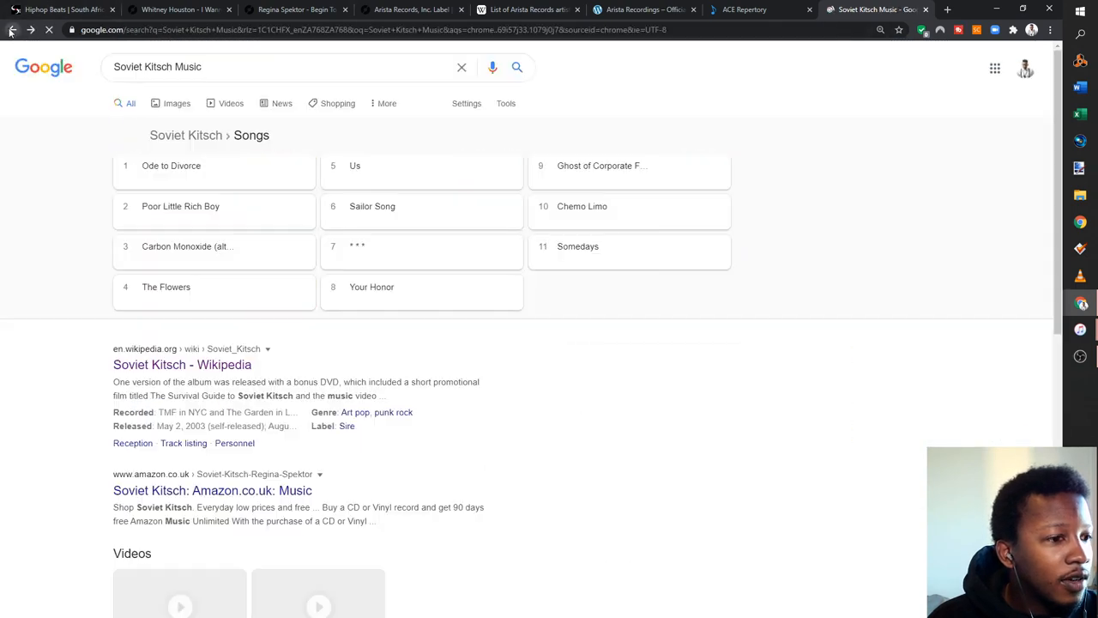
scroll("down", 3)
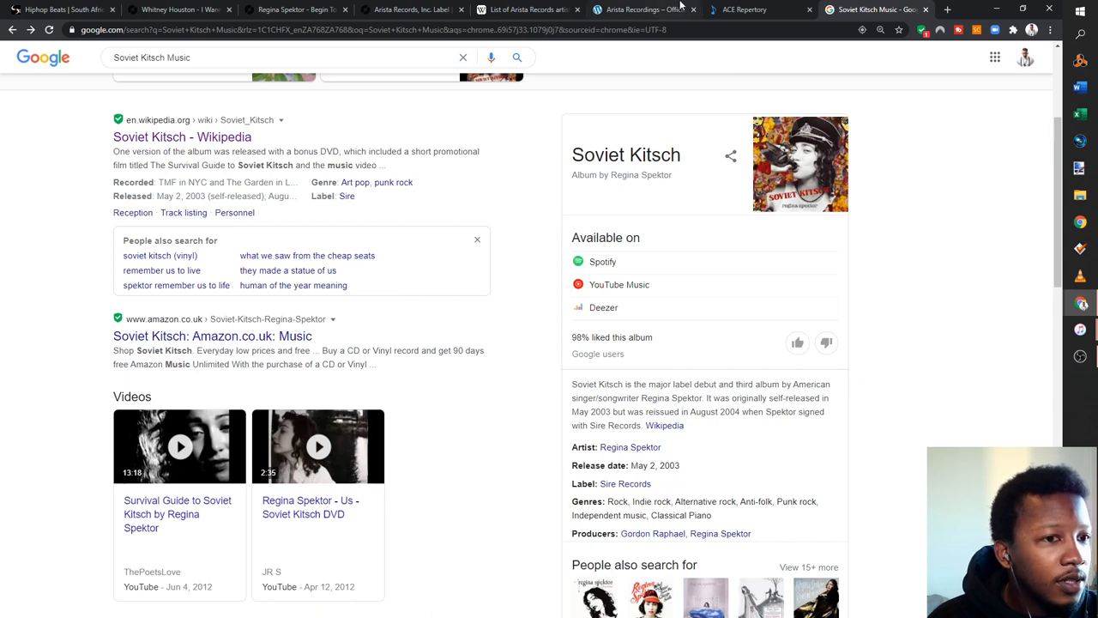
Check the Arista Records tab, then return to the Discogs Begin To Hope credits
left_click(644, 10)
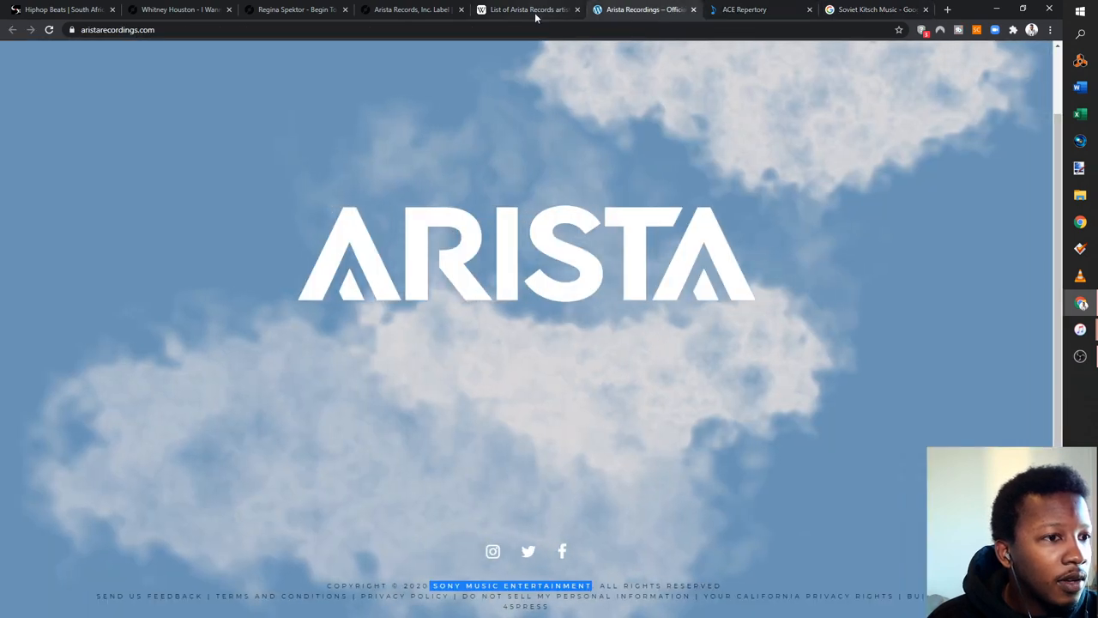
left_click(295, 10)
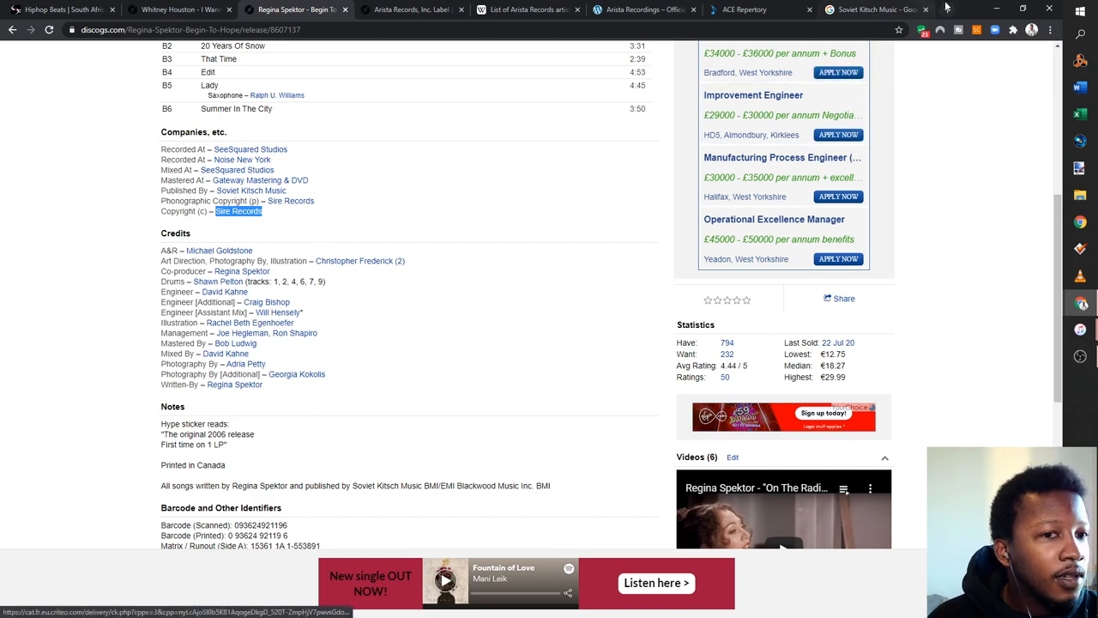
Google 'Sire Records' and browse sirerecords.com down to its footer
type("Sire Records")
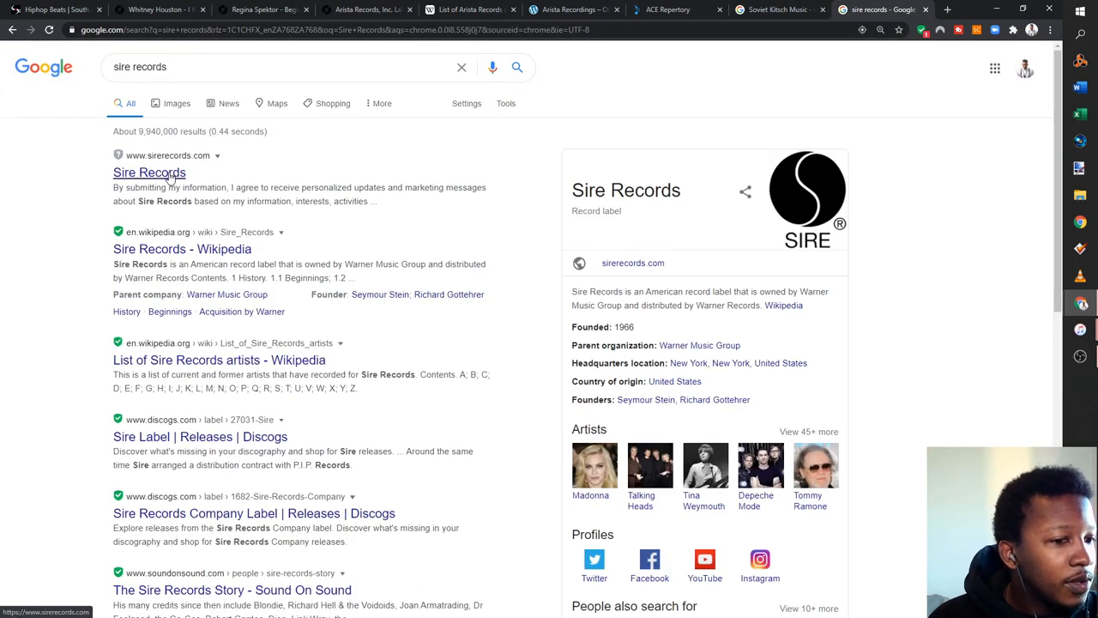
left_click(149, 172)
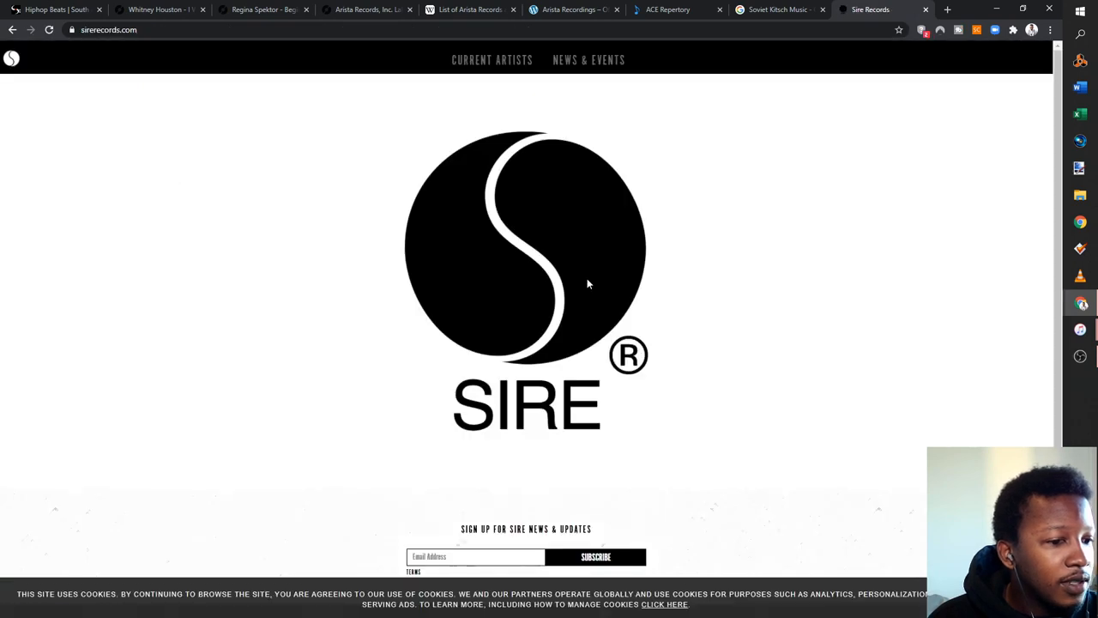
scroll("down", 3)
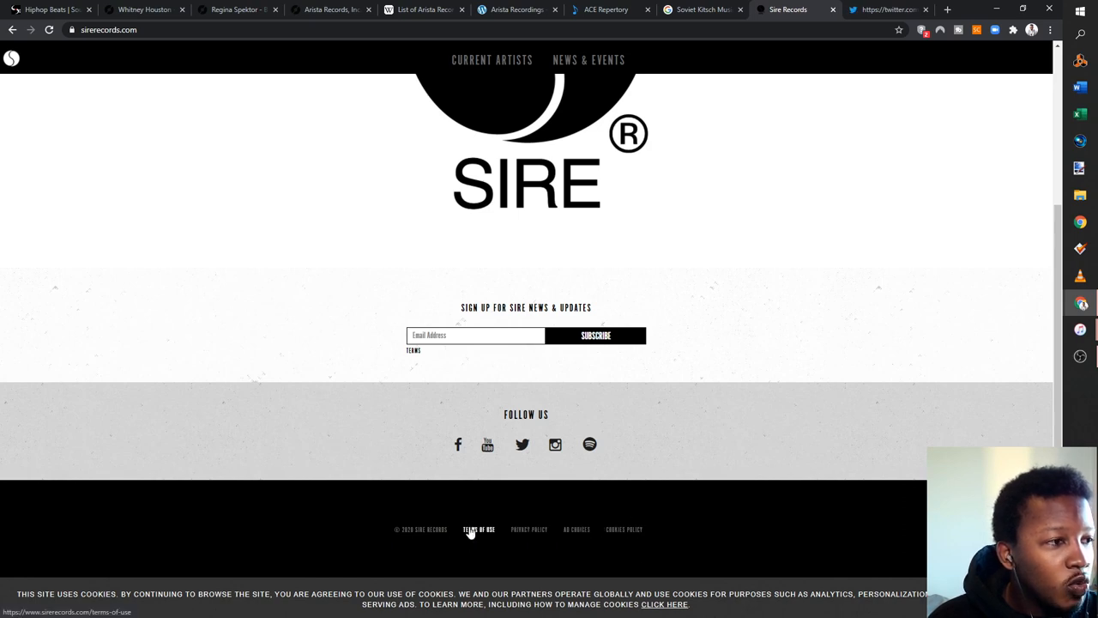
Follow the Sire site's Terms of Use to the Warner Records terms page, then return to the Sire homepage
left_click(479, 528)
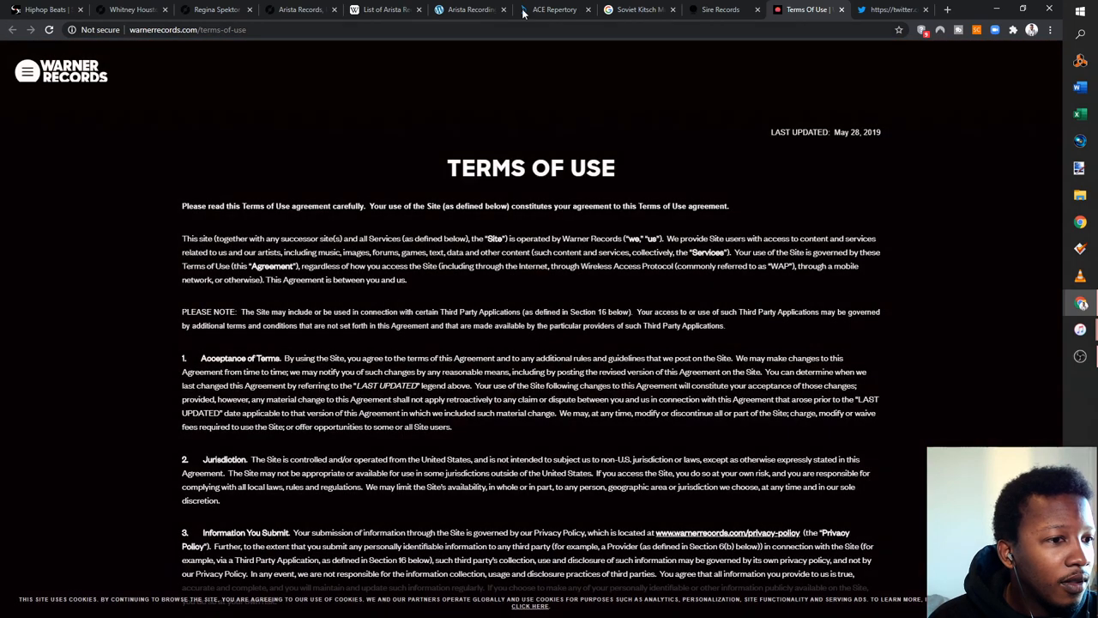
scroll("down", 3)
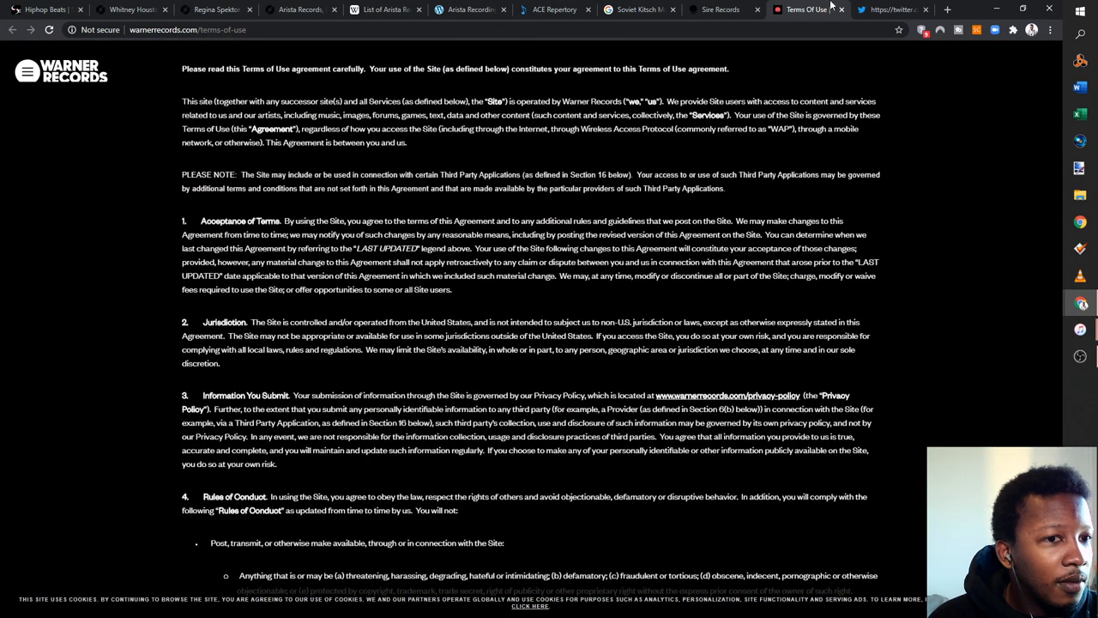
left_click(721, 11)
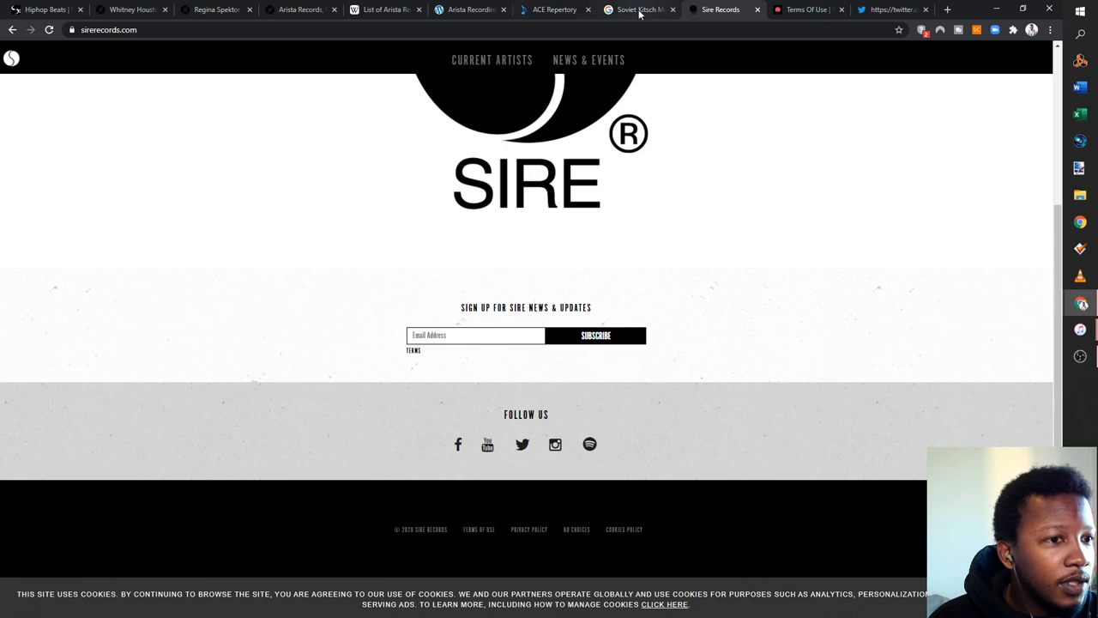
Follow the Sire Records copyright credit to its Discogs label page and highlight the New York and Santa Monica addresses
left_click(215, 10)
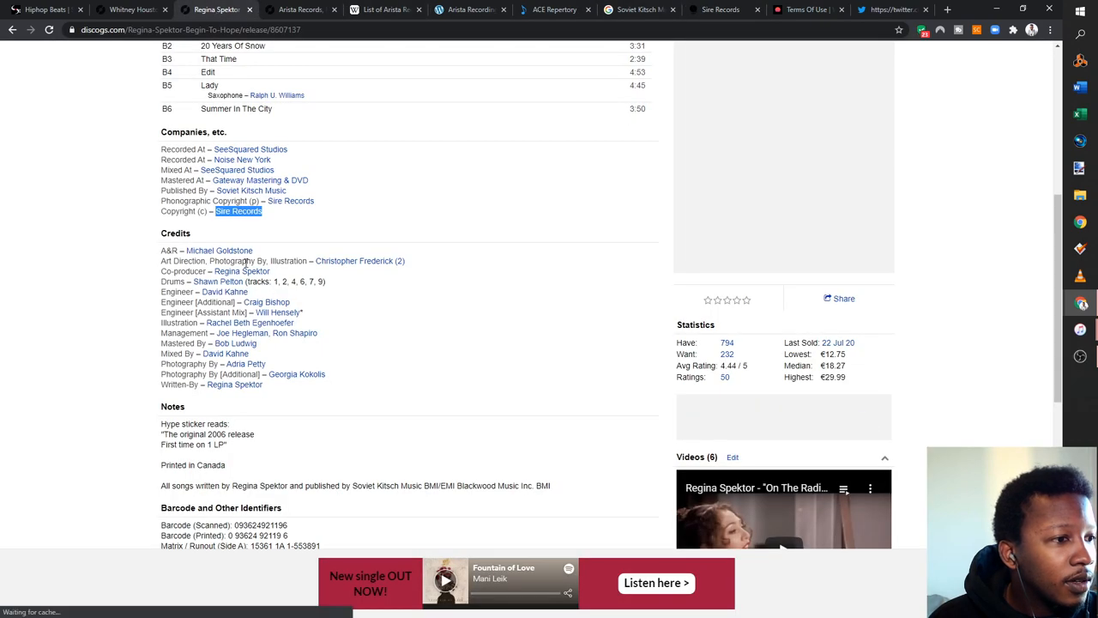
left_click(239, 211)
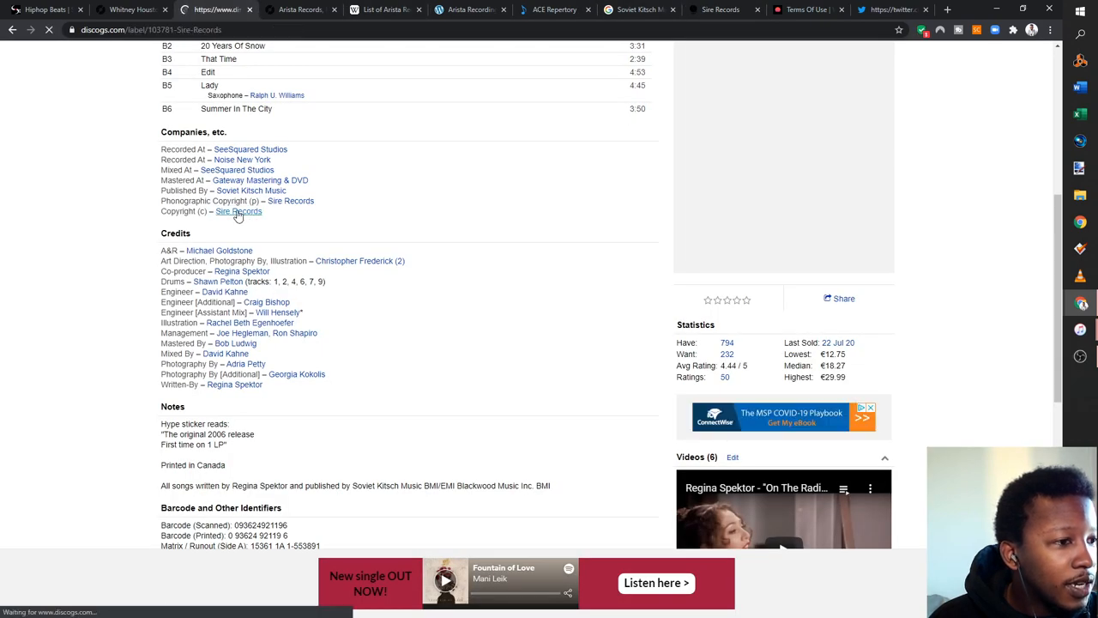
left_click(239, 212)
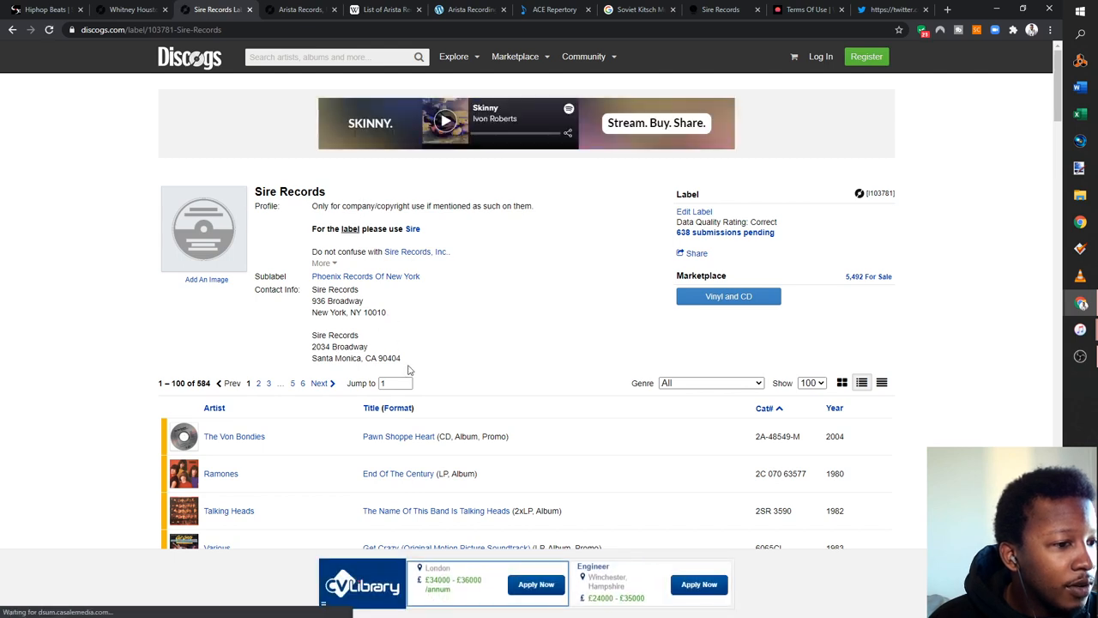
left_click_drag(313, 288, 400, 359)
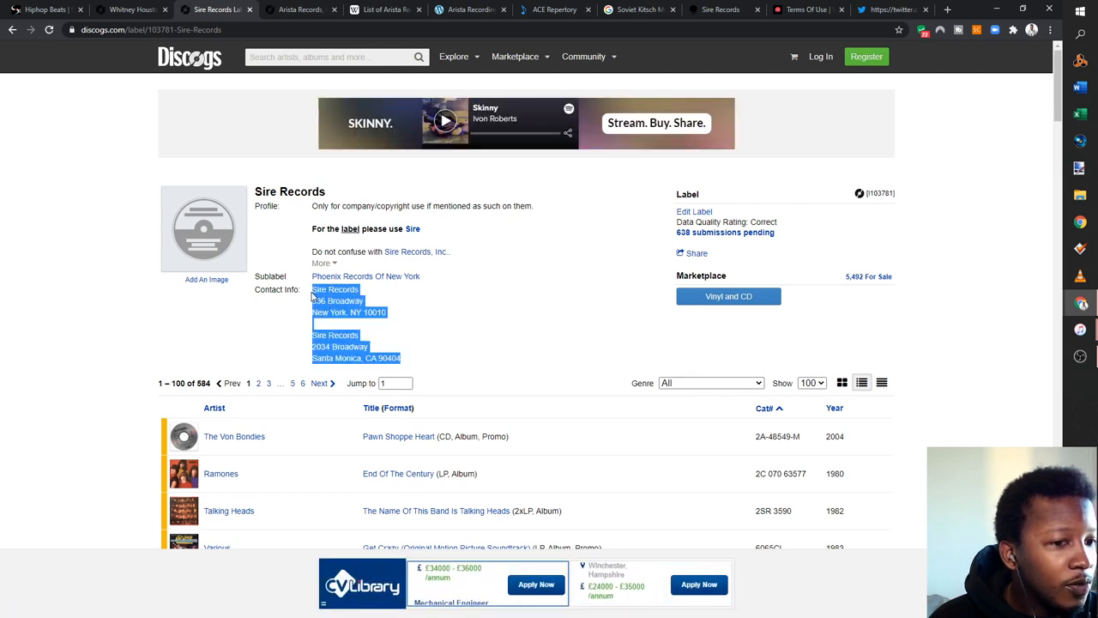
mouse_move(425, 306)
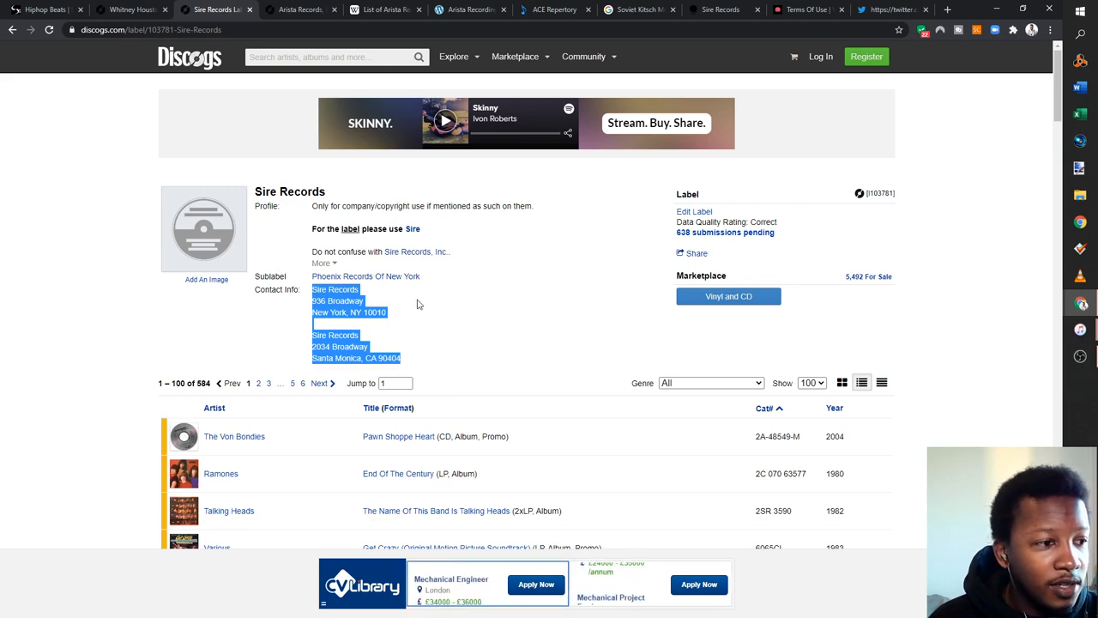
scroll("down", 3)
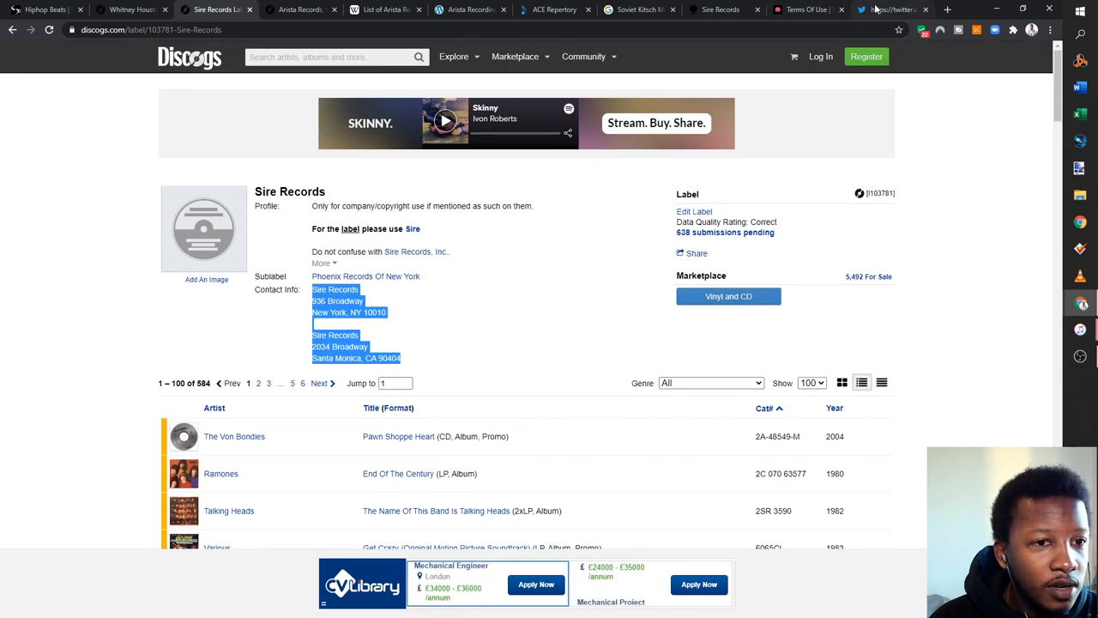
Review the verified Sire Records Twitter profile, noting its protected tweets and listed website
left_click(893, 11)
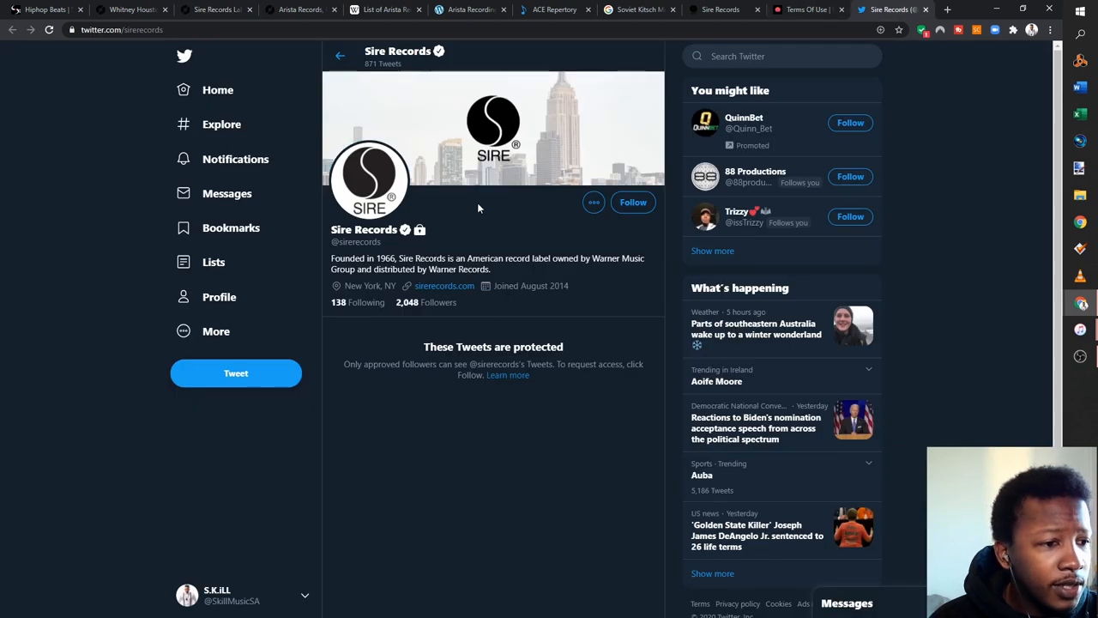
right_click(439, 284)
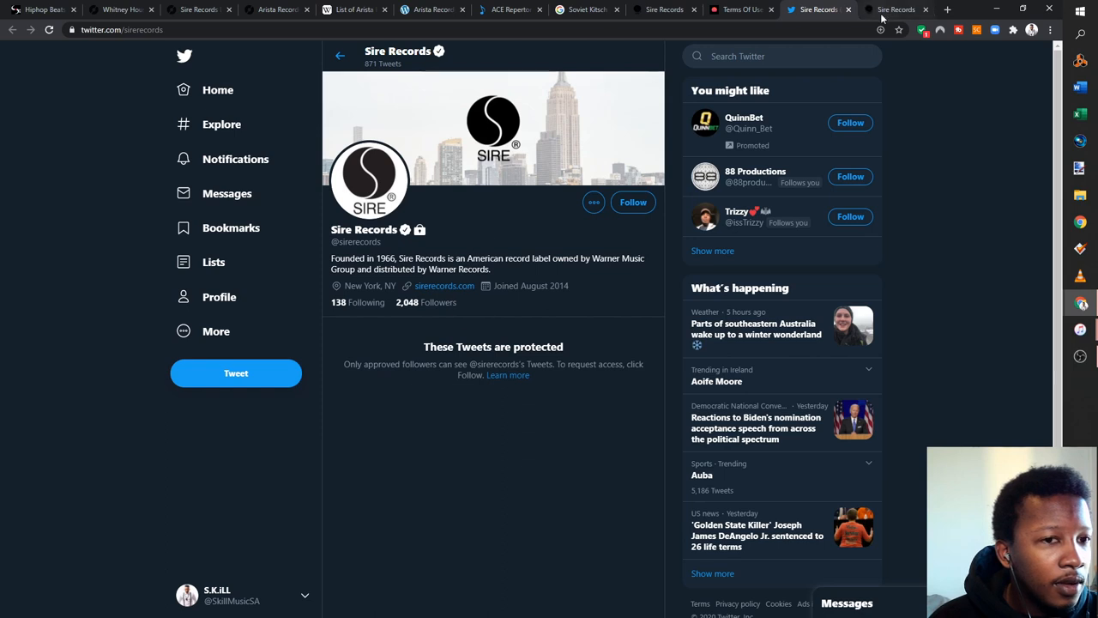
mouse_move(896, 10)
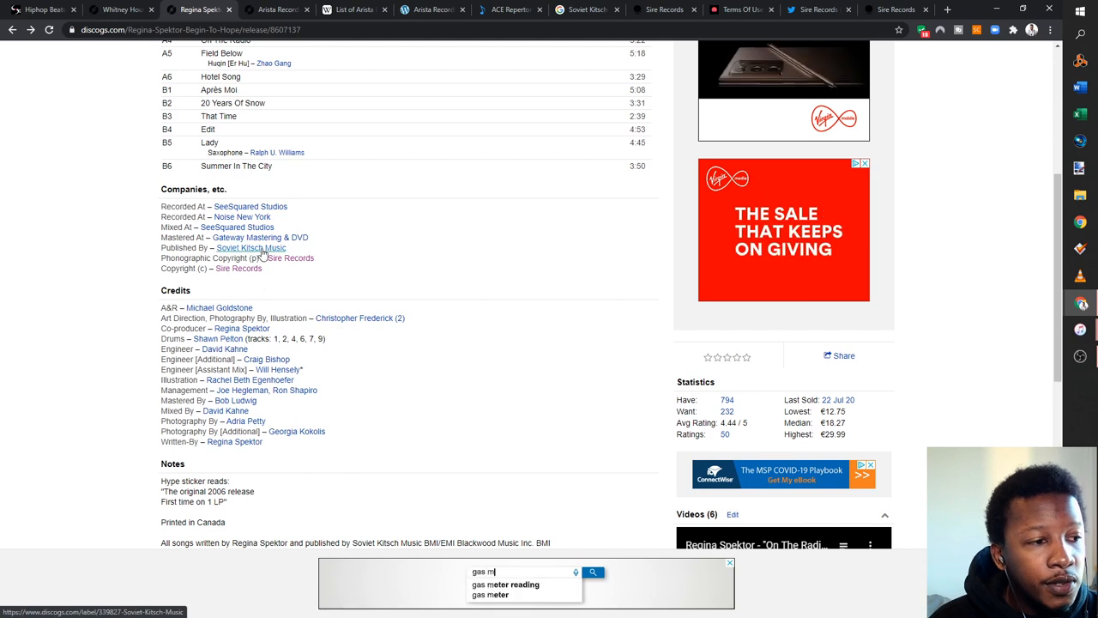
type("gas meter tampering")
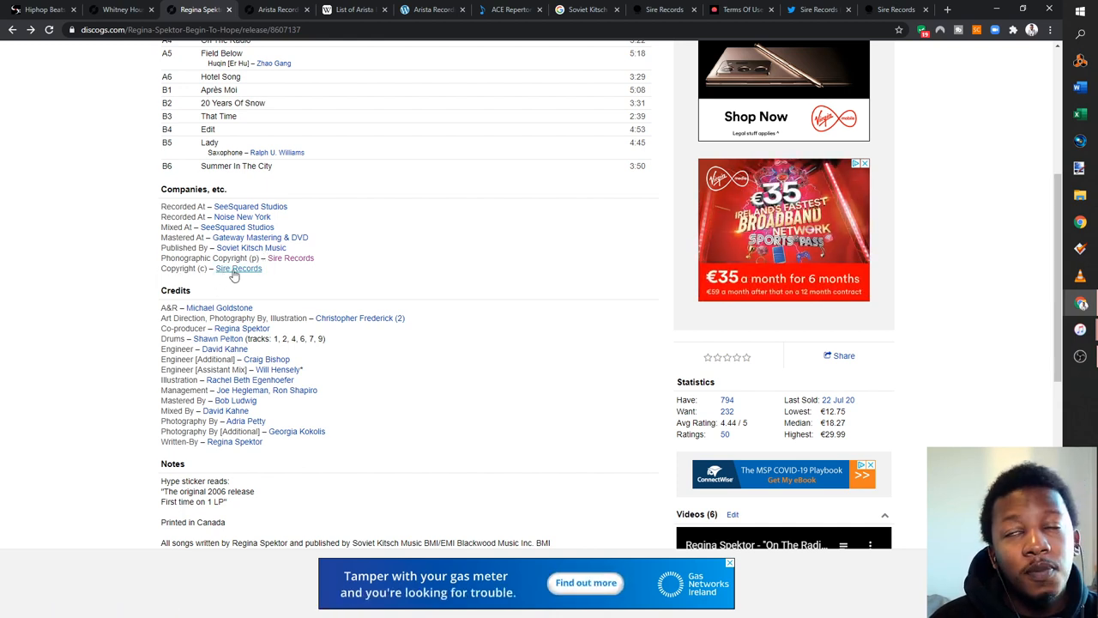
scroll("down", 3)
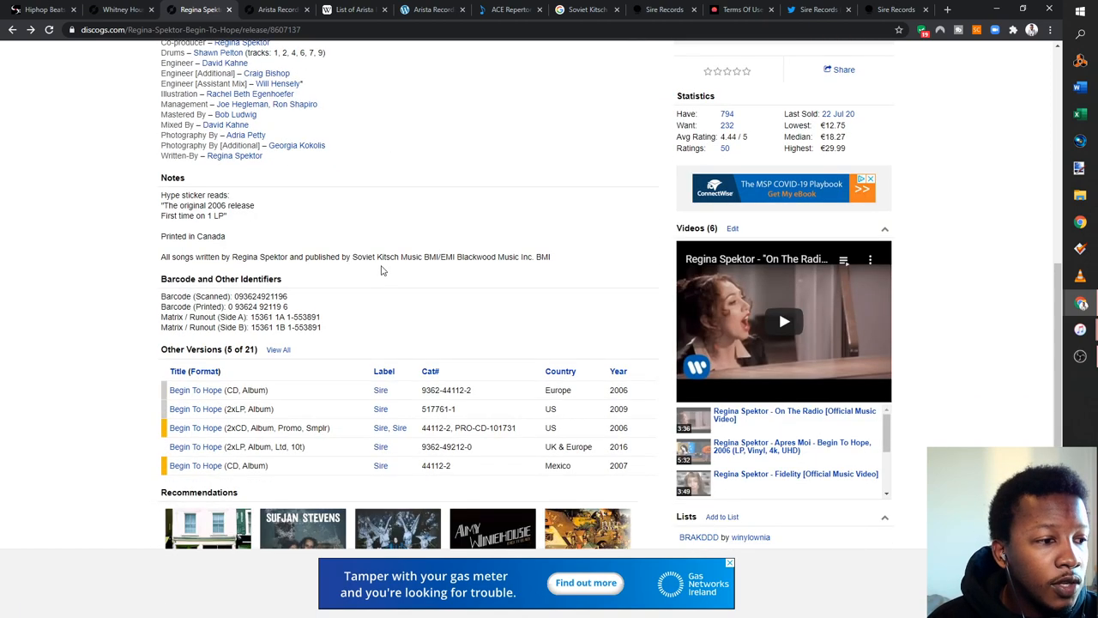
scroll("up", 3)
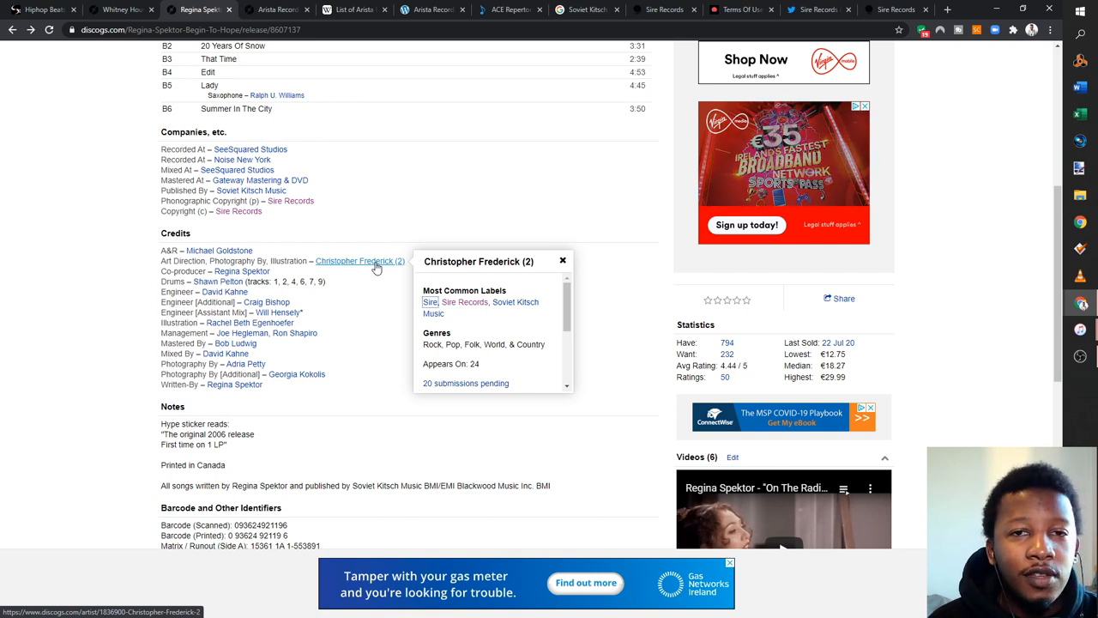
mouse_move(444, 223)
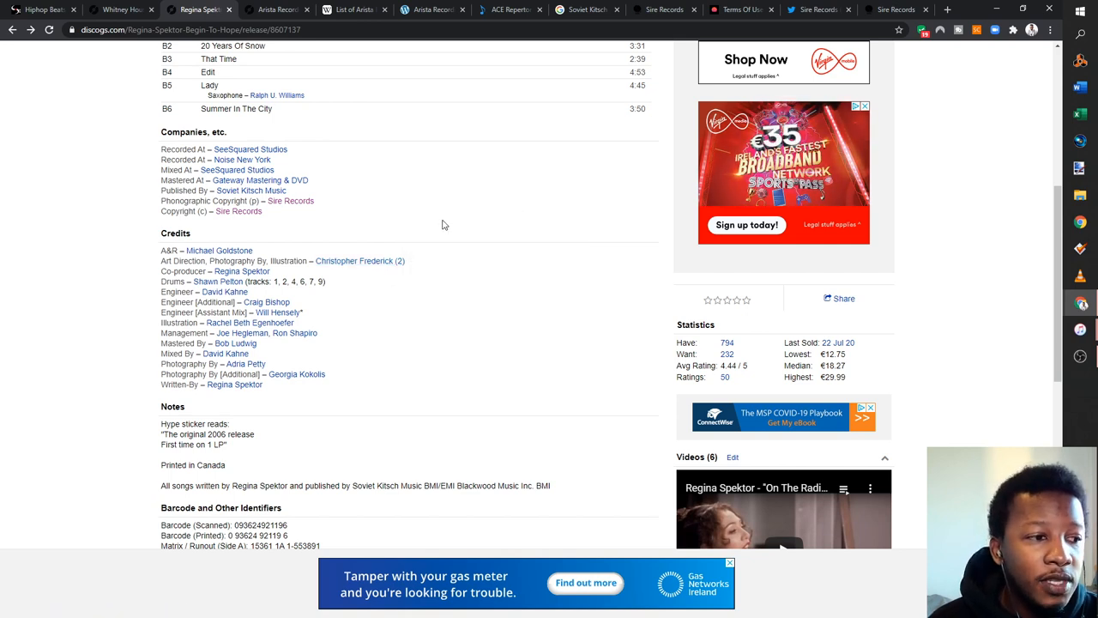
mouse_move(371, 196)
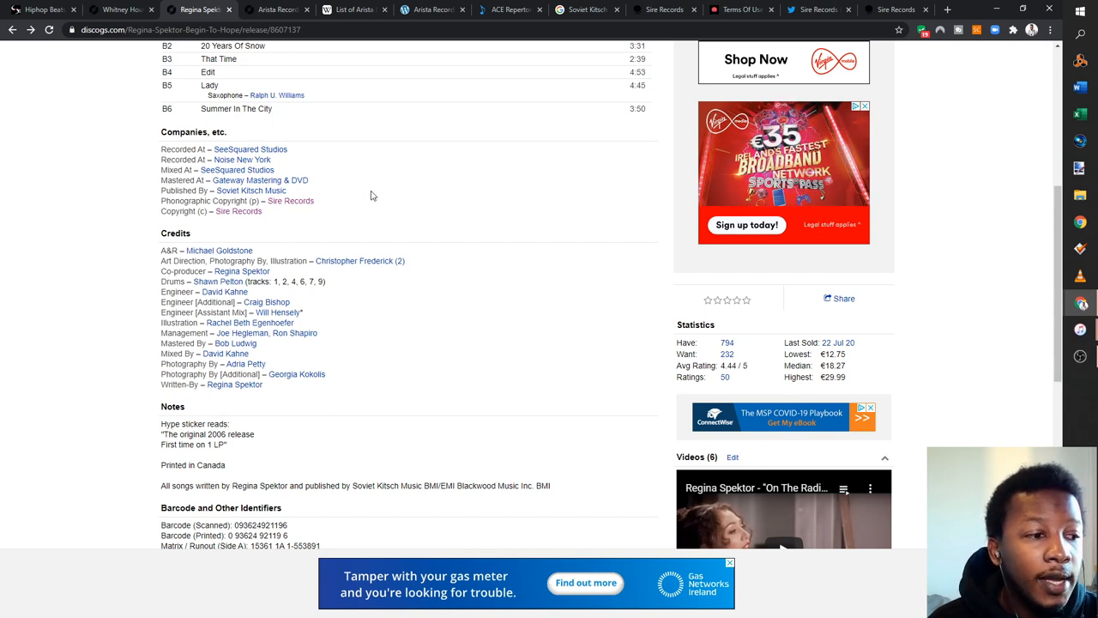
mouse_move(347, 356)
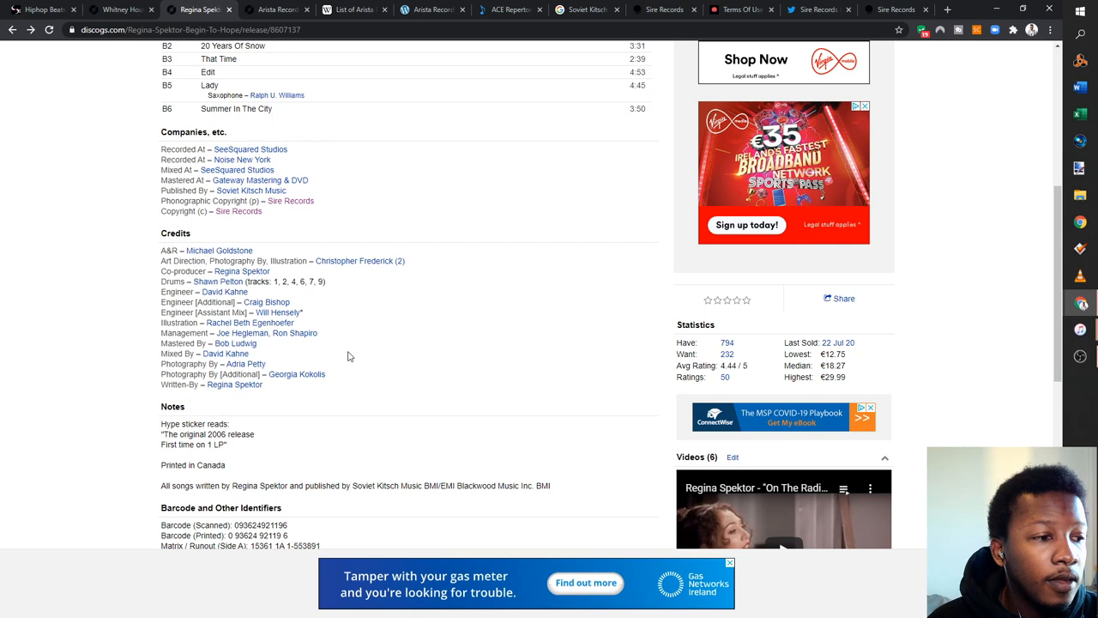
mouse_move(344, 350)
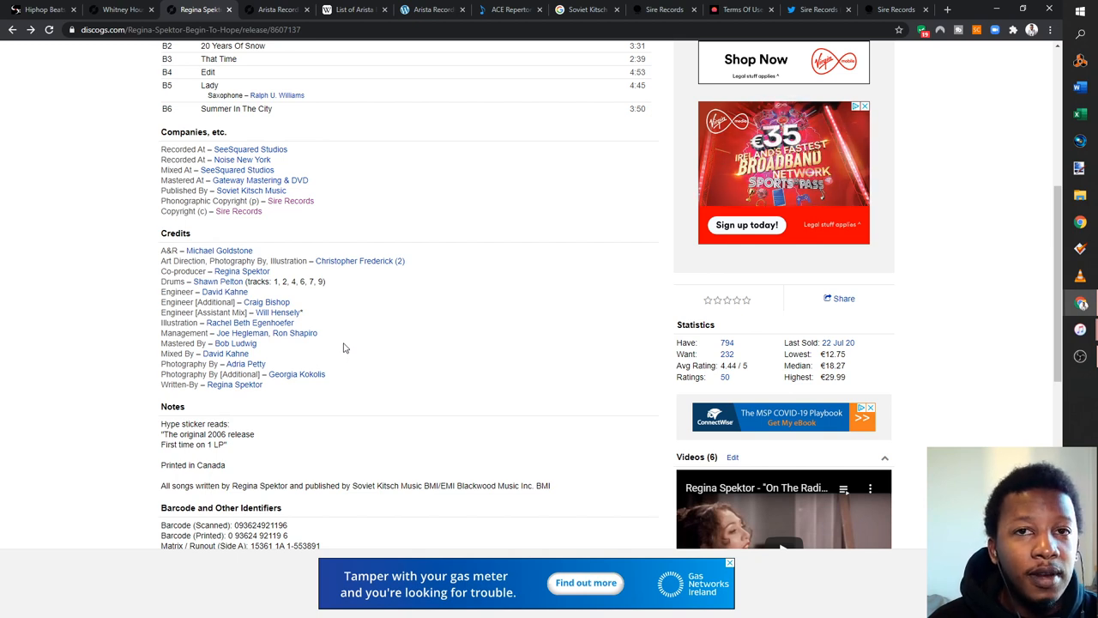
mouse_move(518, 88)
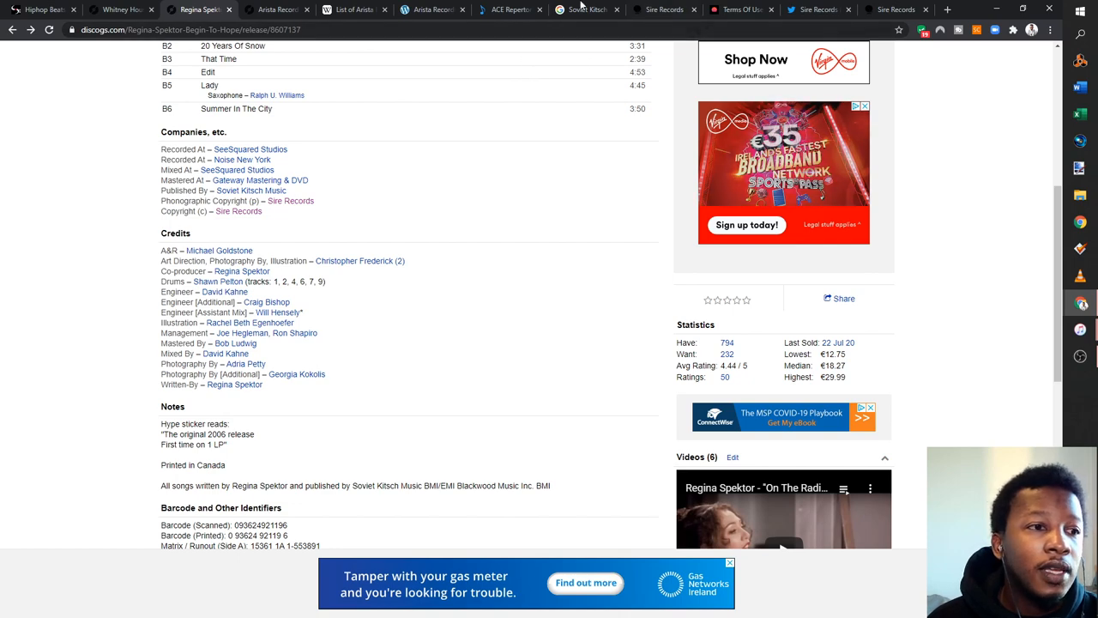
Search Discogs for Brenda Fassie, narrow to Singles & EPs and open the 1991 single Too Late For Mama
left_click(344, 57)
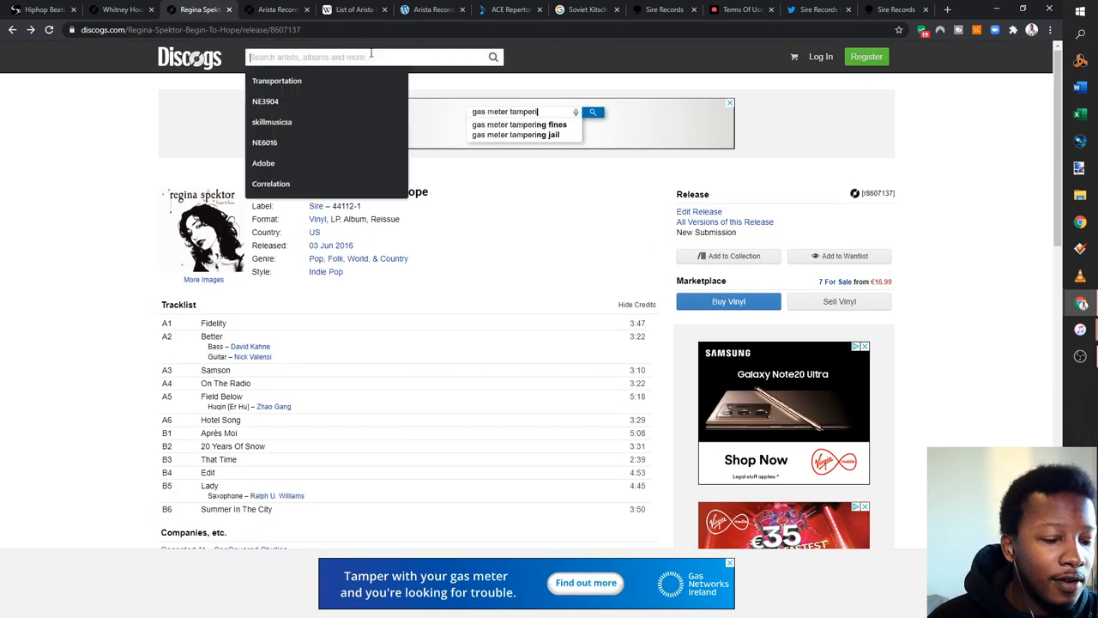
type("brenda fal")
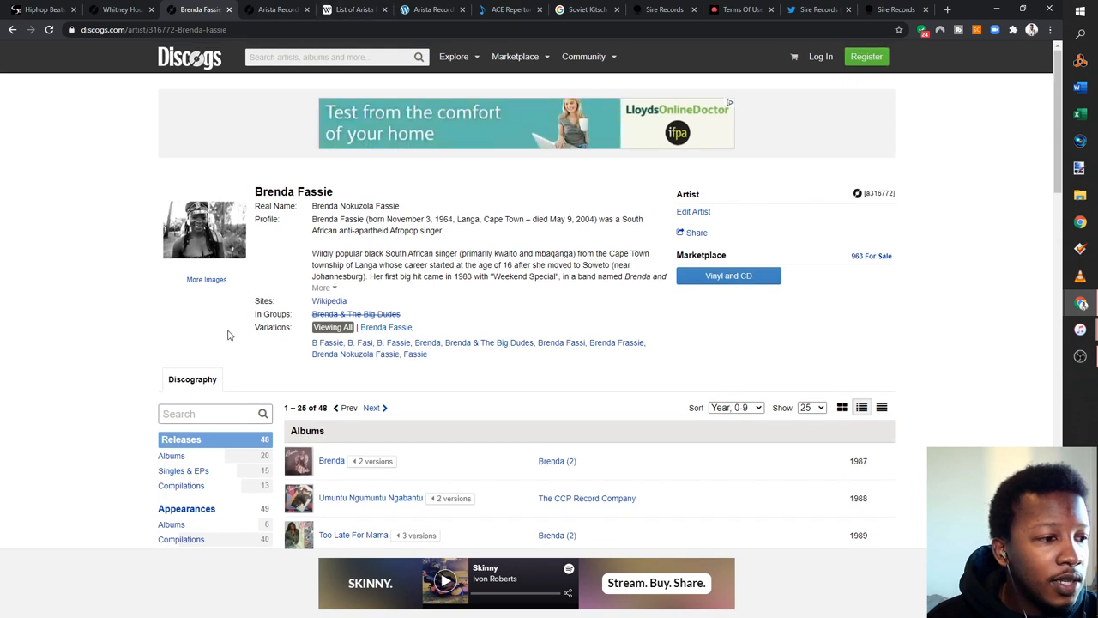
left_click(182, 470)
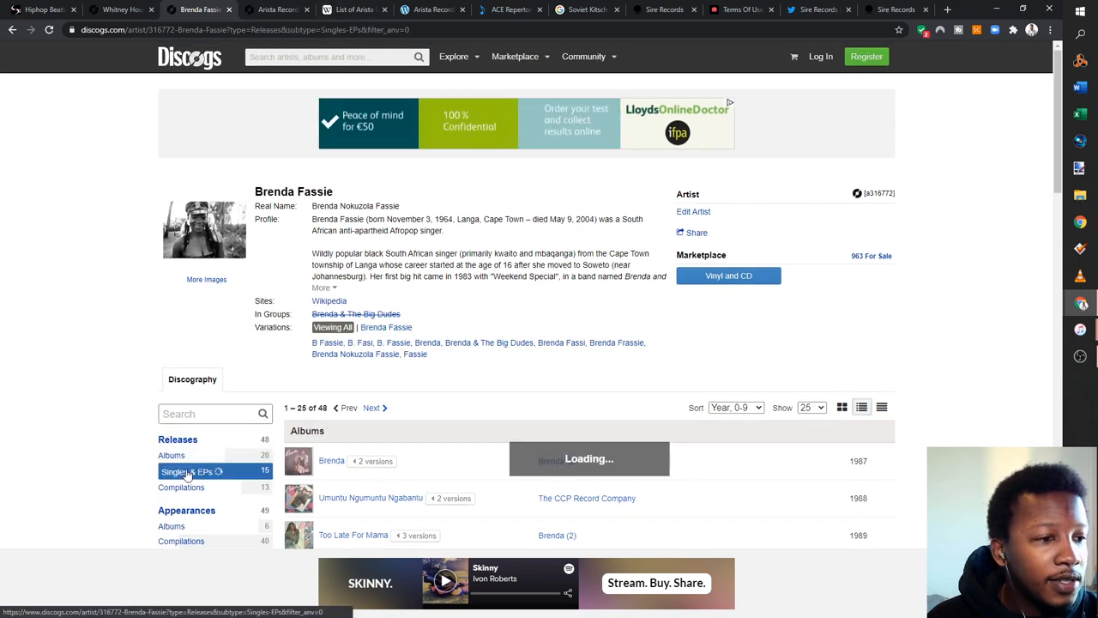
left_click(185, 470)
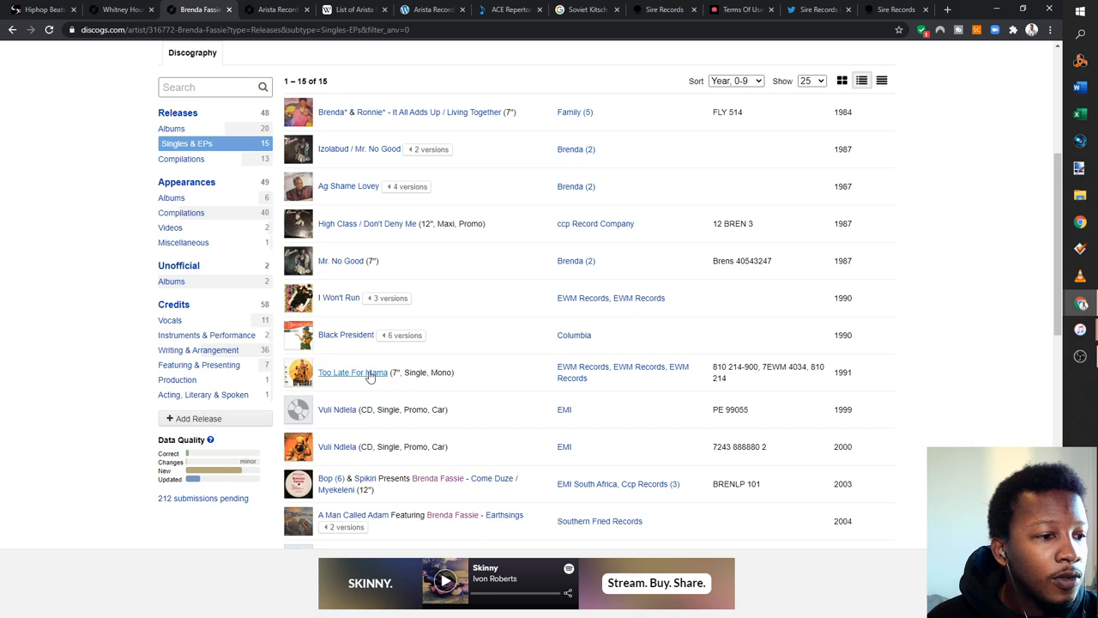
mouse_move(354, 371)
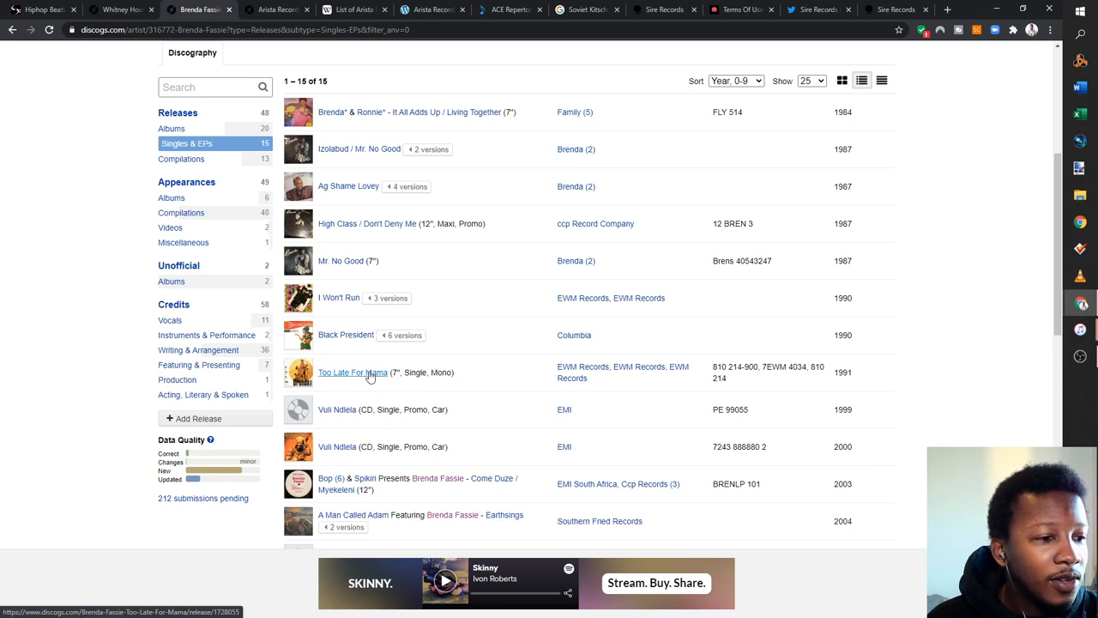
left_click(353, 370)
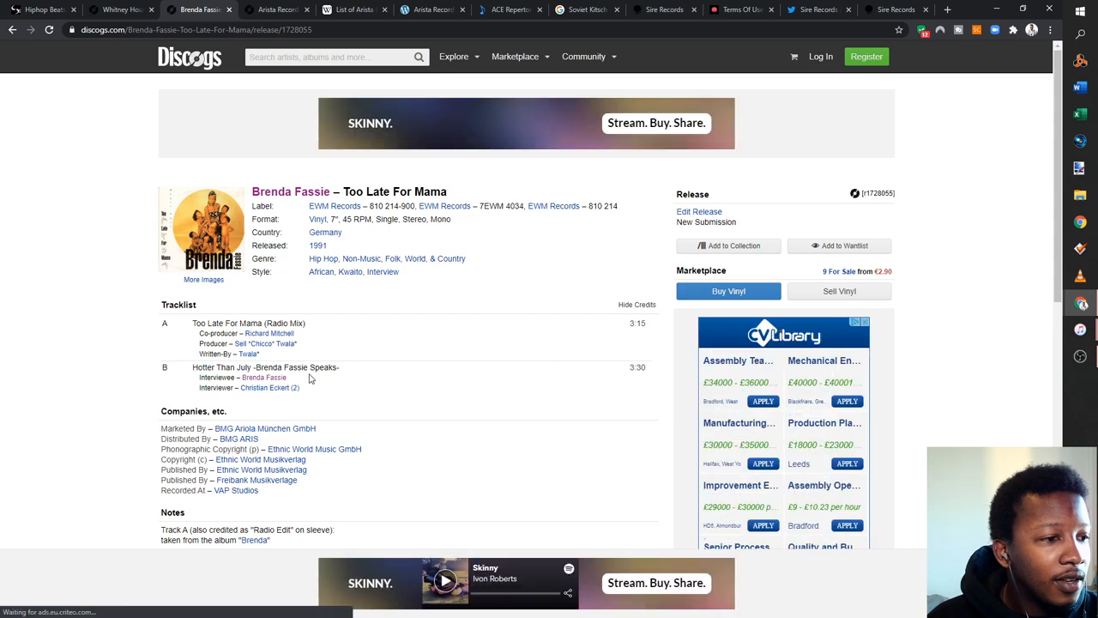
scroll("down", 3)
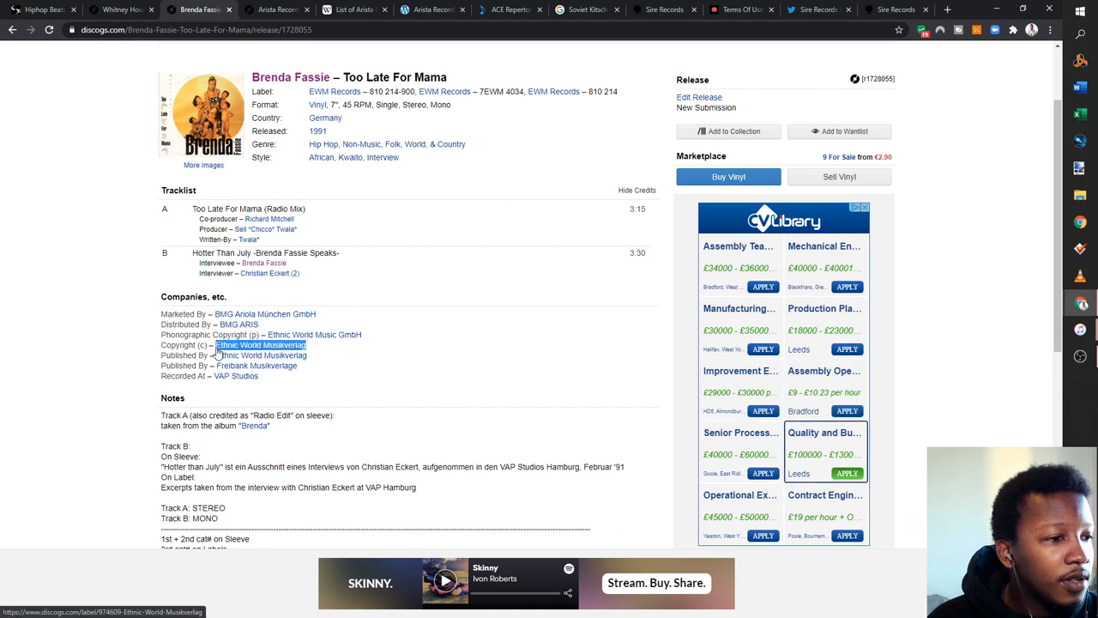
left_click(261, 345)
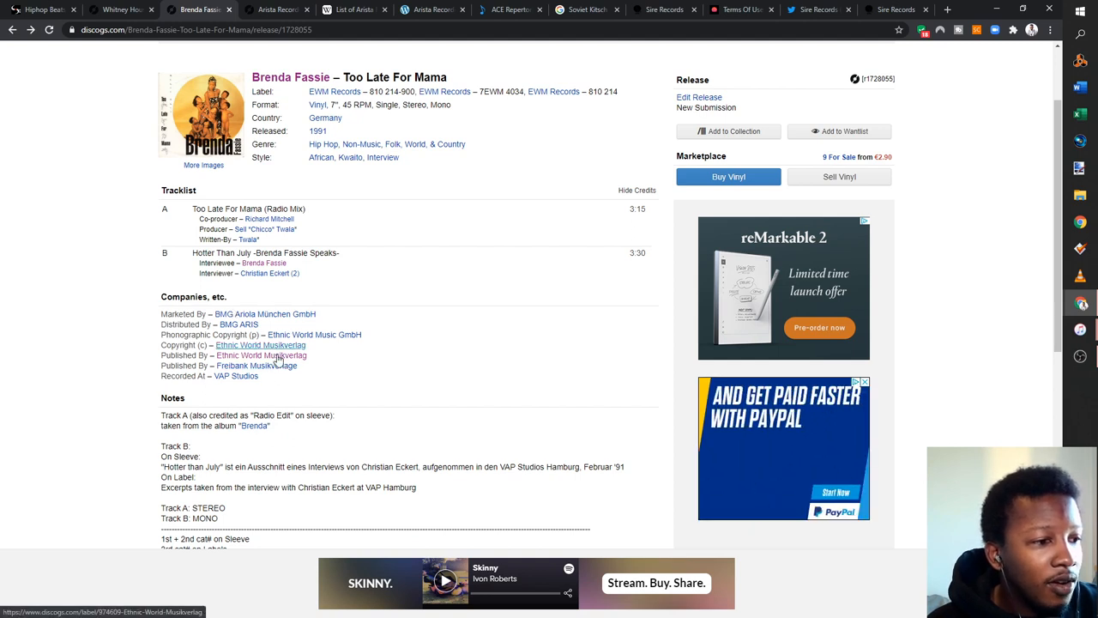
scroll("down", 3)
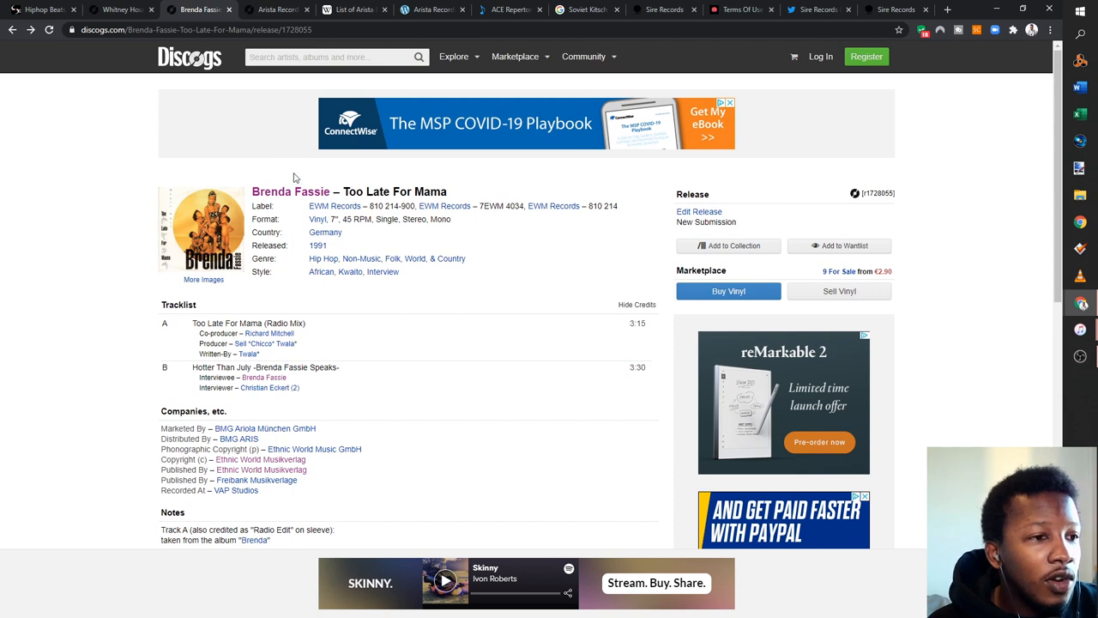
scroll("down", 3)
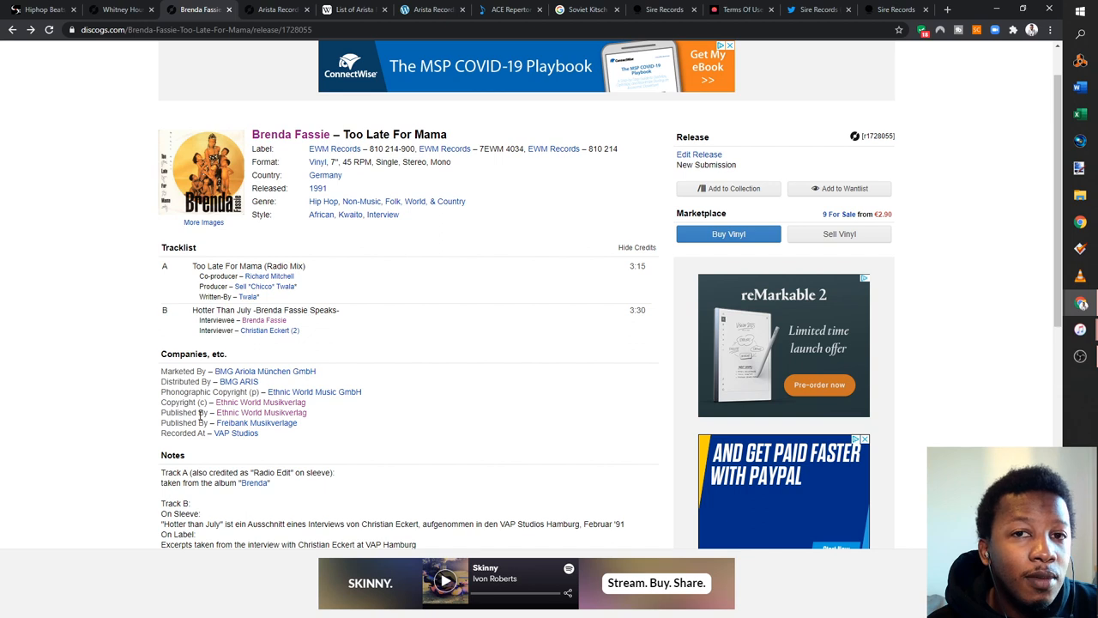
mouse_move(333, 322)
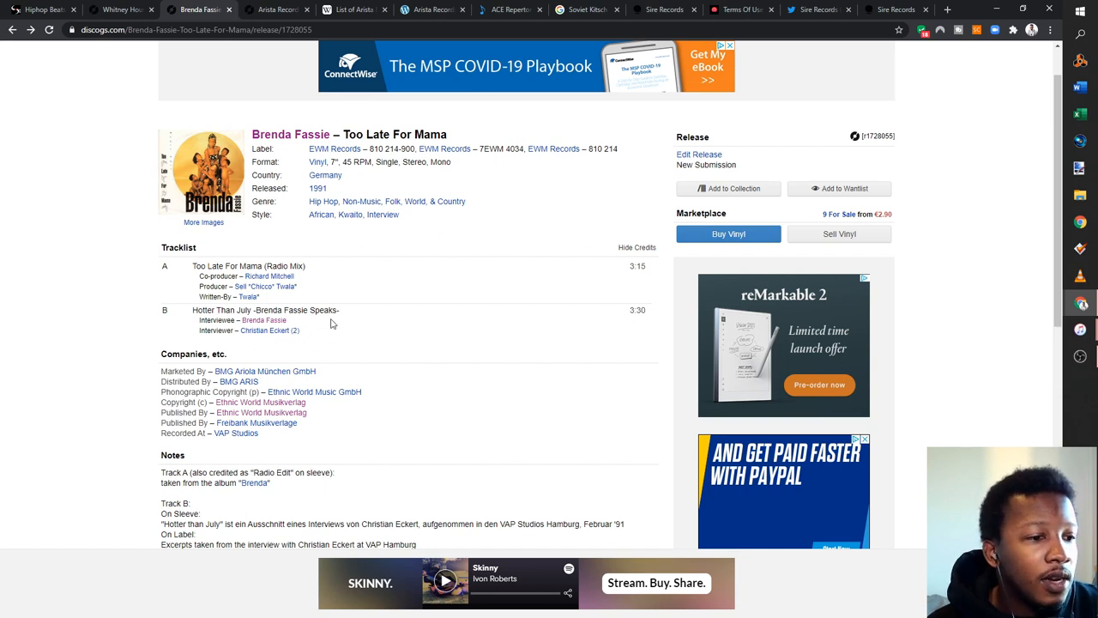
mouse_move(394, 275)
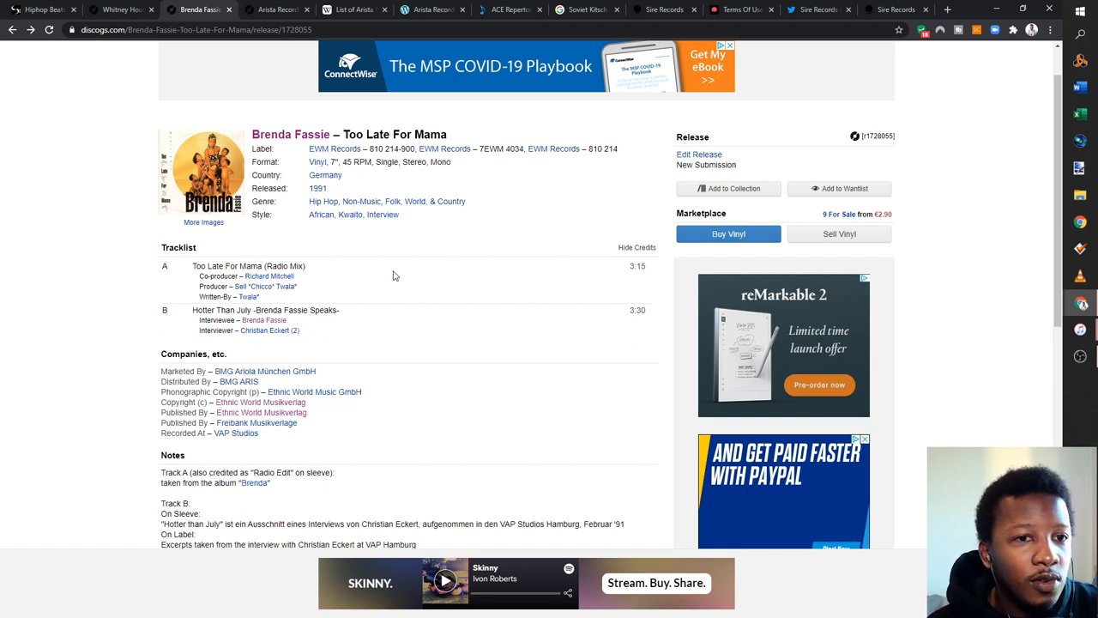
mouse_move(316, 392)
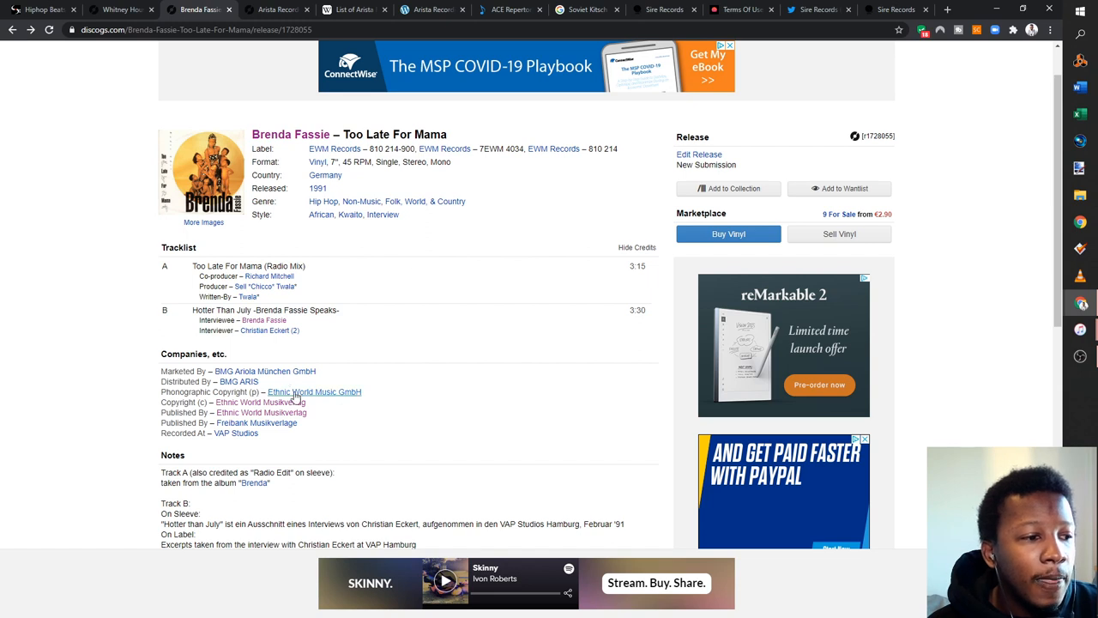